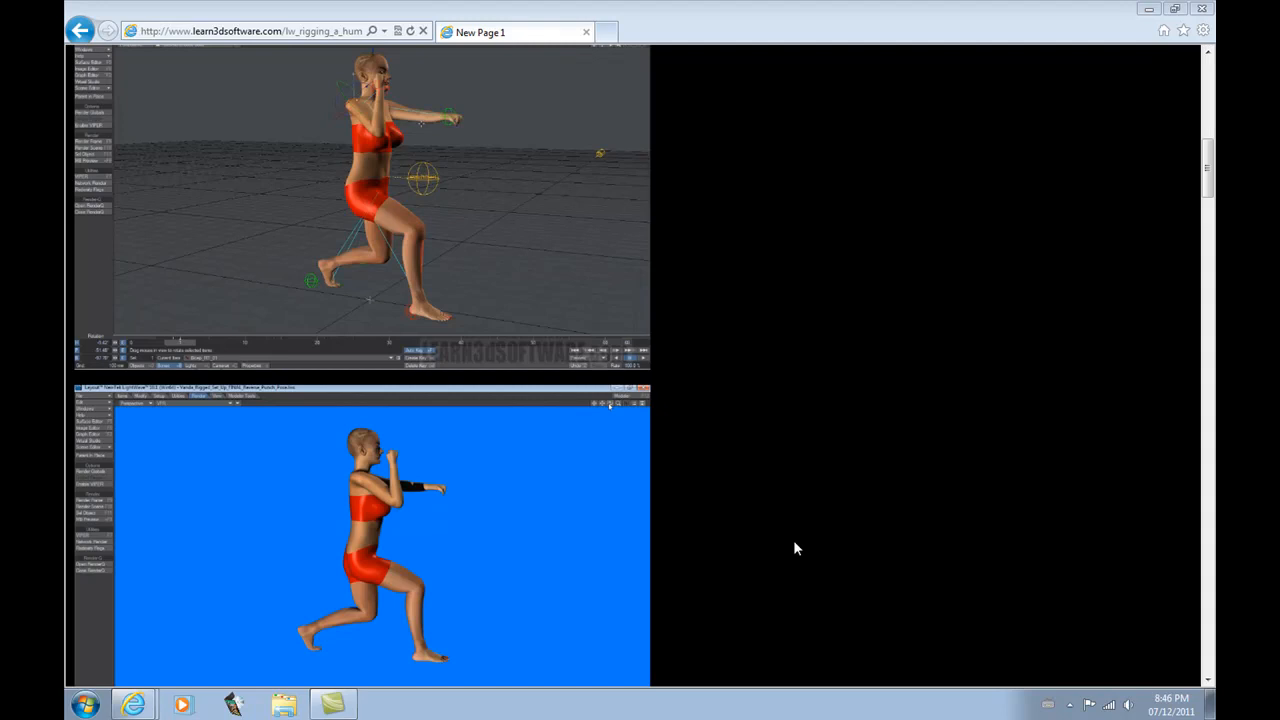
mouse_move(824, 554)
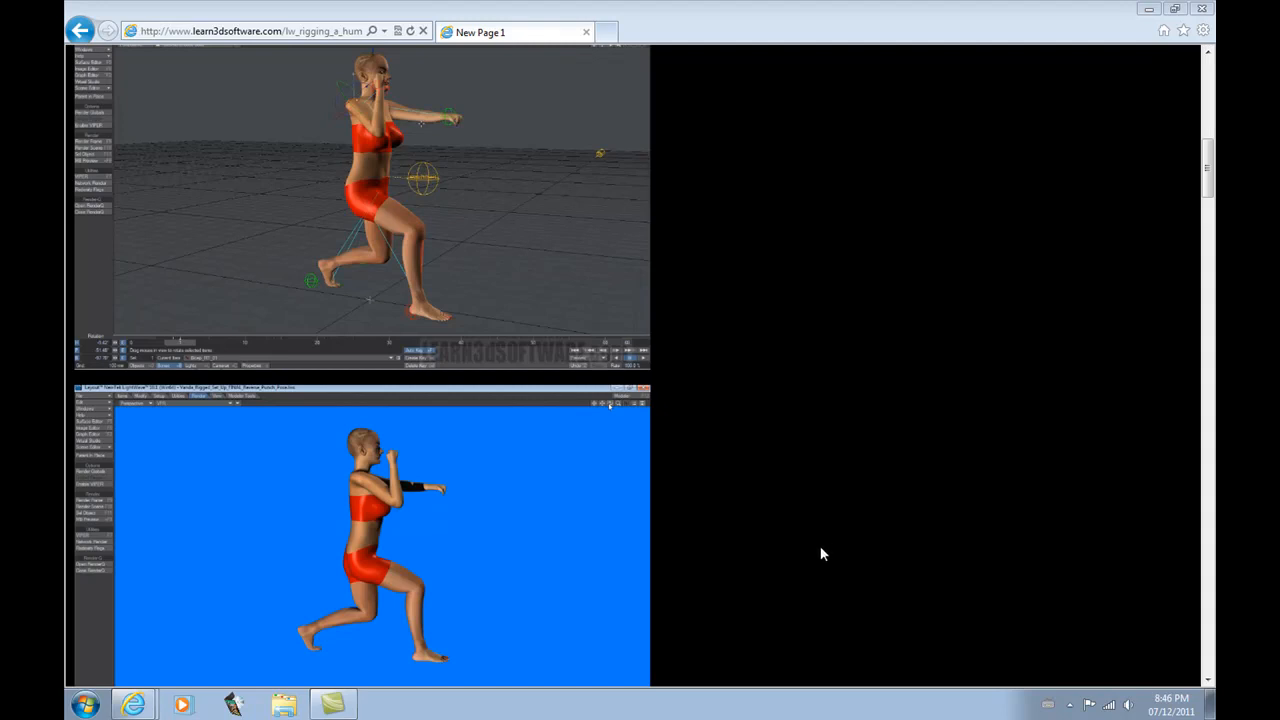
mouse_move(816, 552)
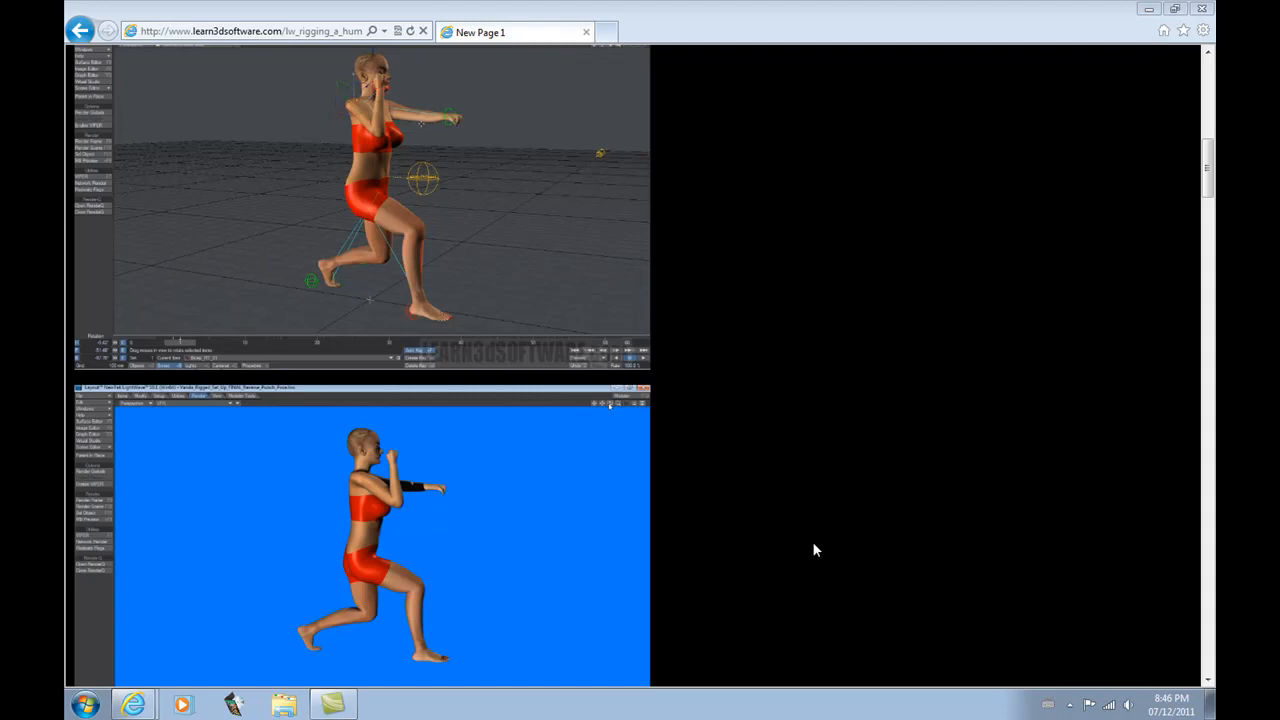
mouse_move(800, 528)
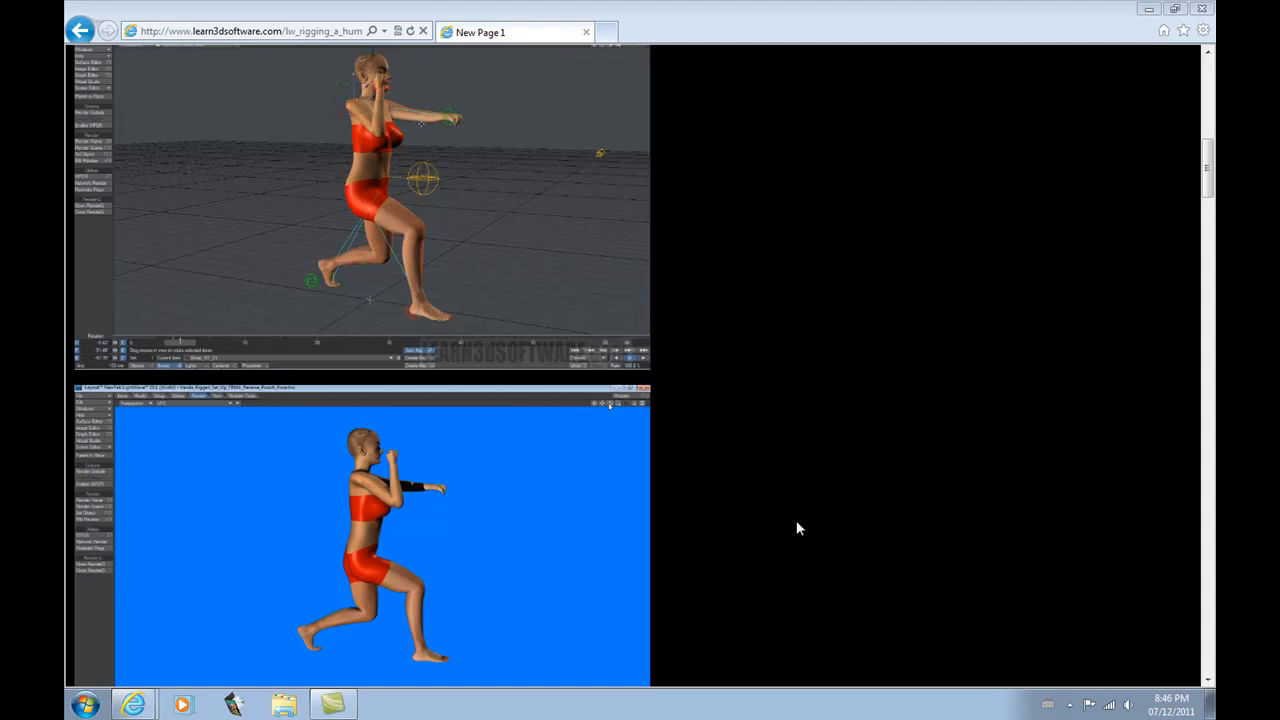
mouse_move(792, 524)
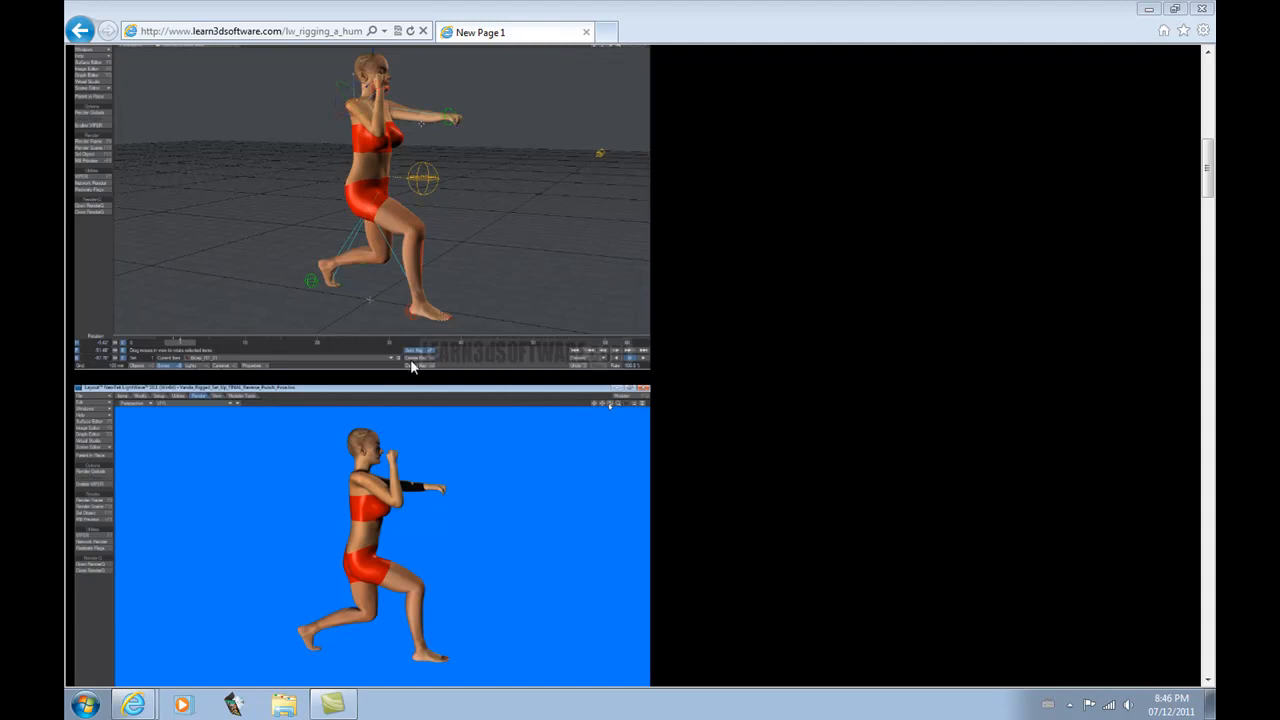
mouse_move(428, 270)
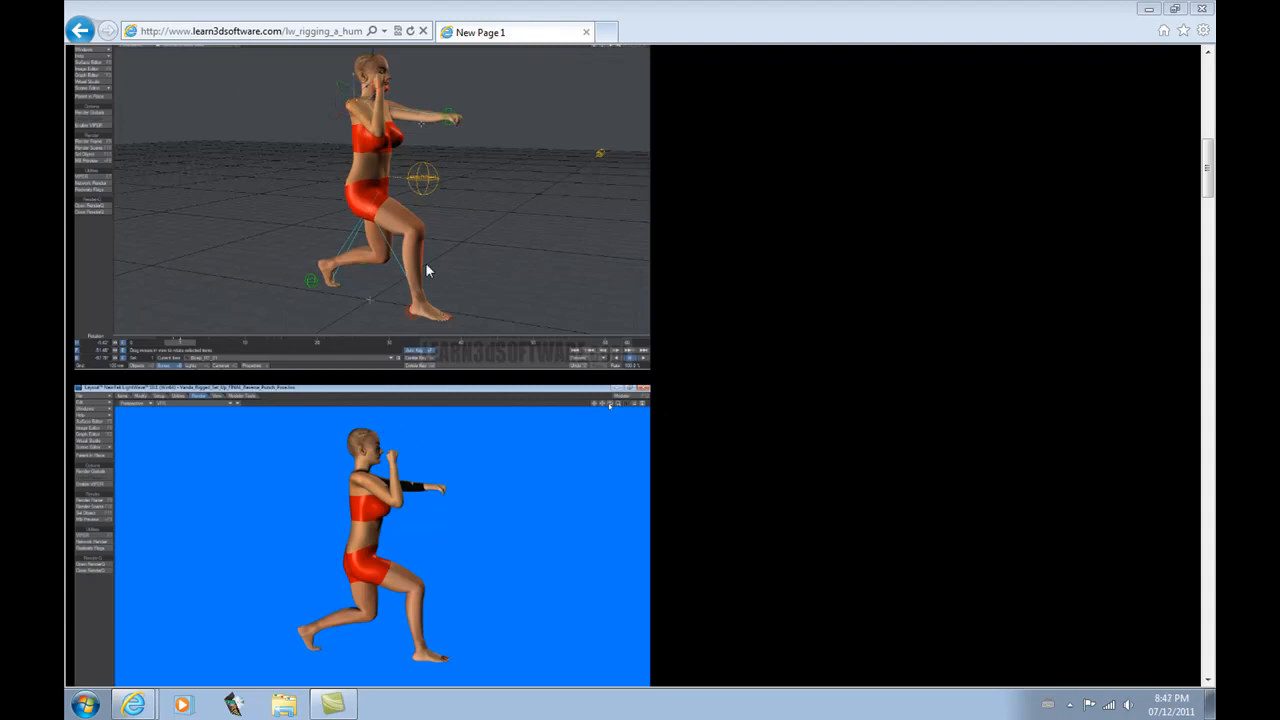
mouse_move(420, 260)
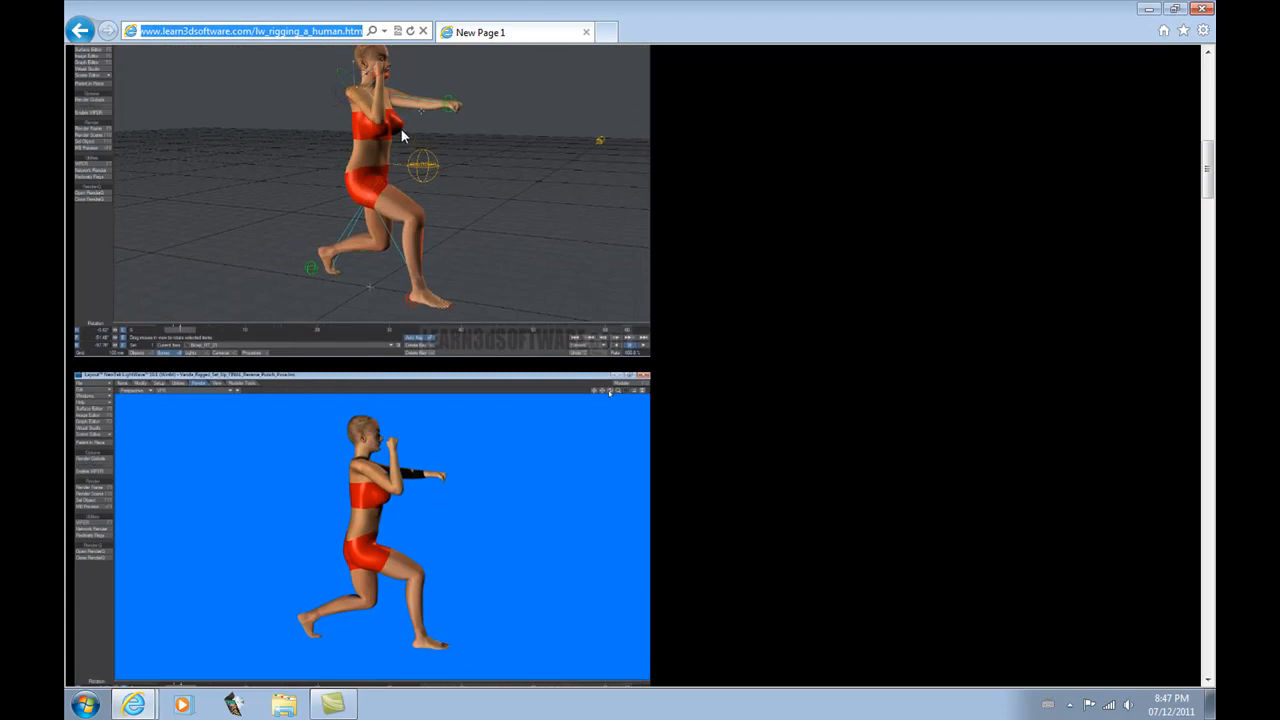
mouse_move(364, 110)
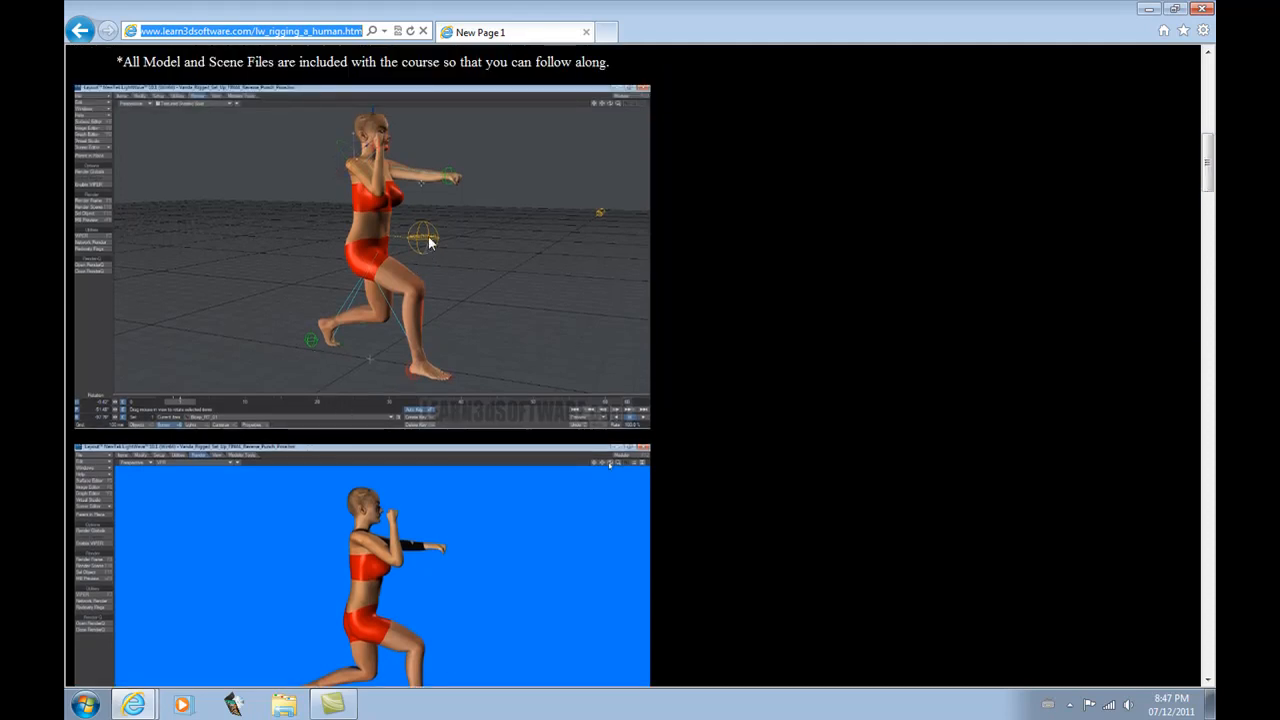
mouse_move(366, 324)
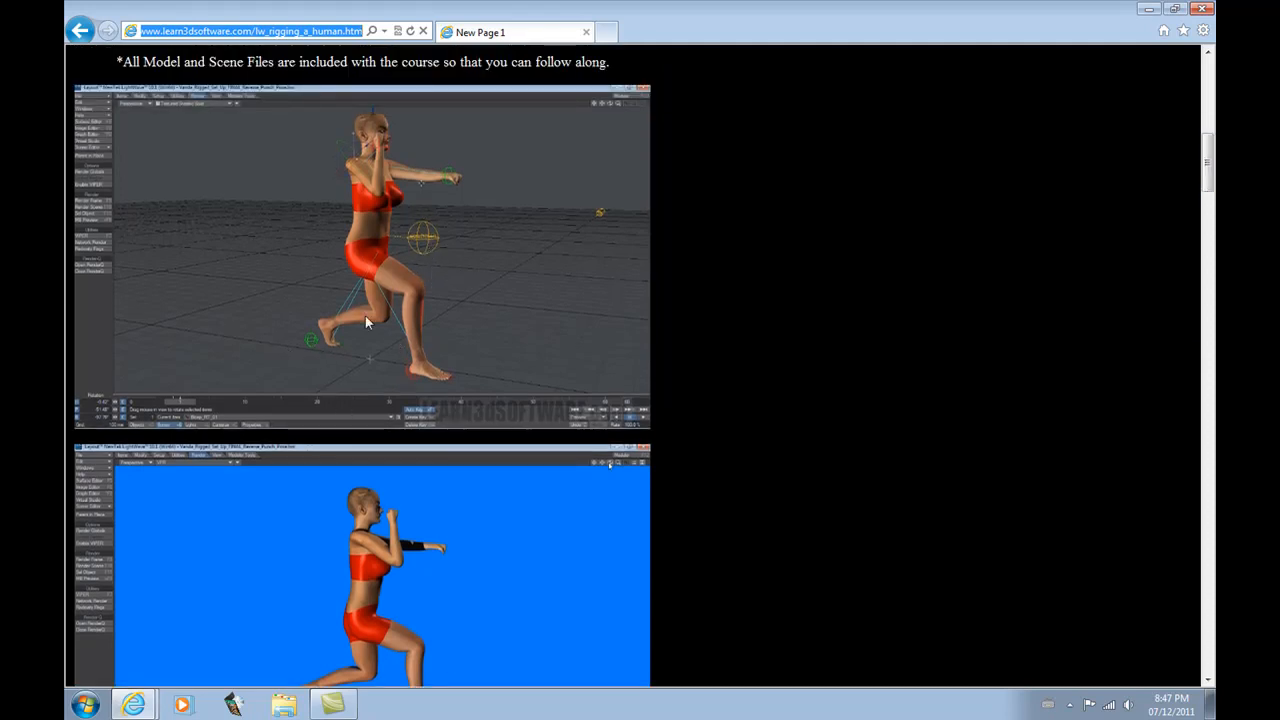
mouse_move(456, 200)
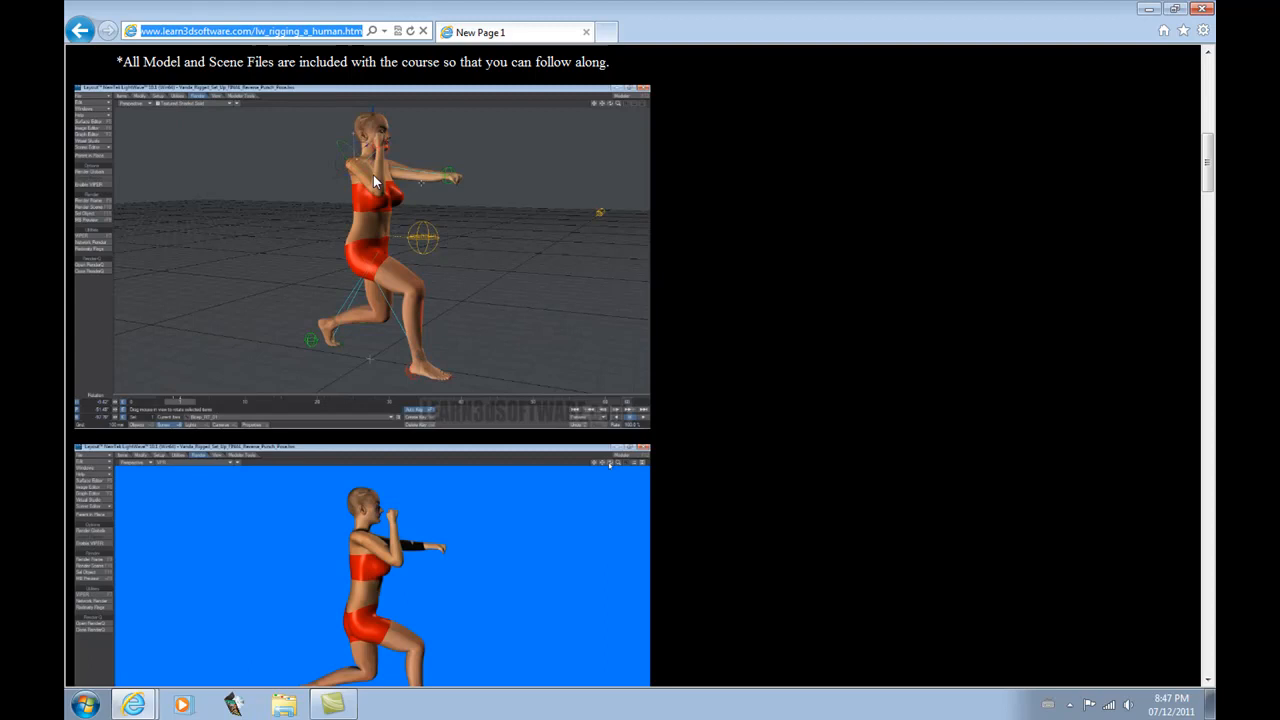
mouse_move(376, 176)
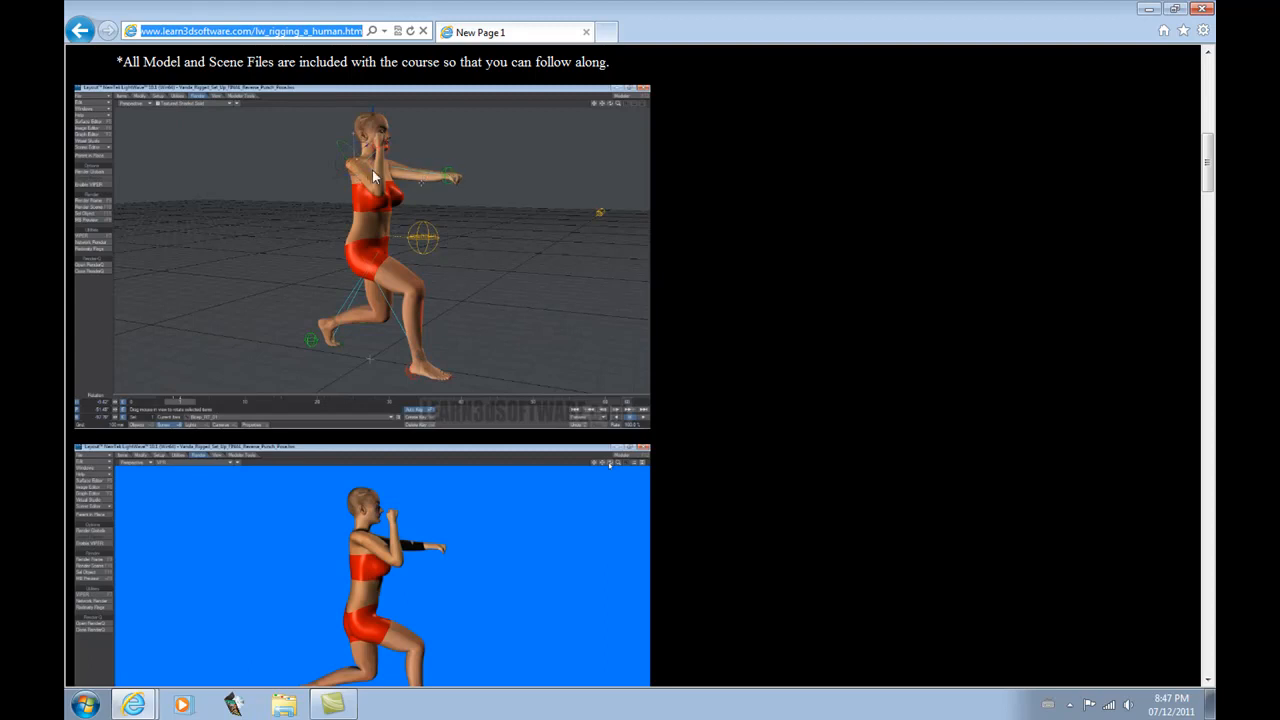
mouse_move(458, 188)
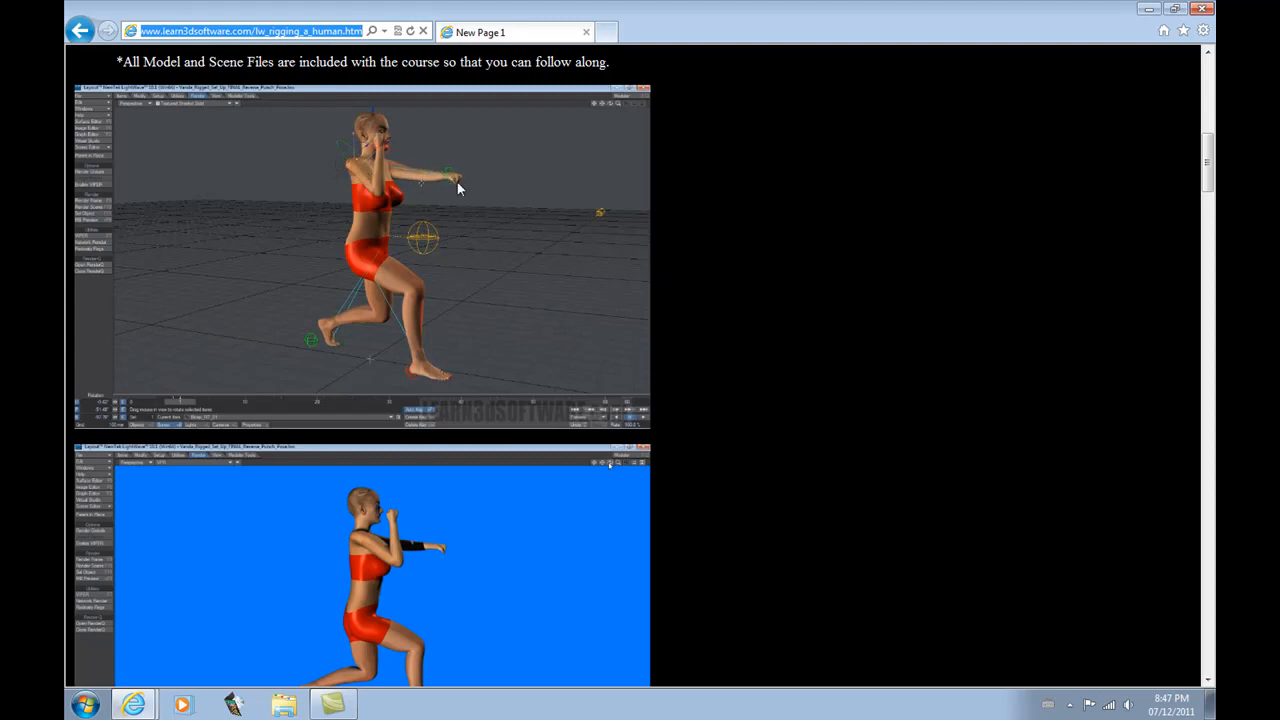
mouse_move(384, 184)
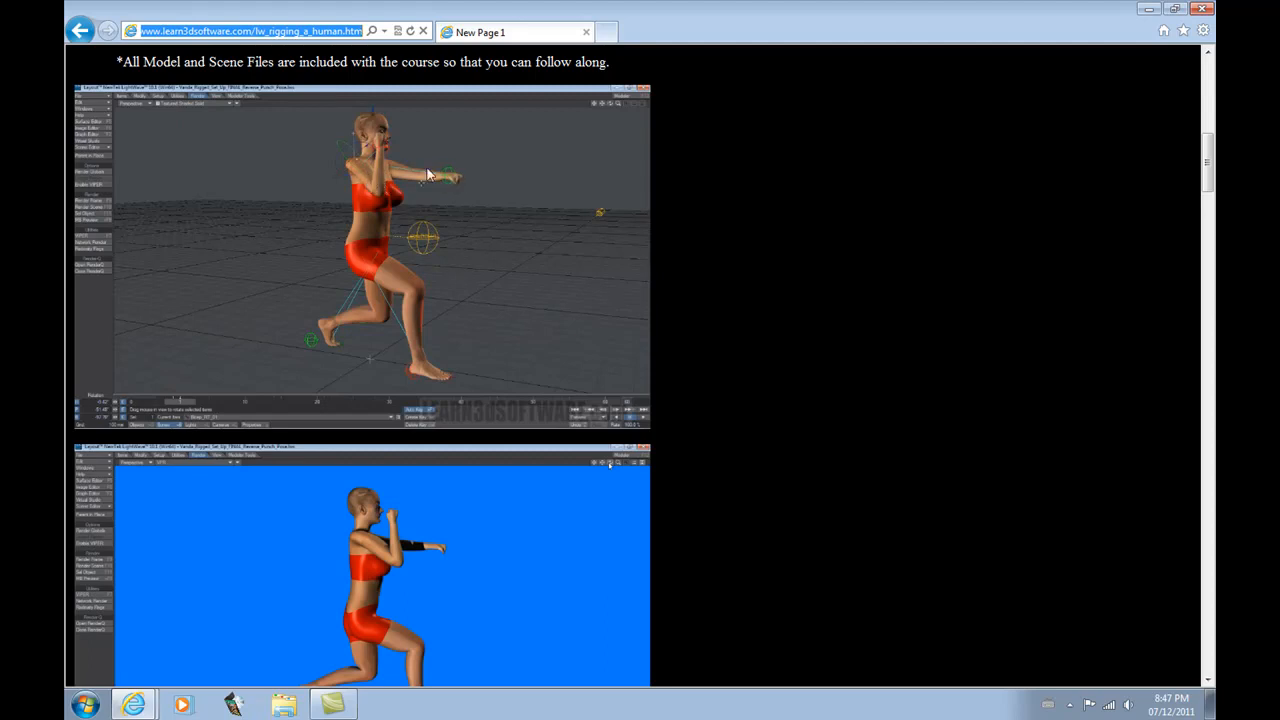
mouse_move(448, 170)
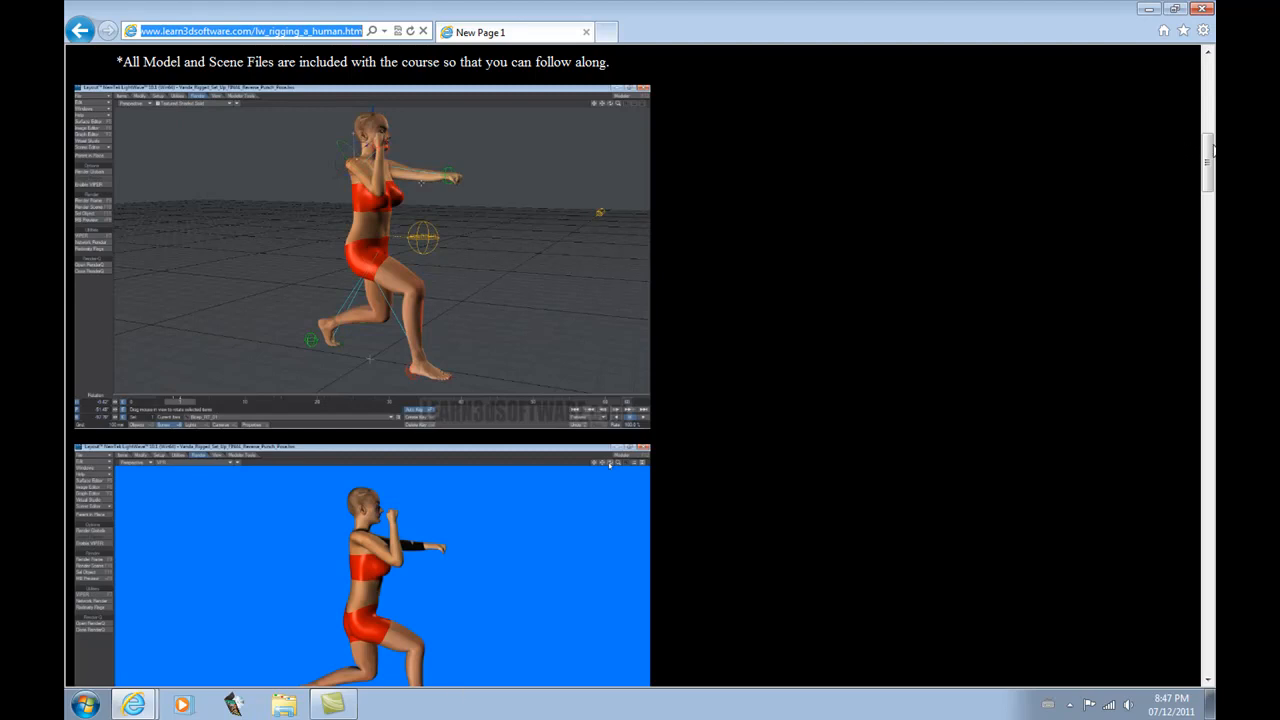
Step: Scroll down to the screenshots of the rigged character in a lunge pose
scroll(down, 3)
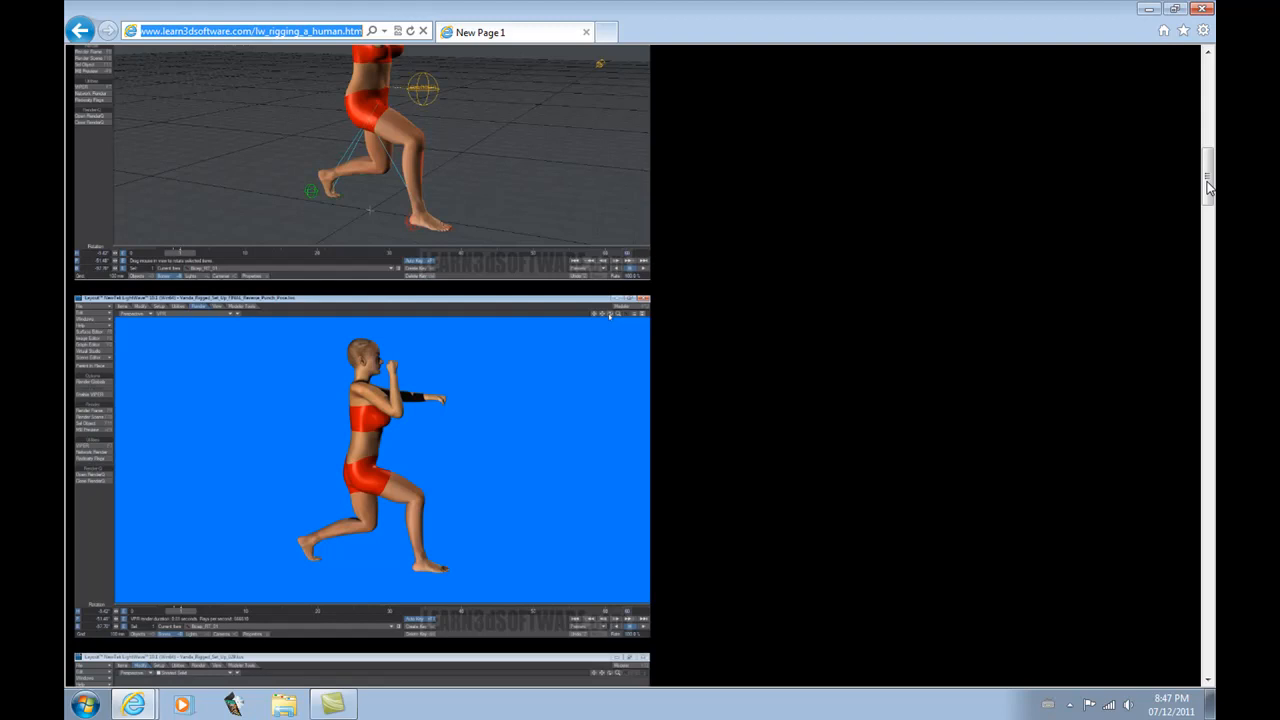
scroll(down, 3)
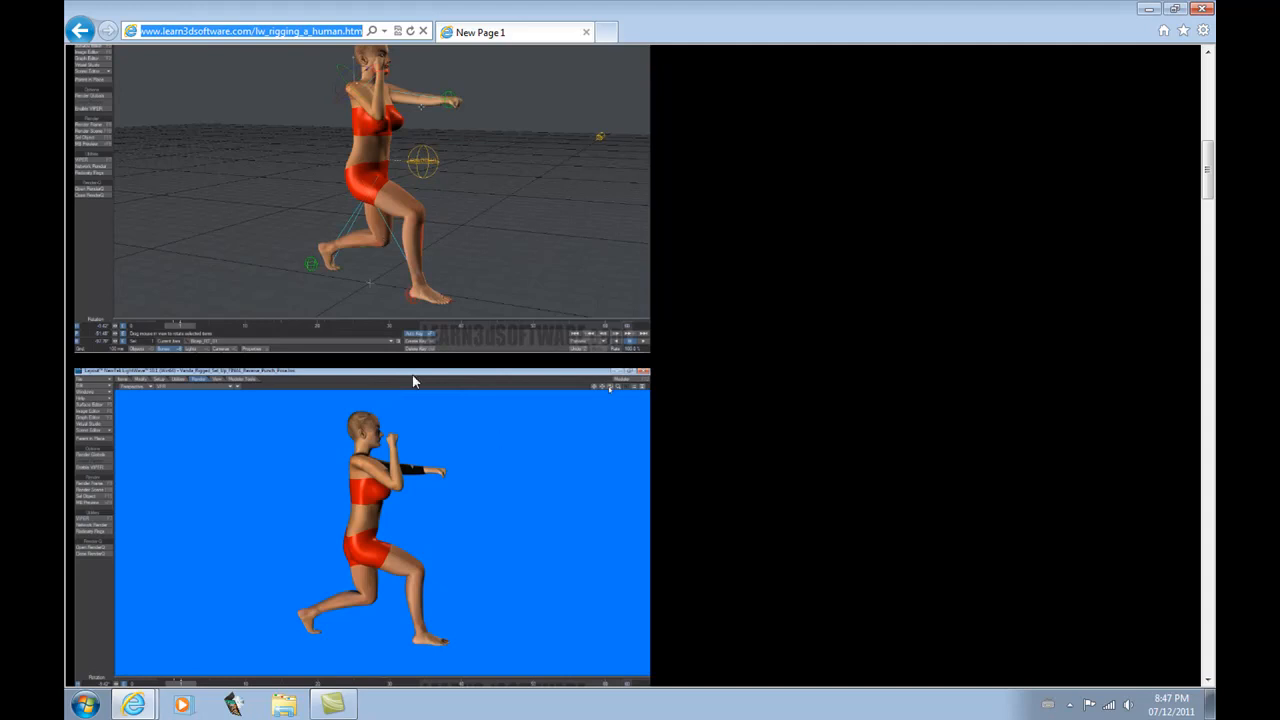
mouse_move(458, 212)
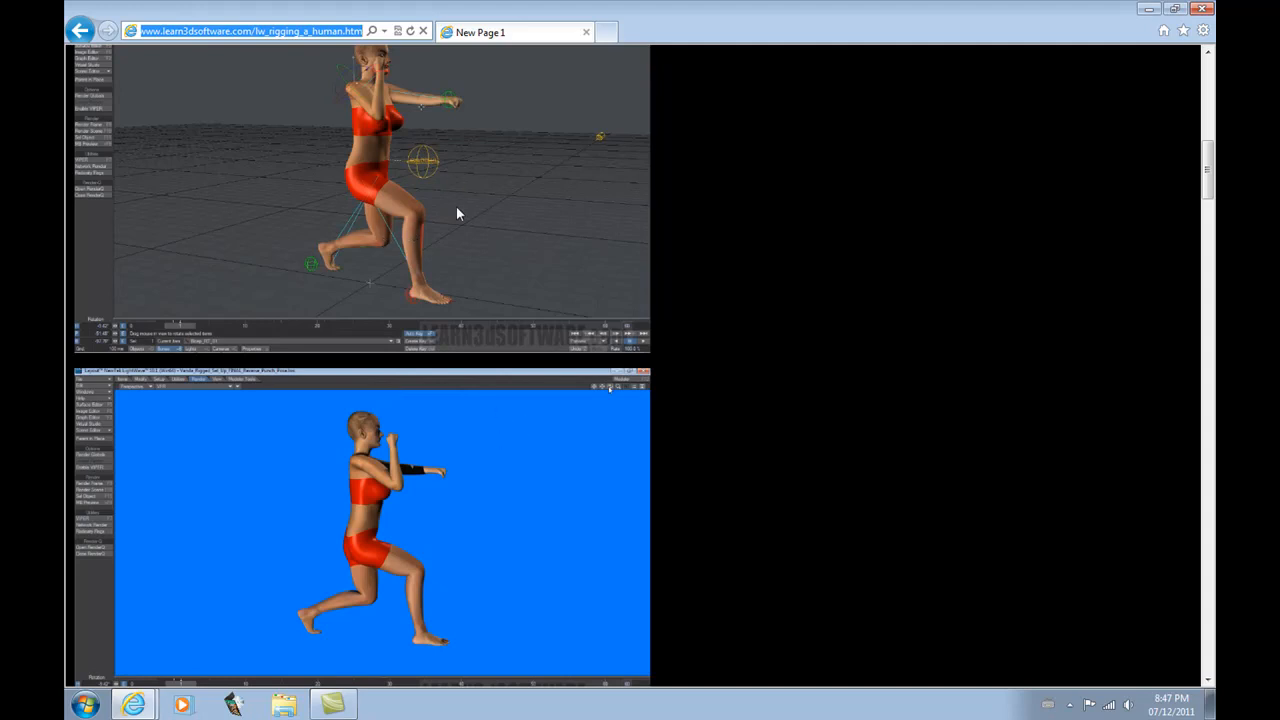
mouse_move(444, 198)
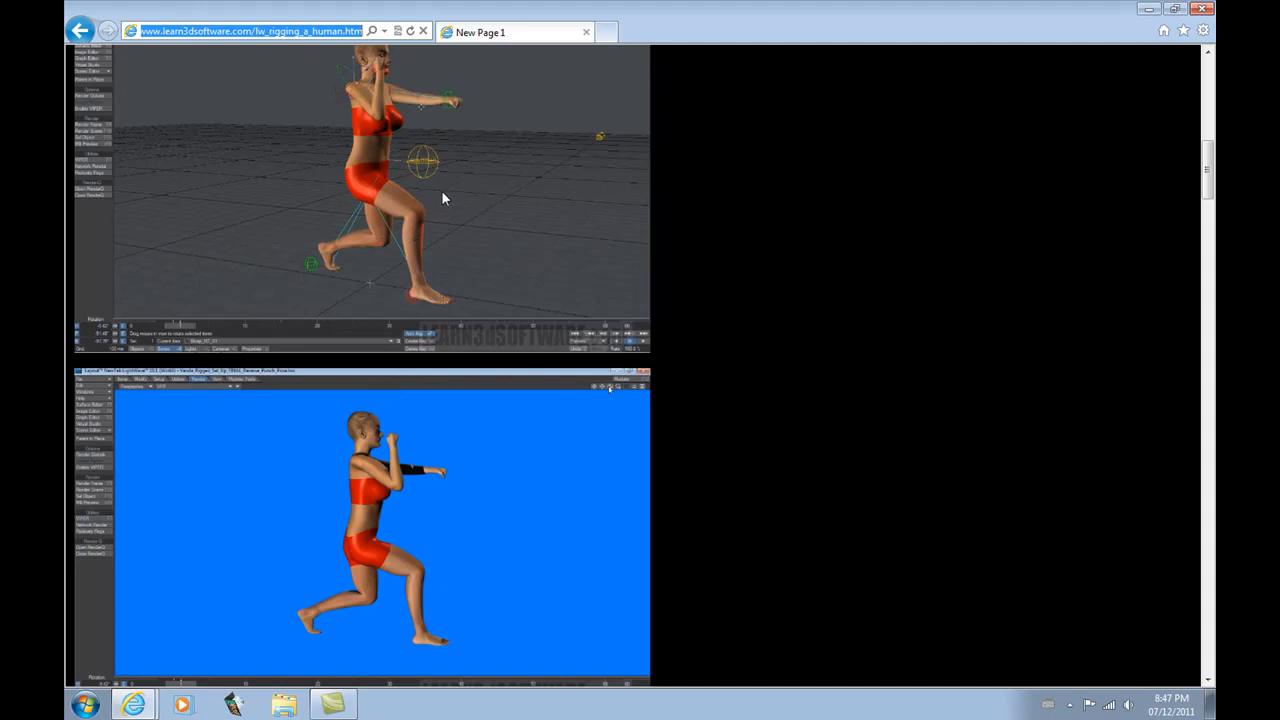
mouse_move(436, 132)
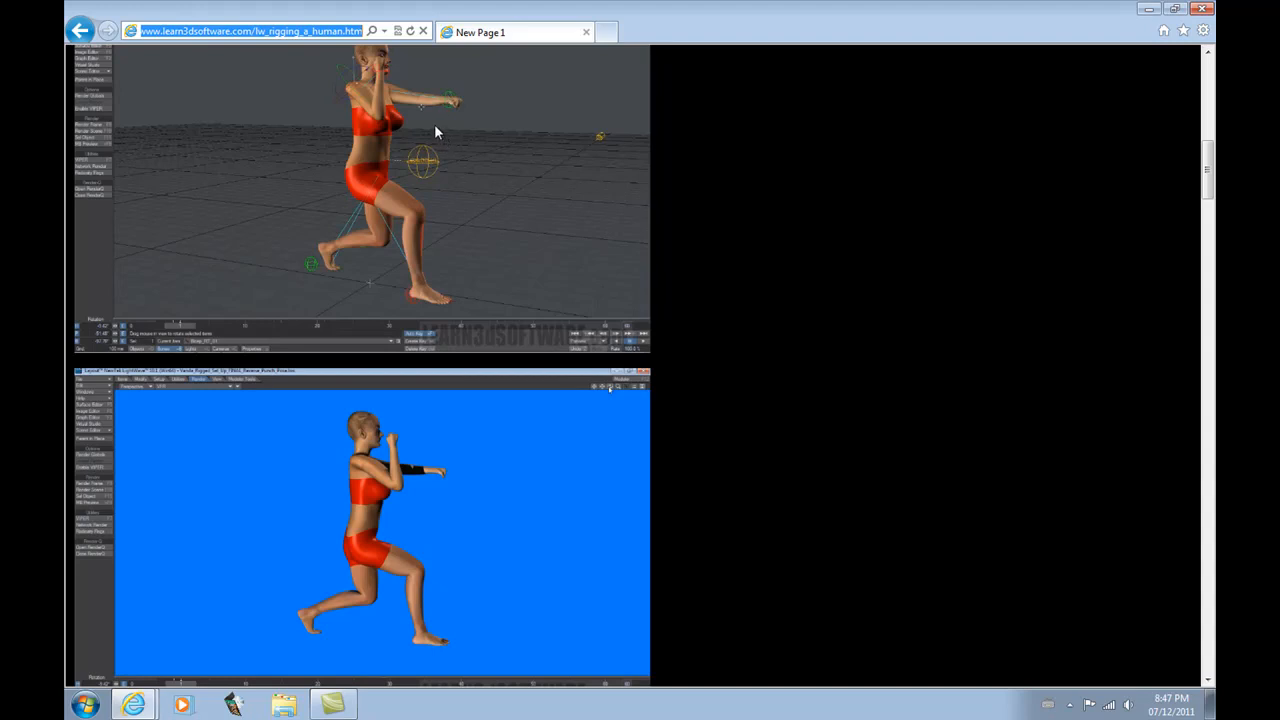
mouse_move(444, 190)
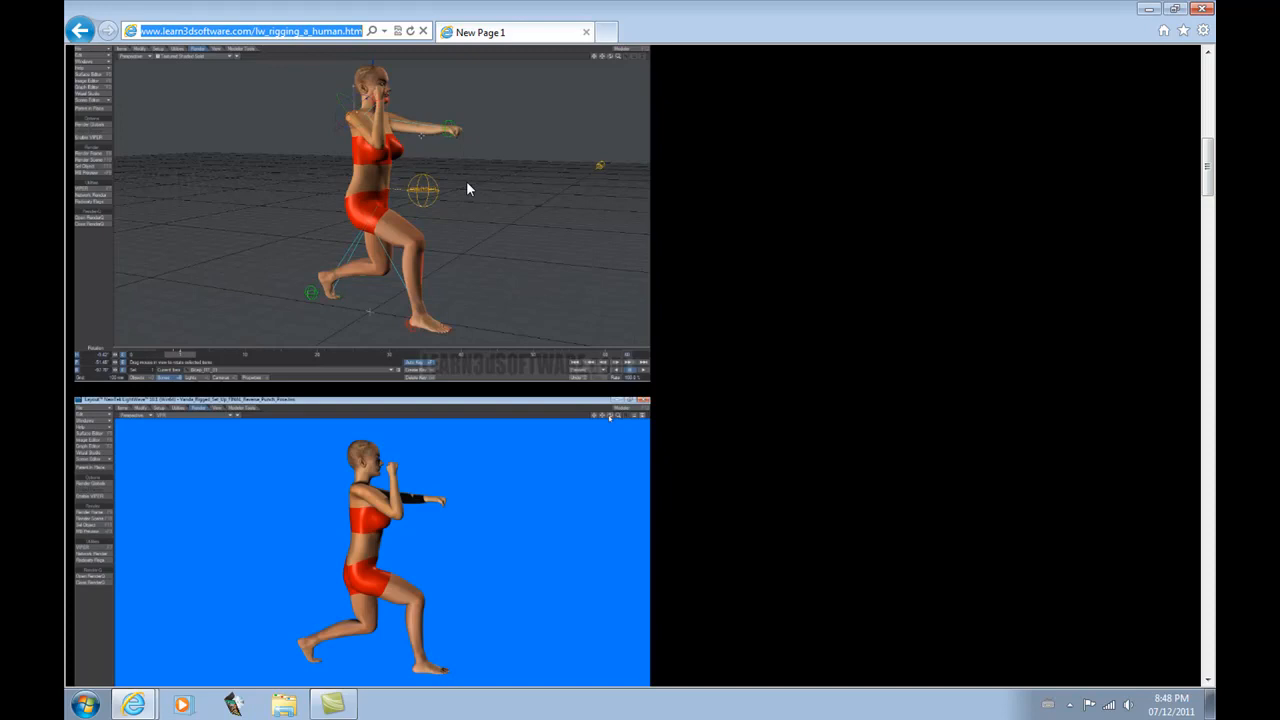
mouse_move(428, 352)
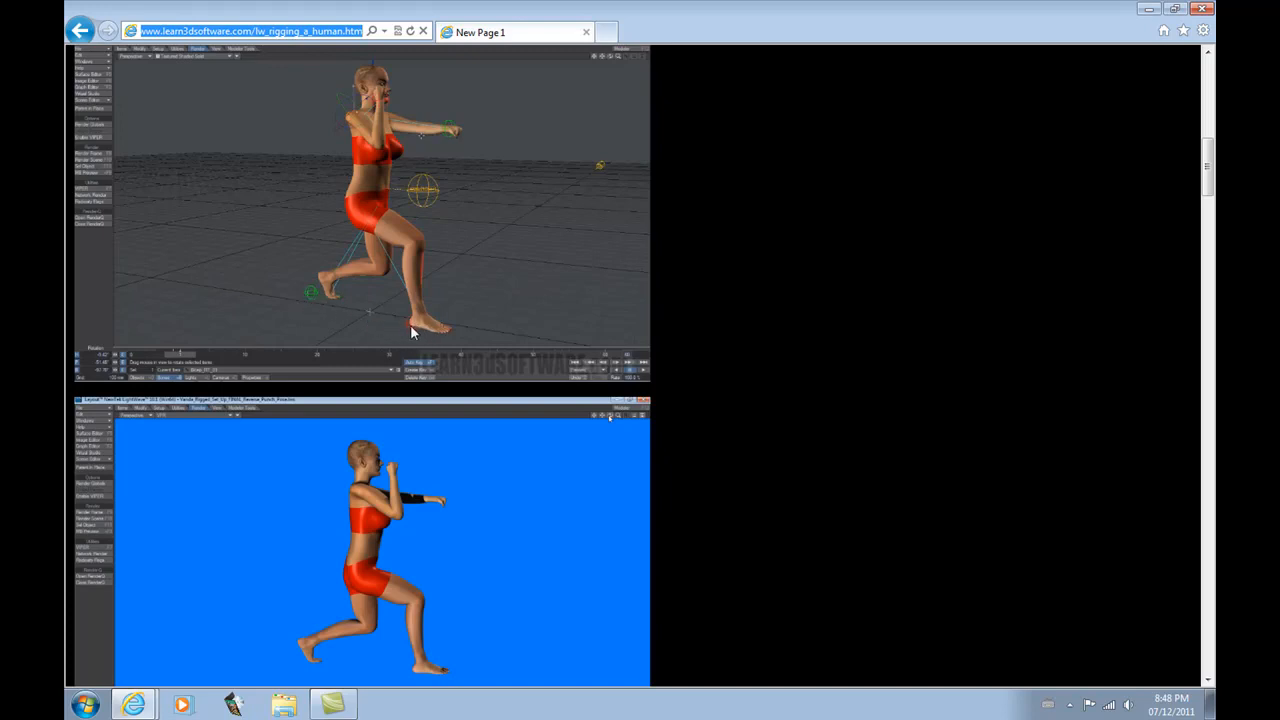
mouse_move(436, 318)
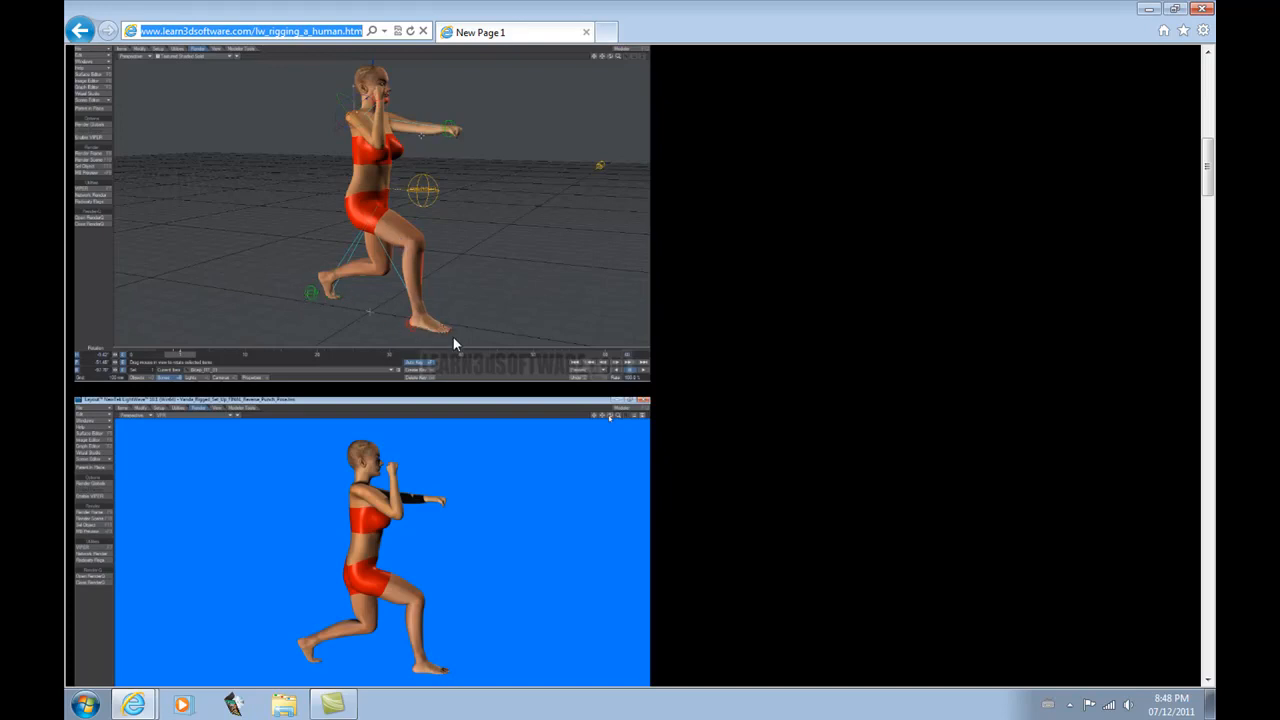
mouse_move(444, 336)
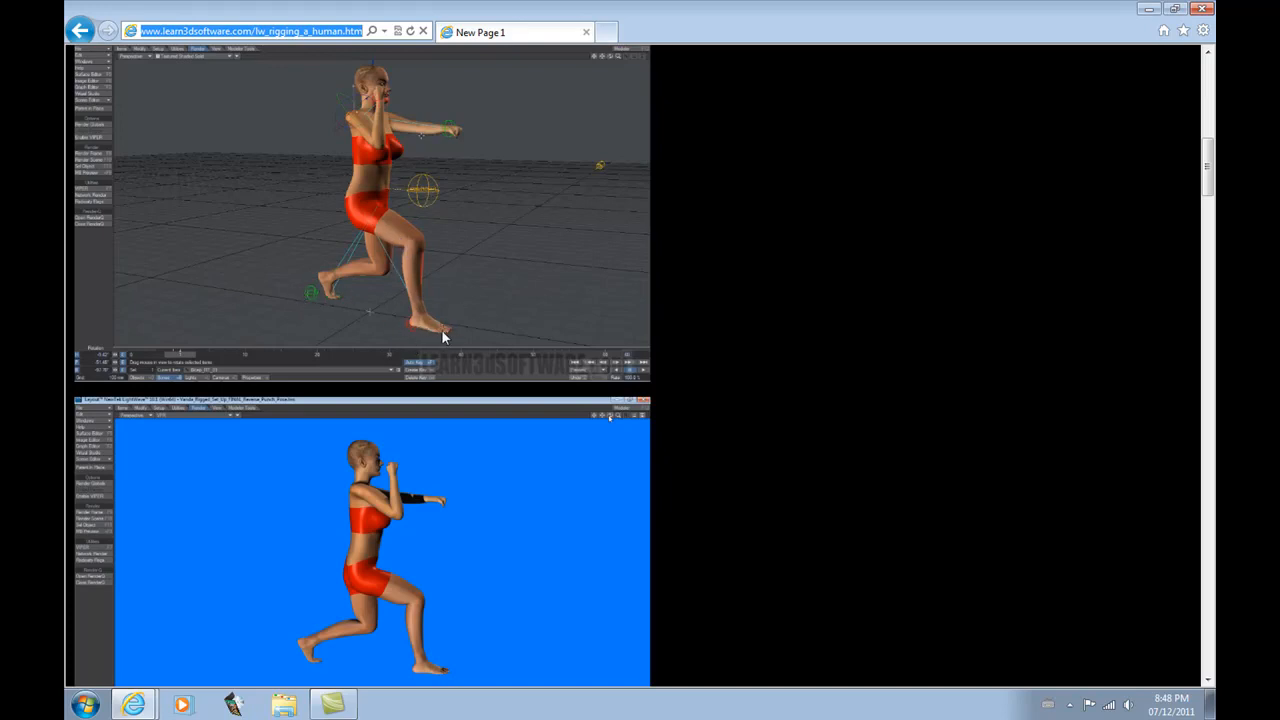
mouse_move(370, 216)
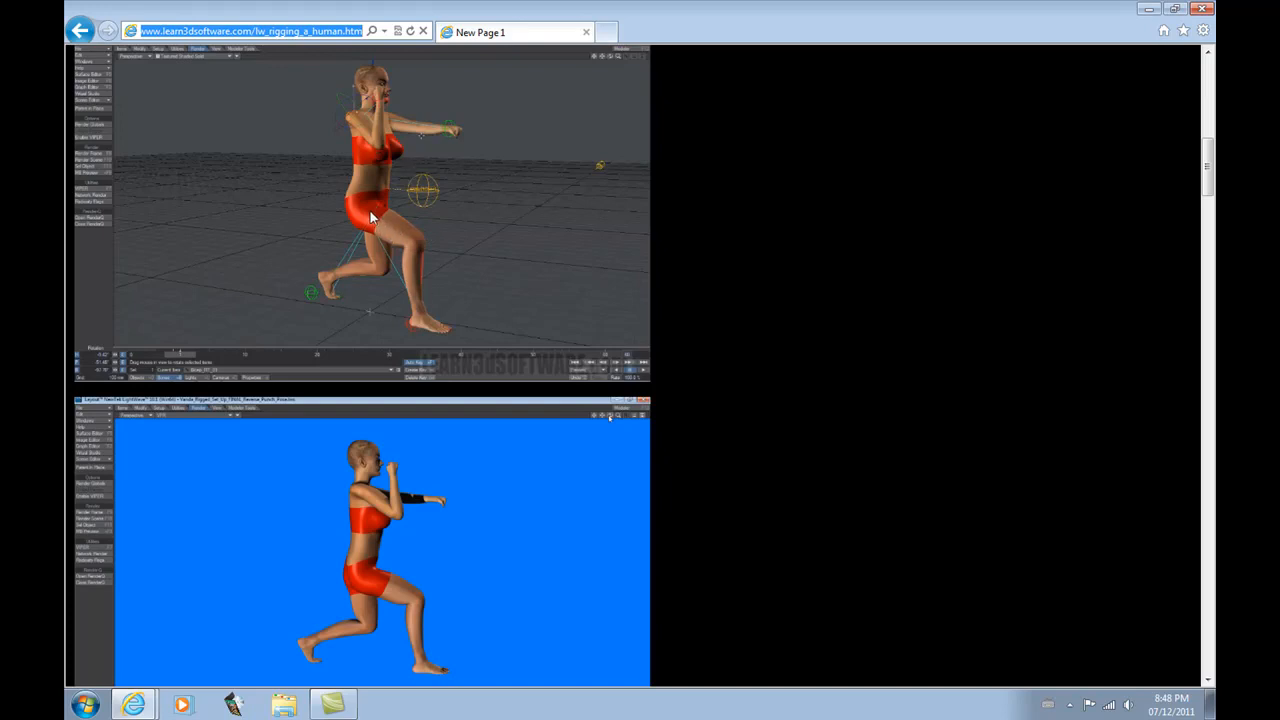
mouse_move(380, 224)
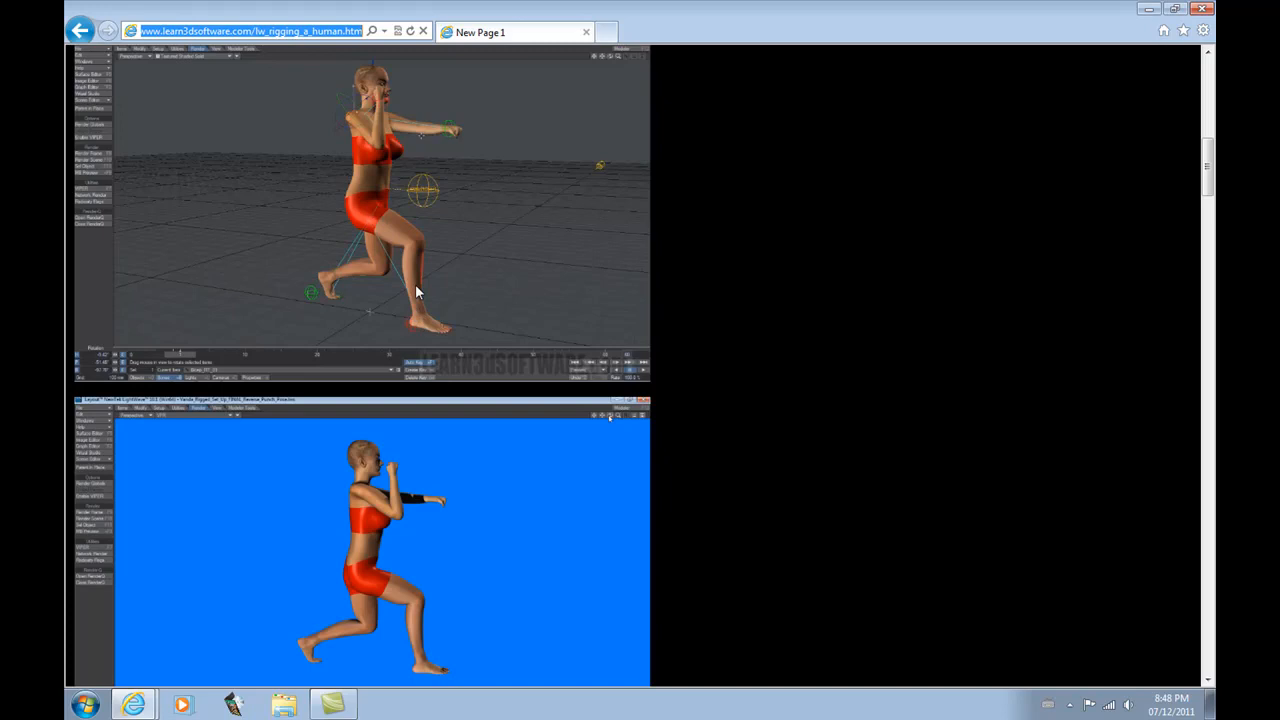
mouse_move(424, 330)
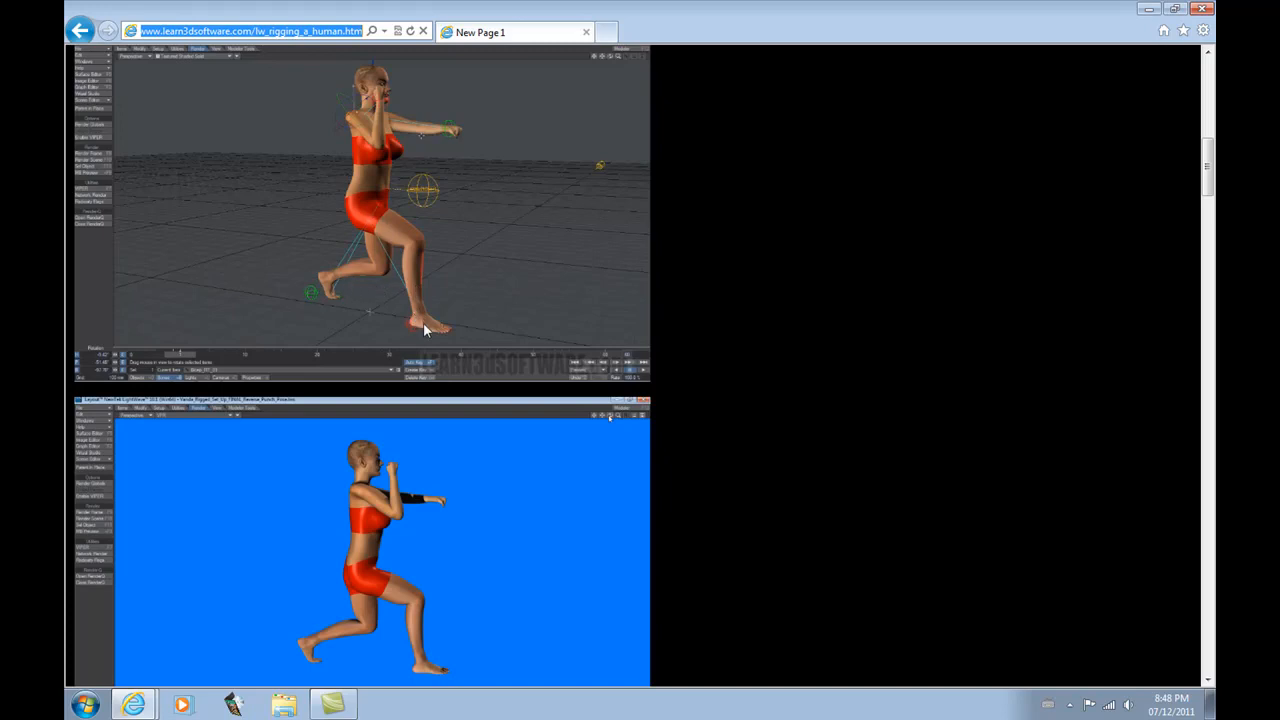
mouse_move(1210, 188)
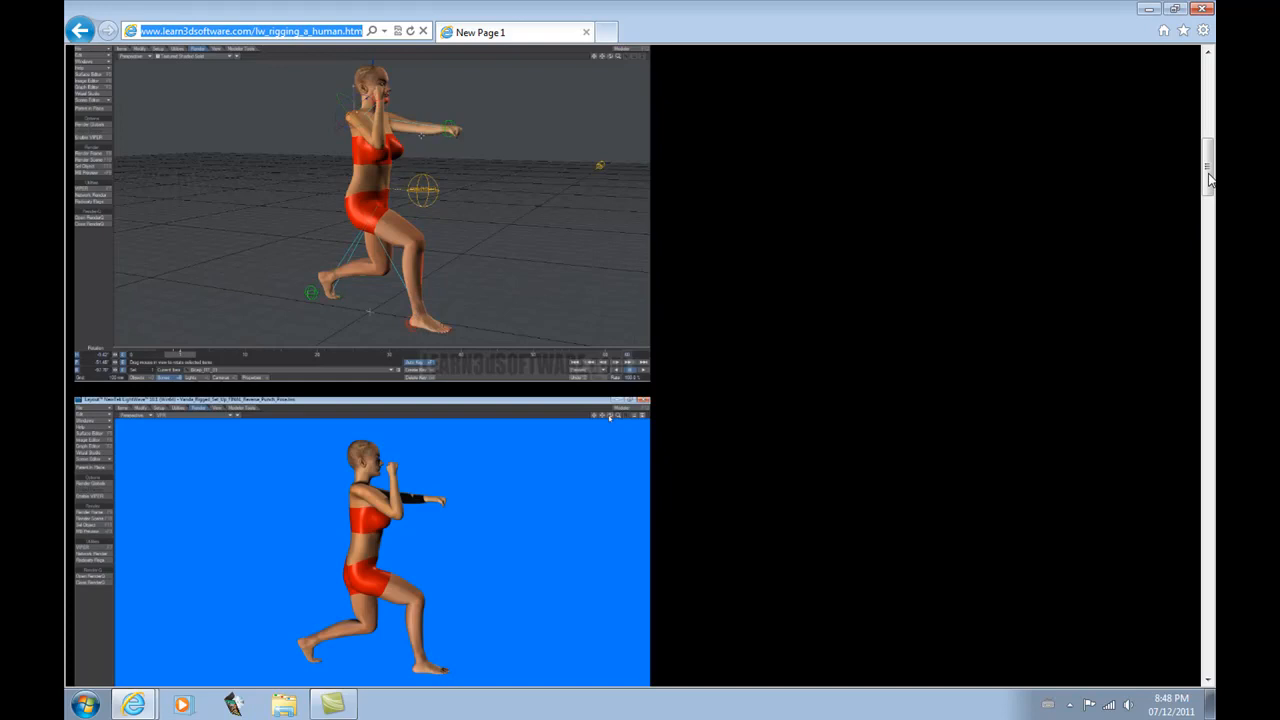
mouse_move(376, 200)
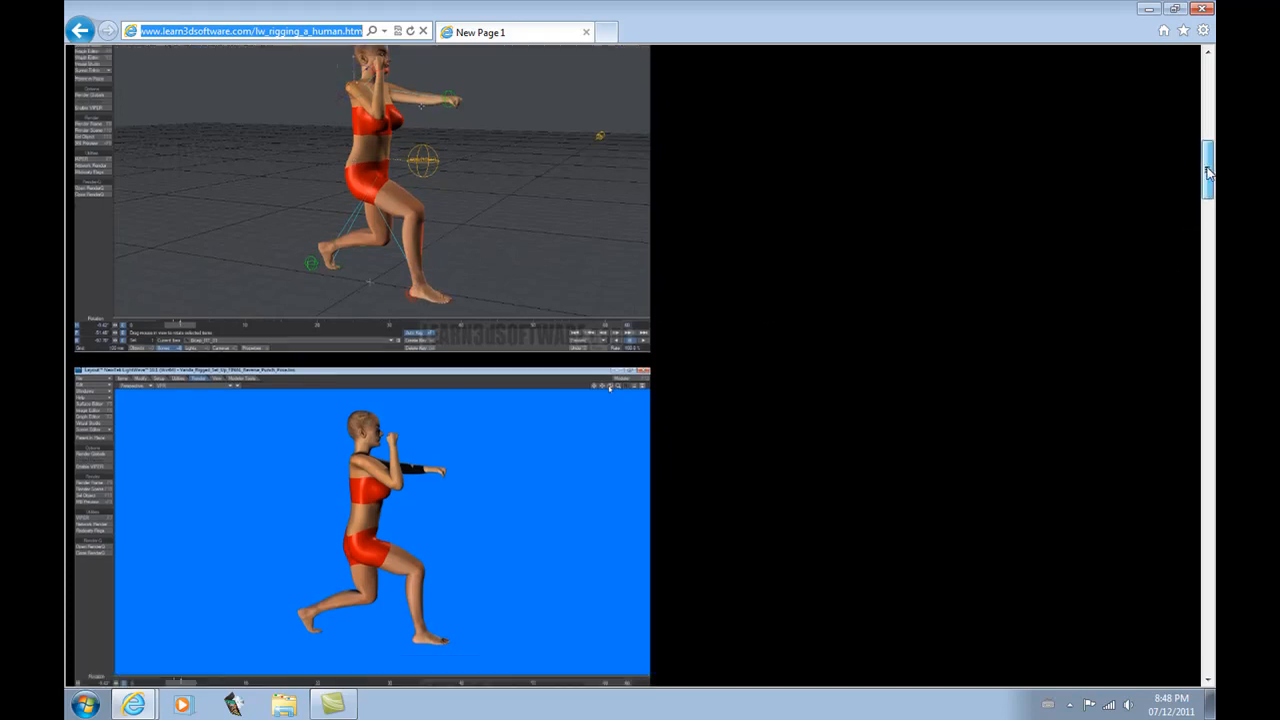
Step: Scroll through the table of contents to Chapter 61 and the video quality and Beginner level details
scroll(down, 3)
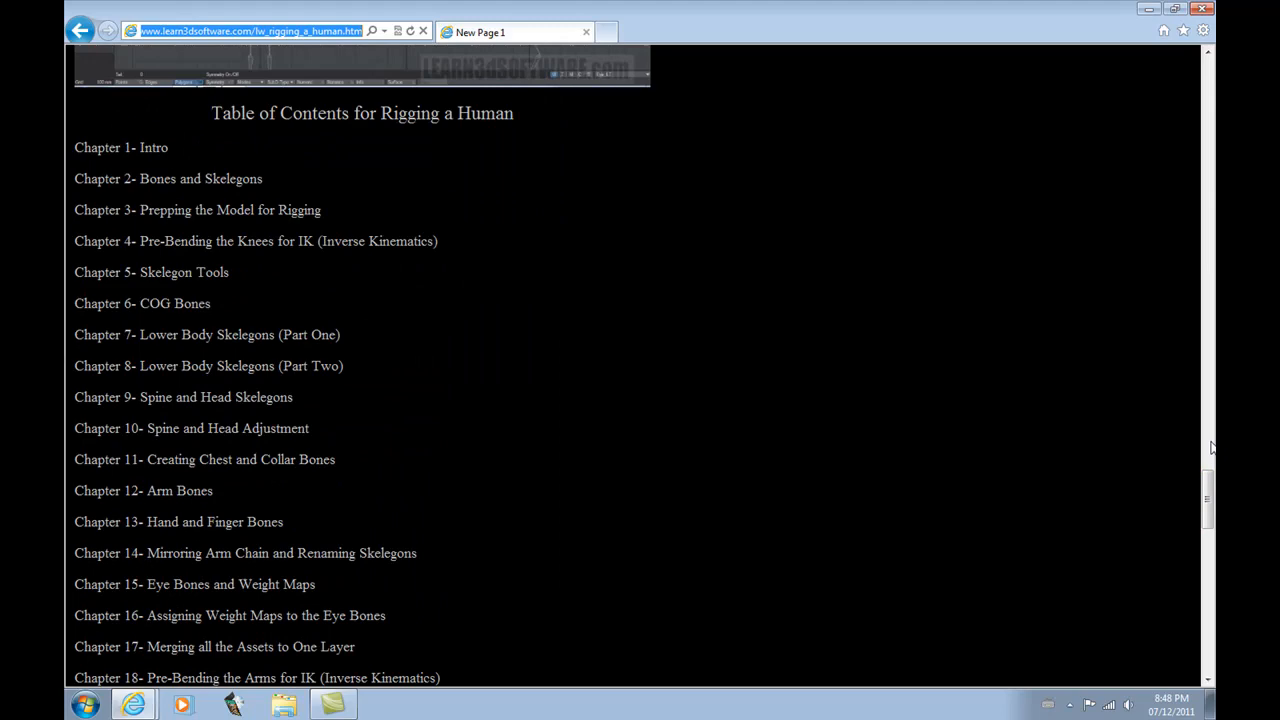
scroll(down, 3)
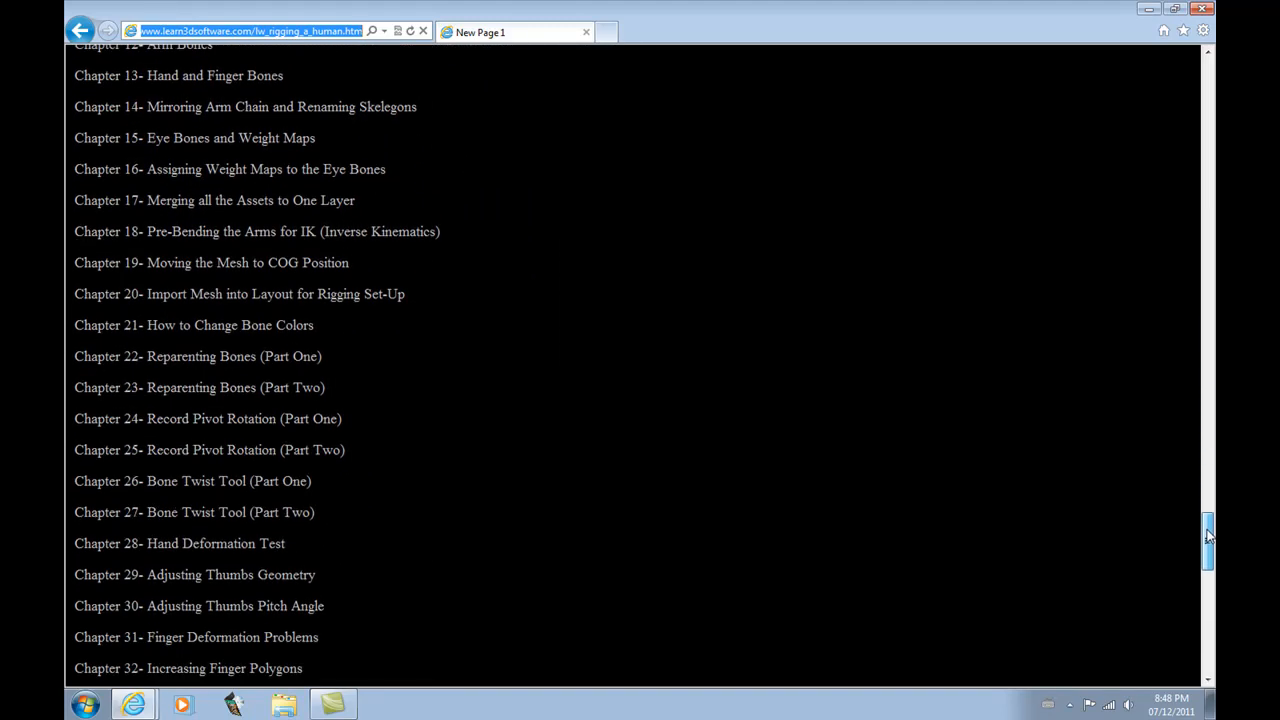
scroll(down, 3)
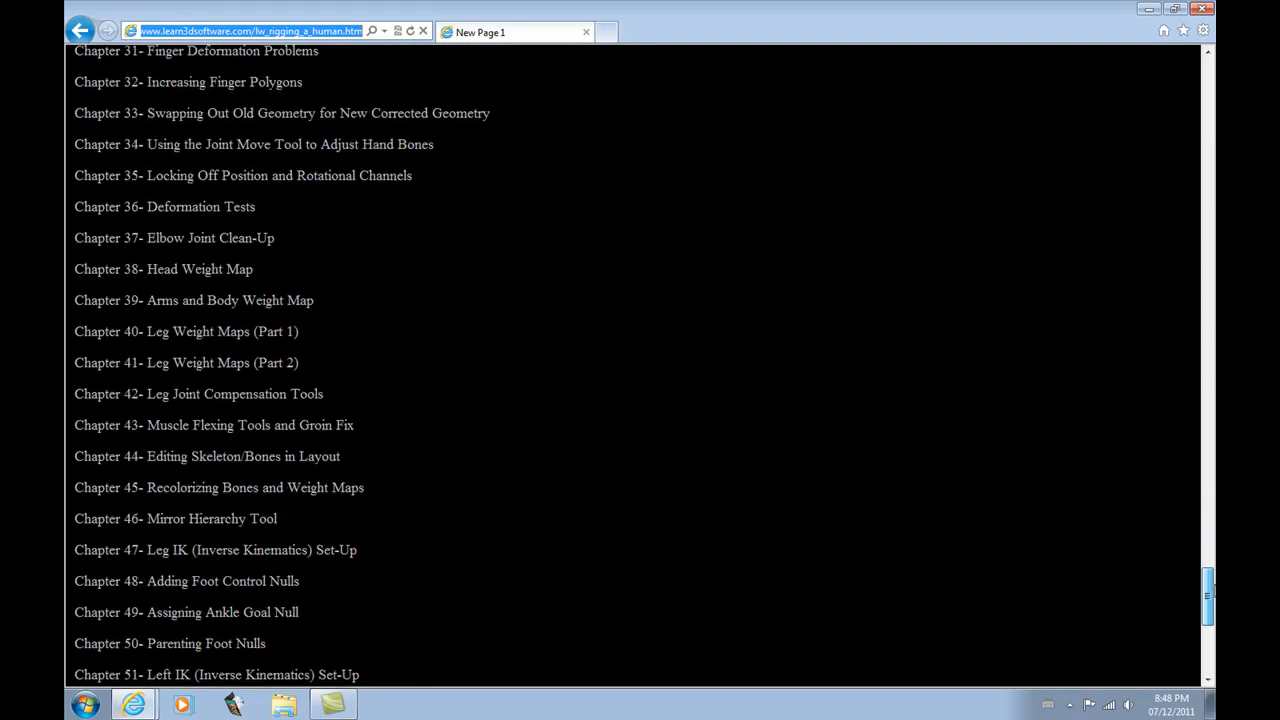
scroll(down, 3)
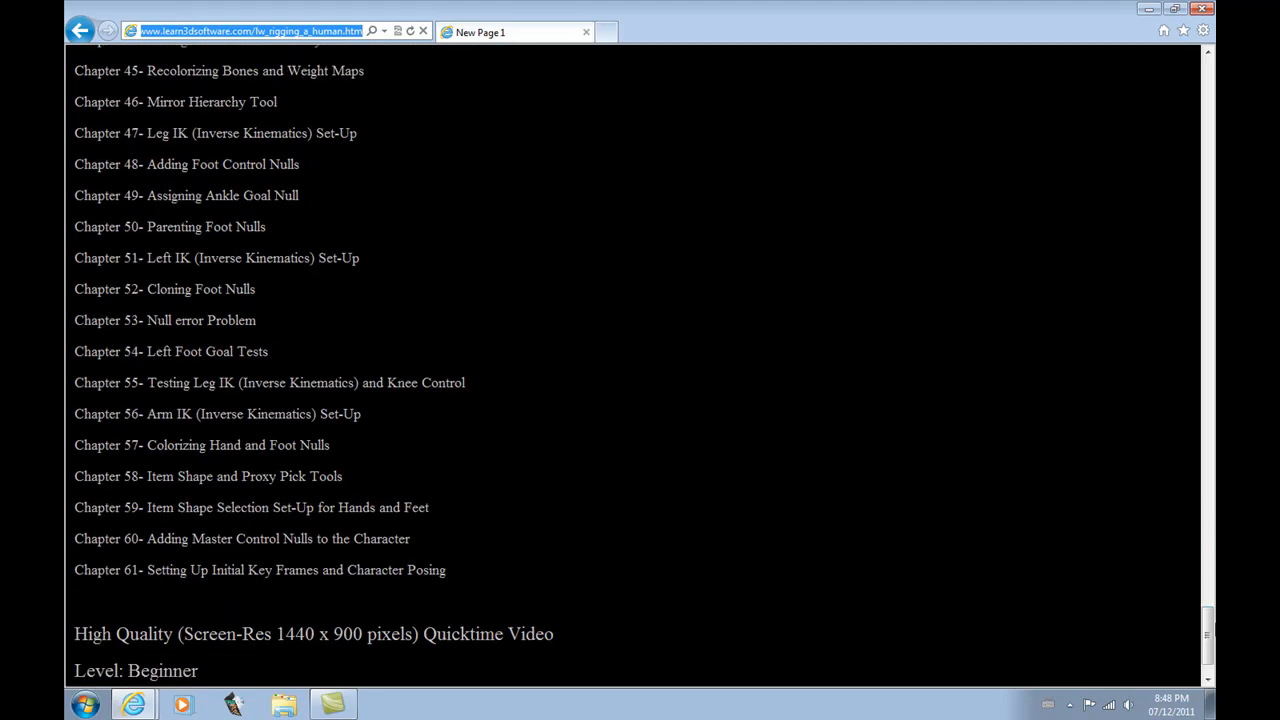
scroll(up, 3)
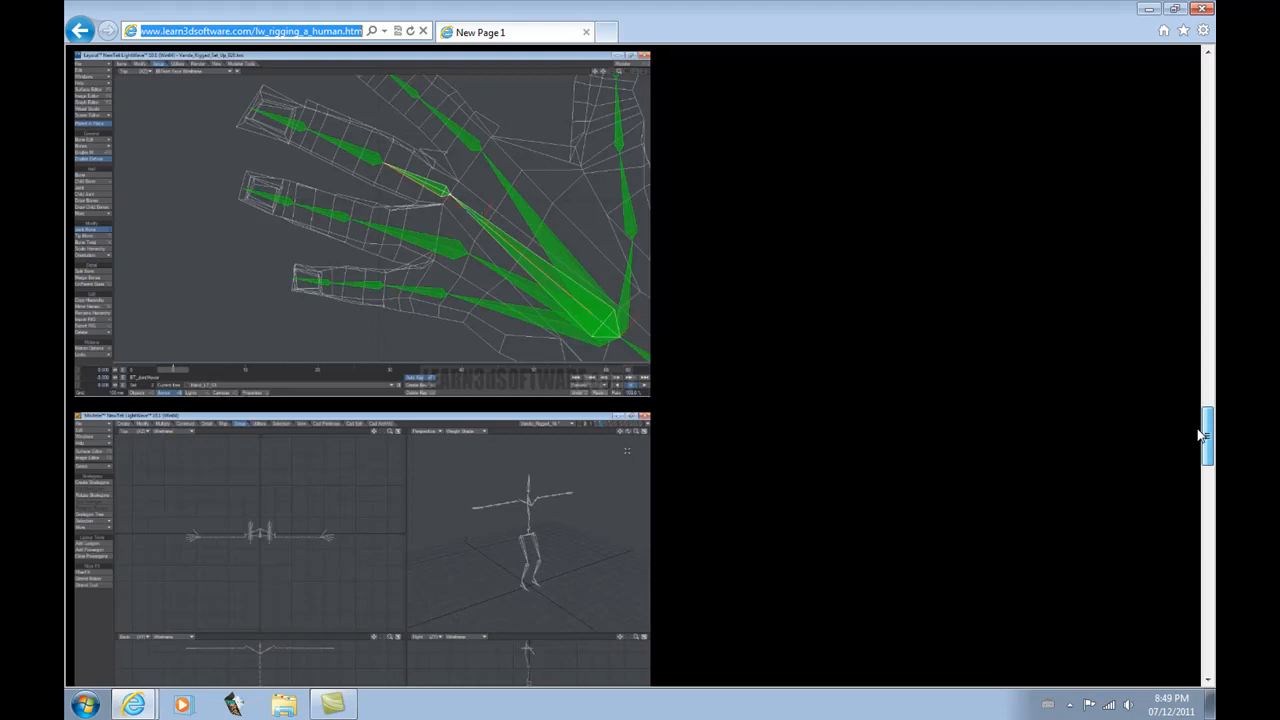
Step: Scroll past the table of contents through the hand-bone and kneeling-figure screenshots to the eye-bone face close-up
scroll(down, 3)
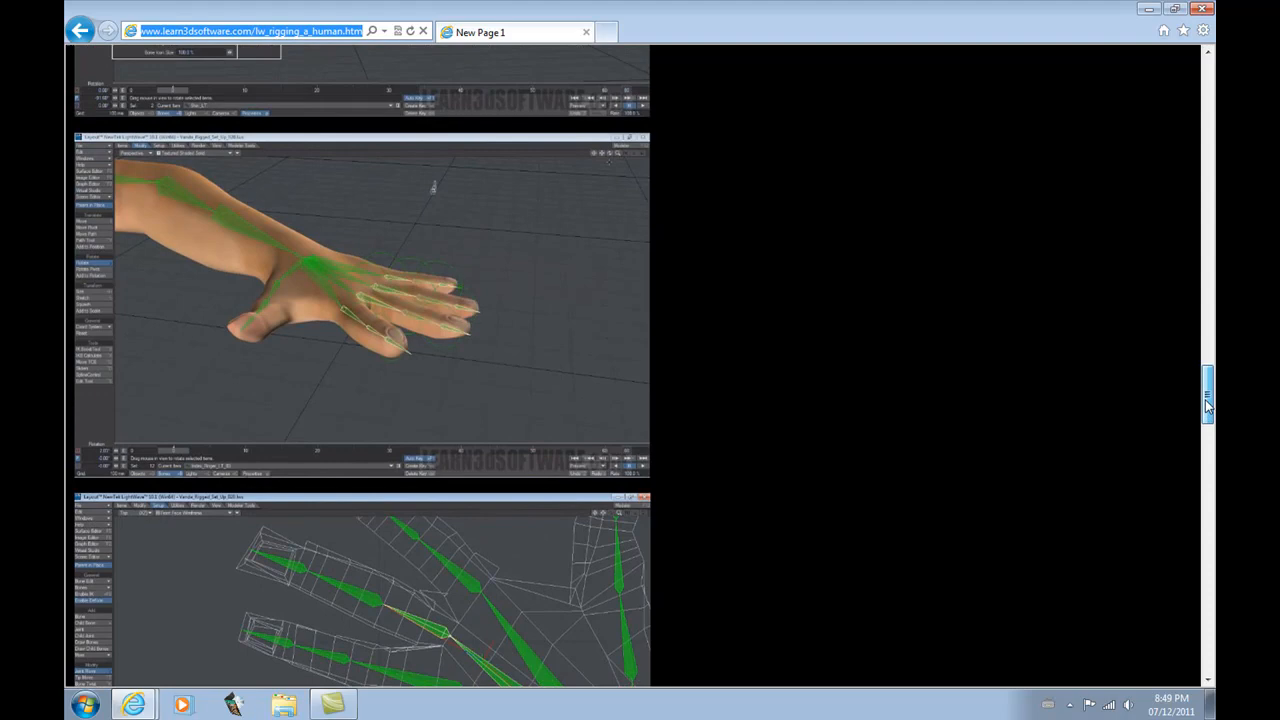
scroll(down, 3)
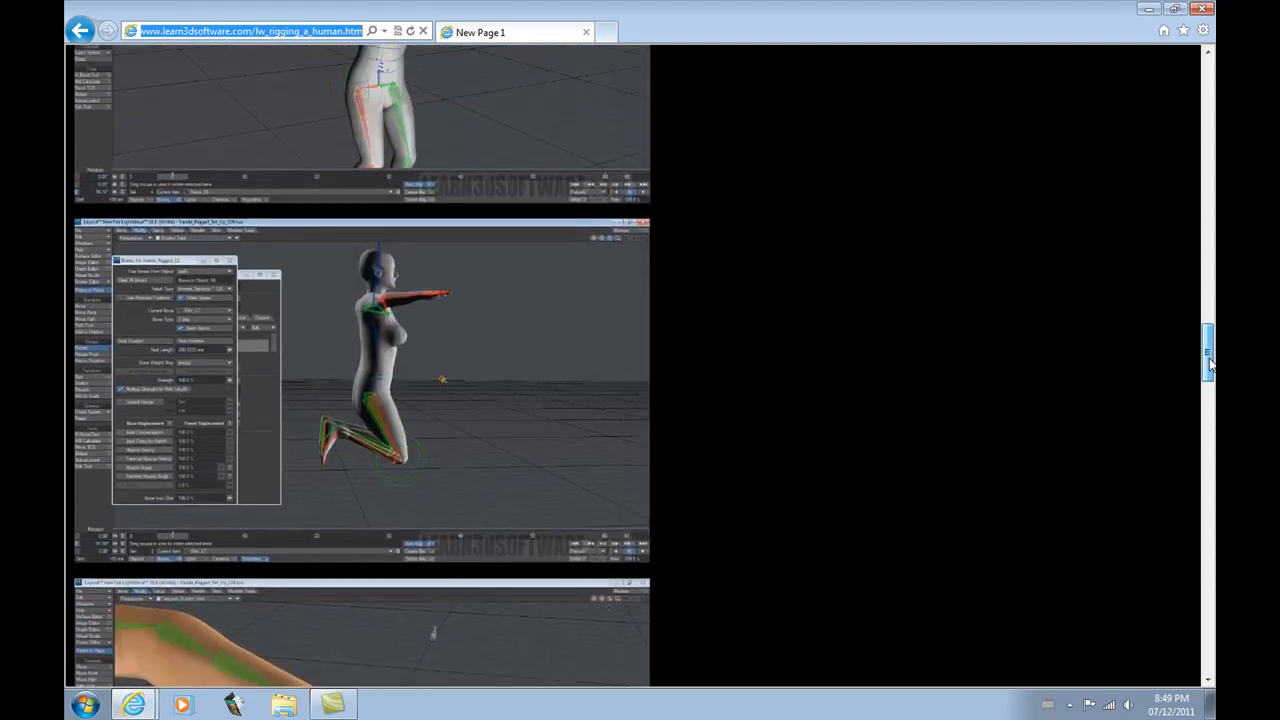
scroll(down, 3)
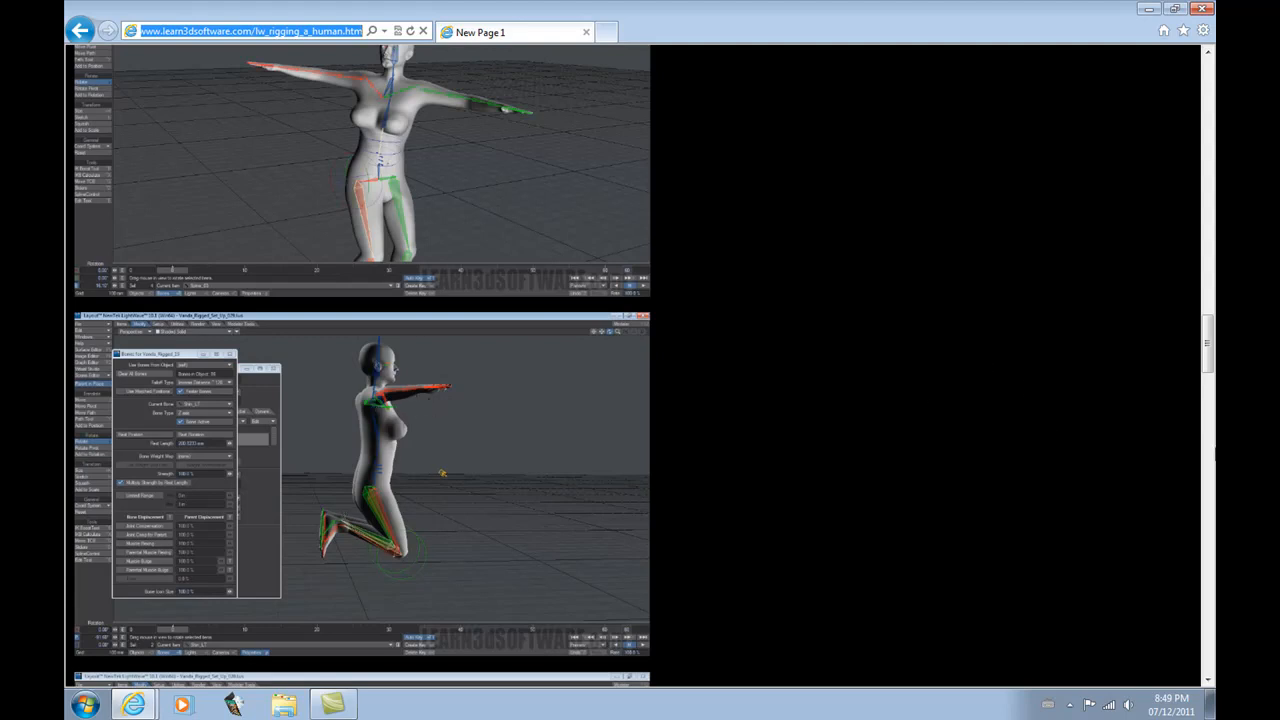
scroll(down, 3)
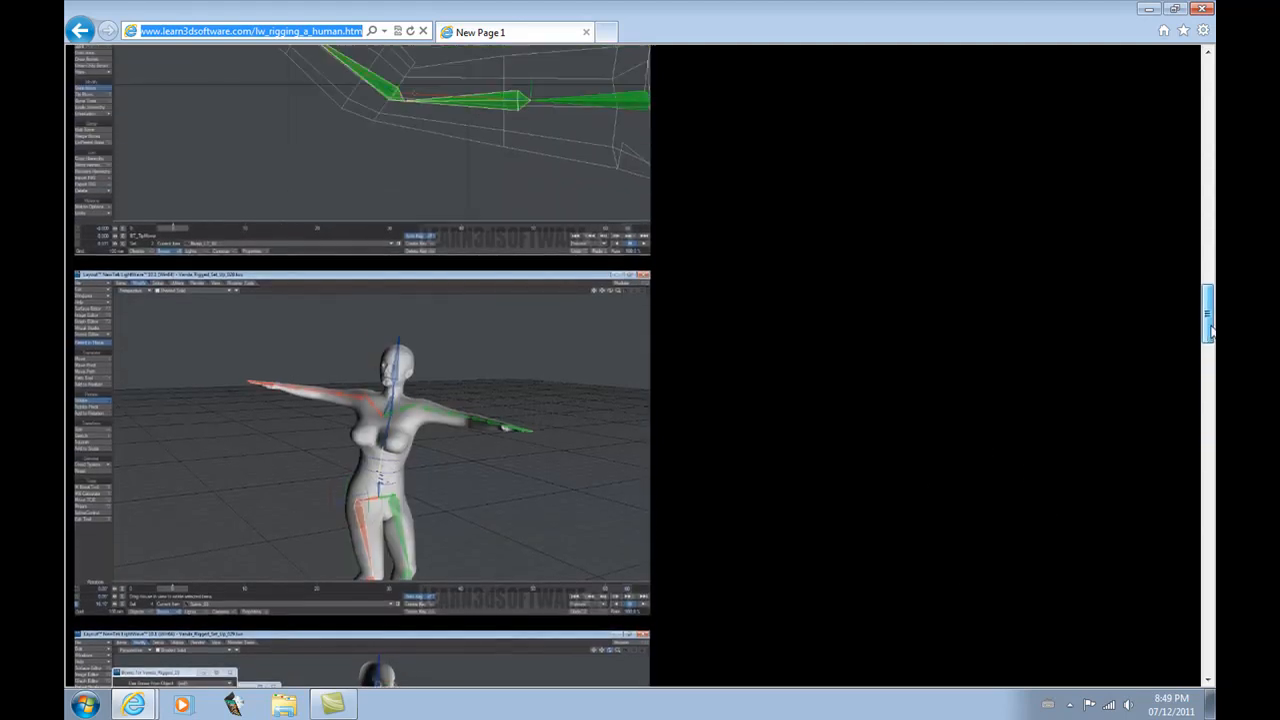
scroll(down, 3)
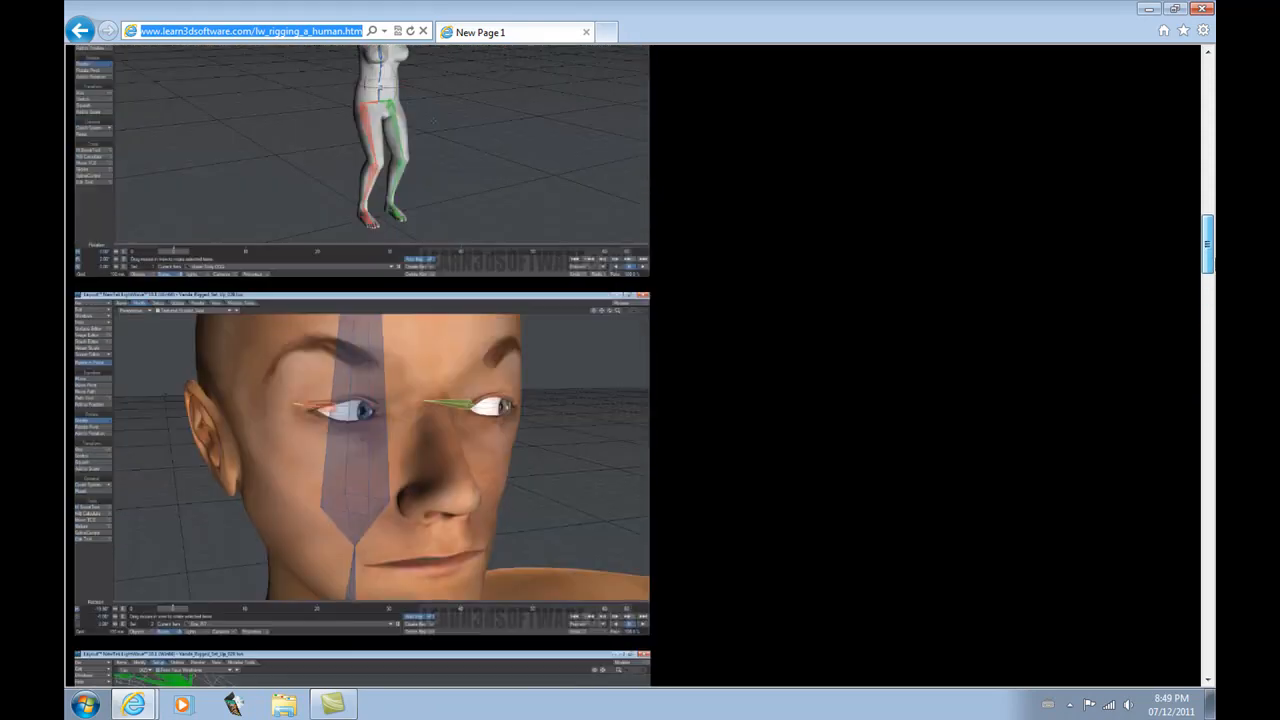
scroll(down, 3)
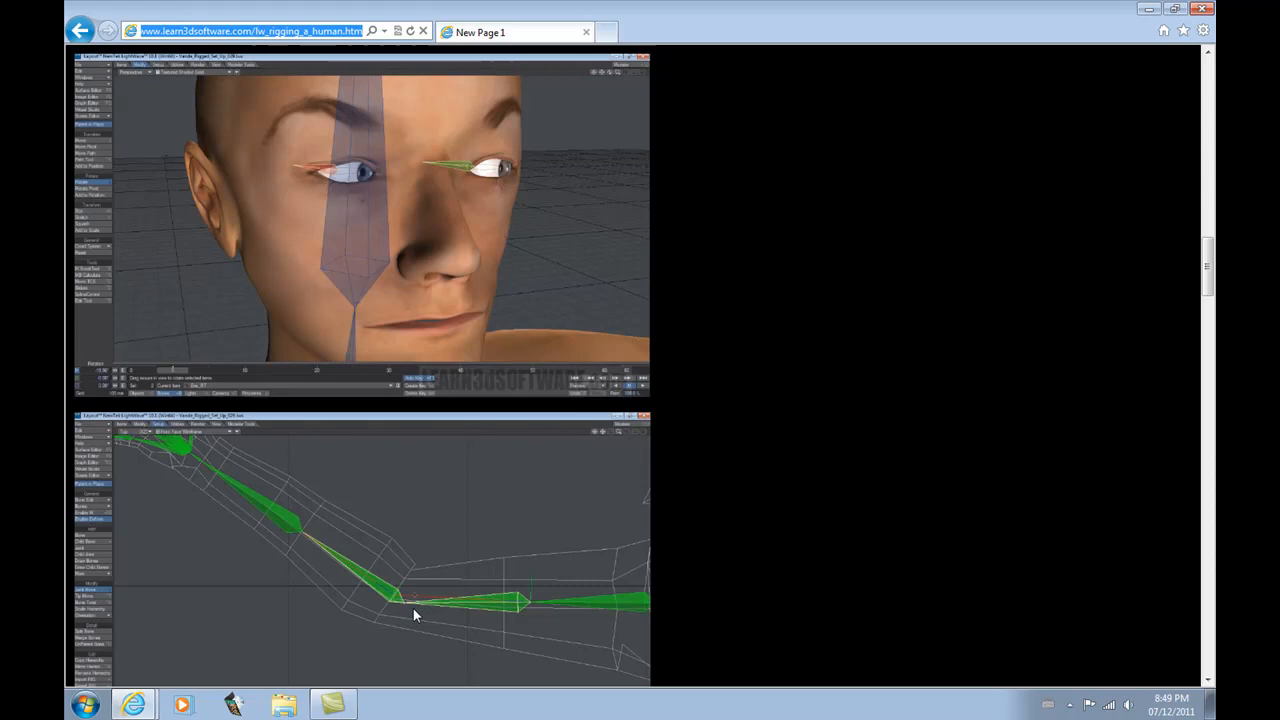
mouse_move(432, 620)
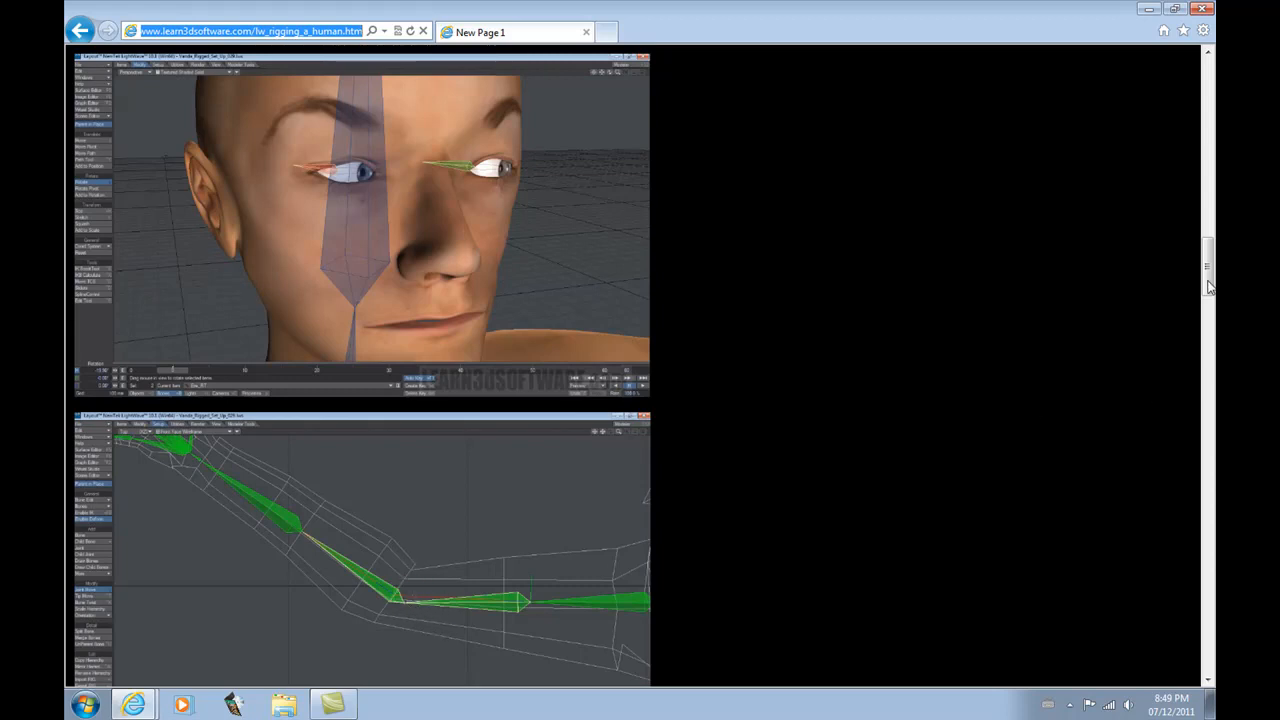
scroll(down, 3)
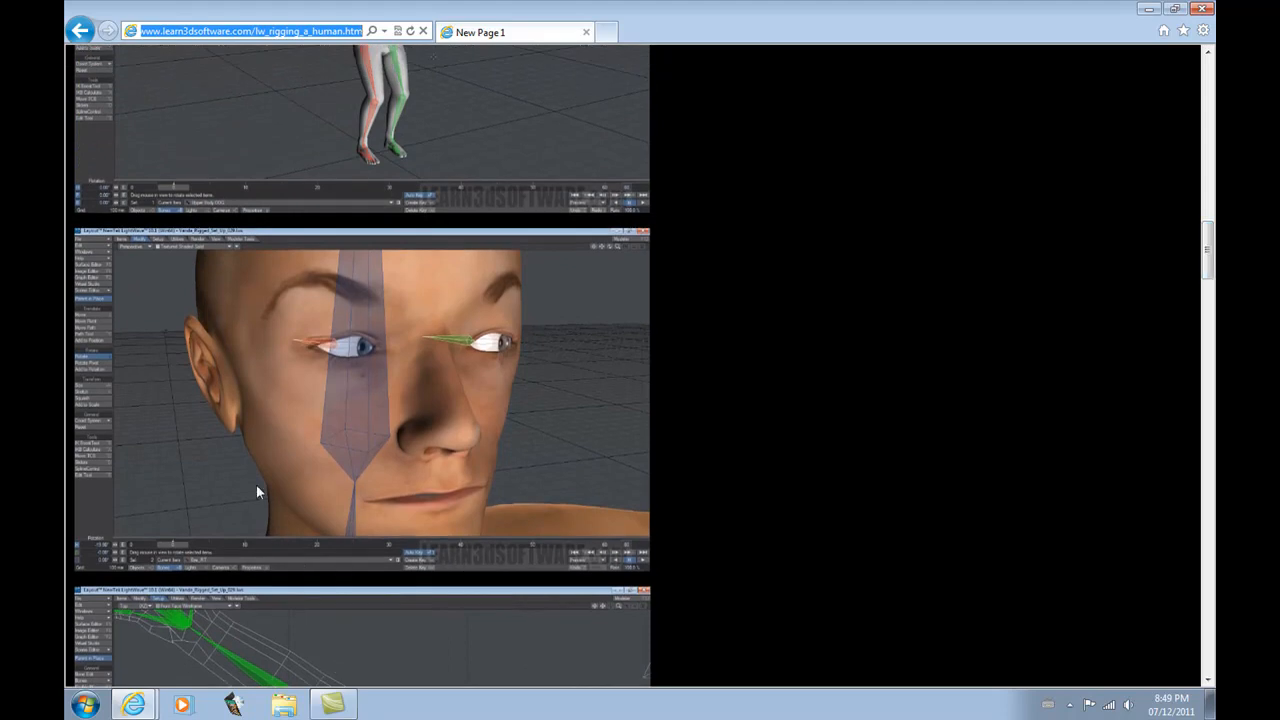
mouse_move(564, 376)
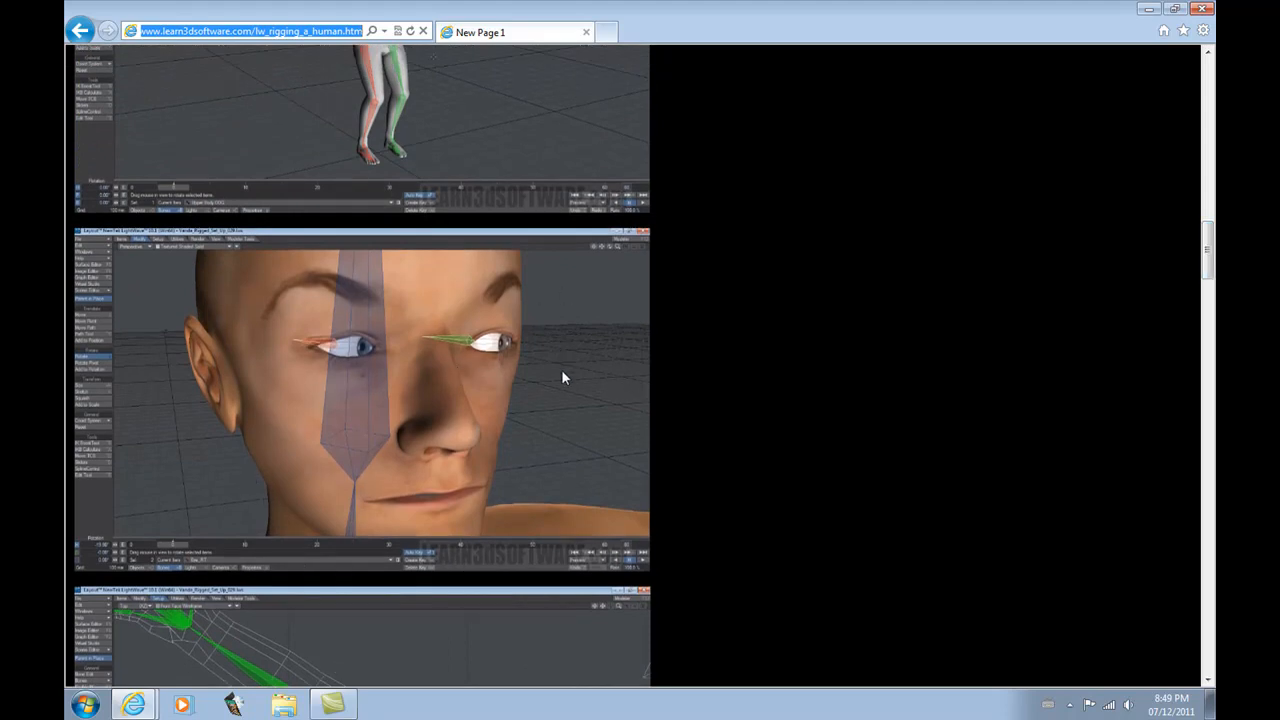
mouse_move(484, 356)
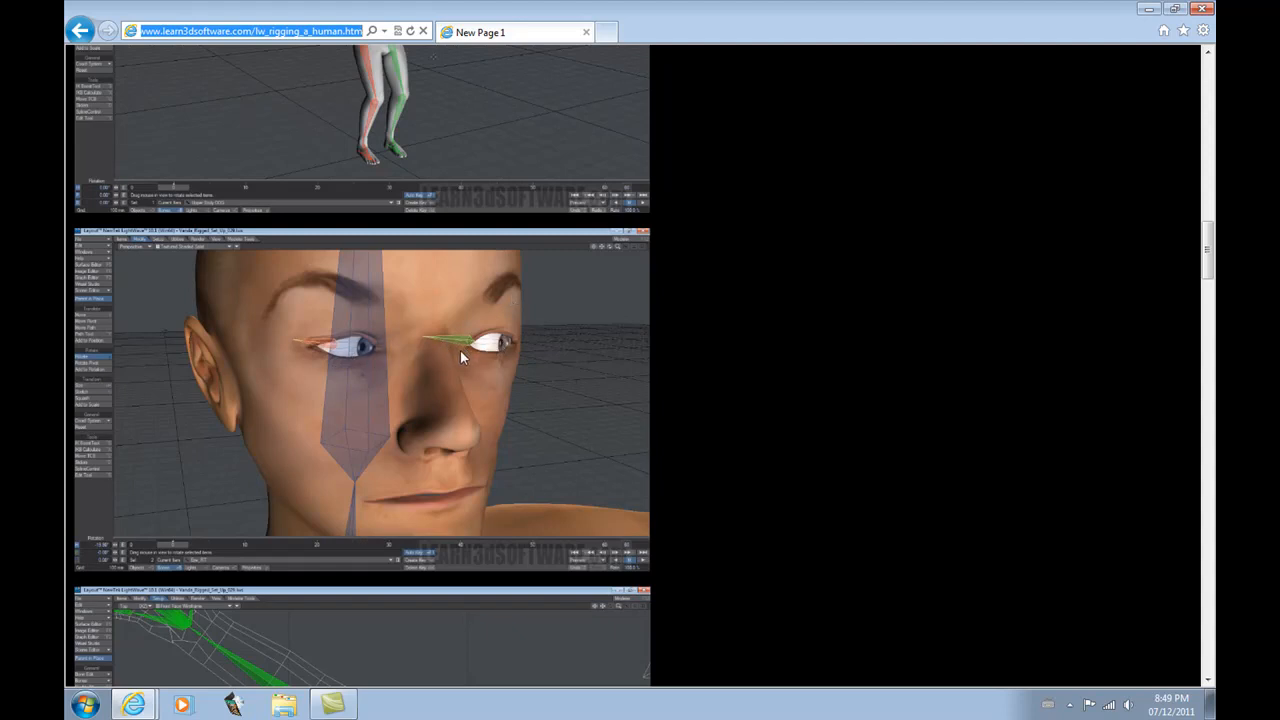
mouse_move(464, 348)
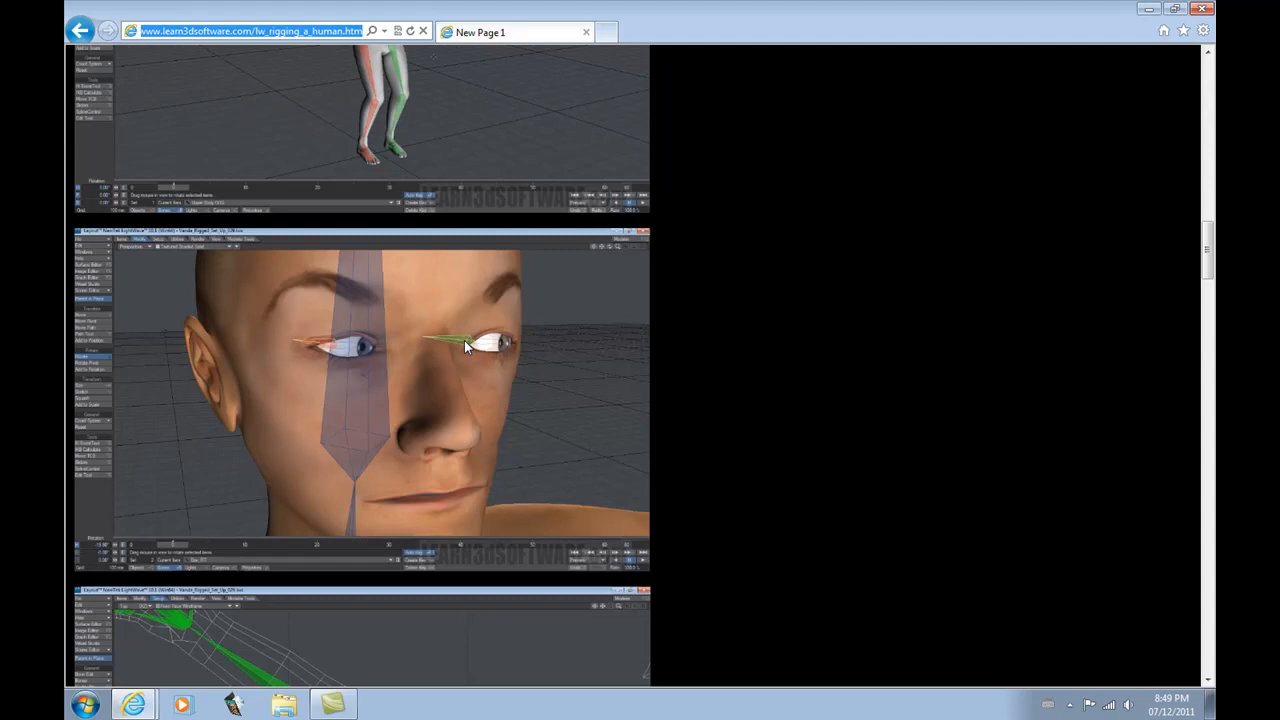
mouse_move(480, 368)
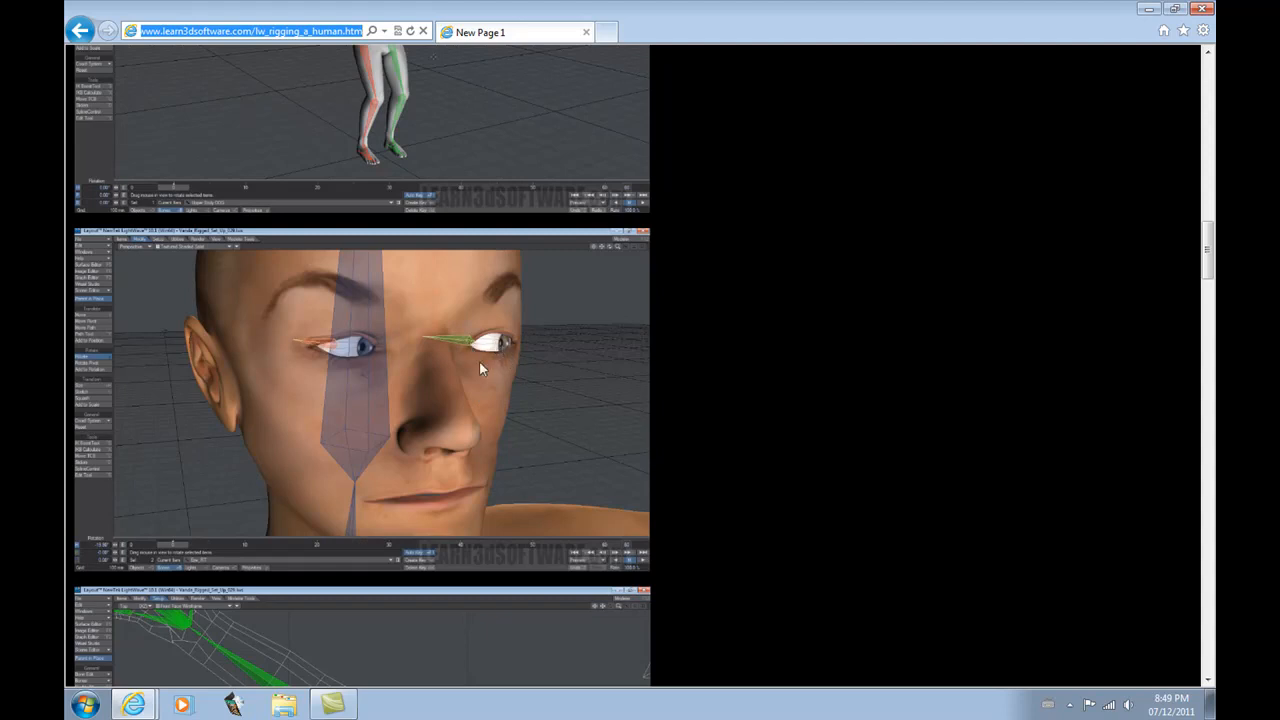
mouse_move(540, 344)
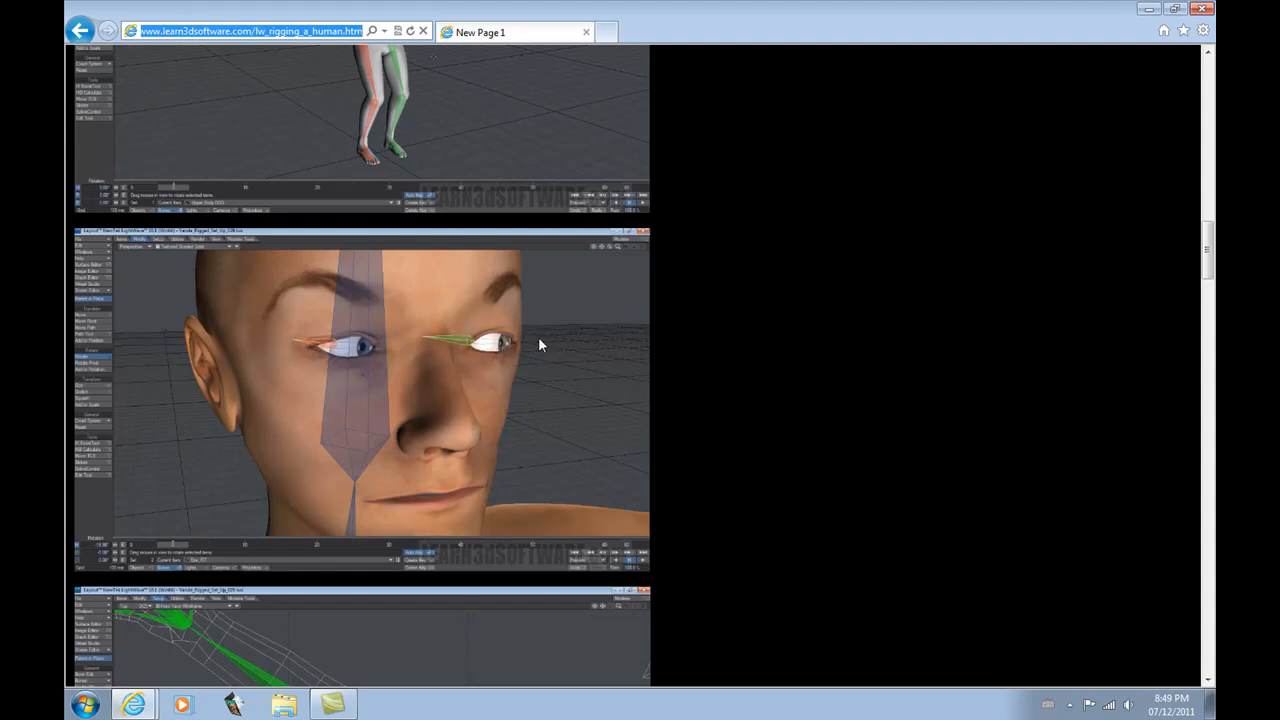
mouse_move(428, 352)
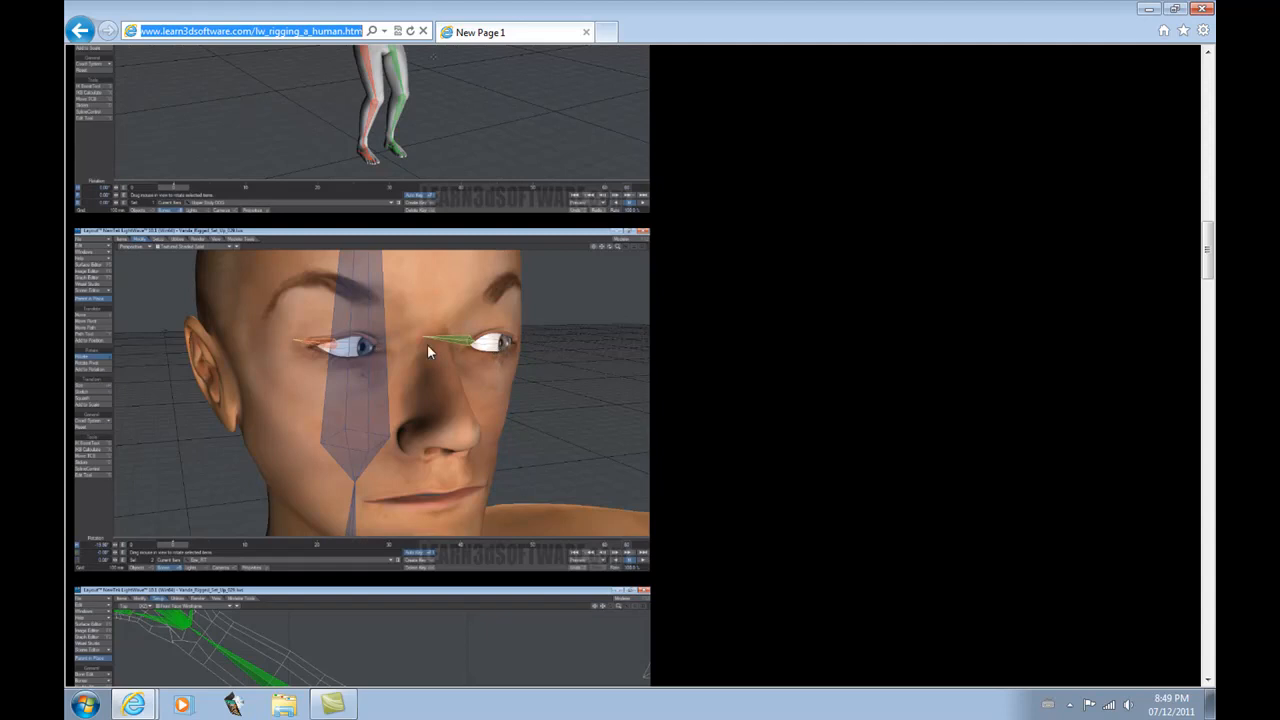
mouse_move(472, 352)
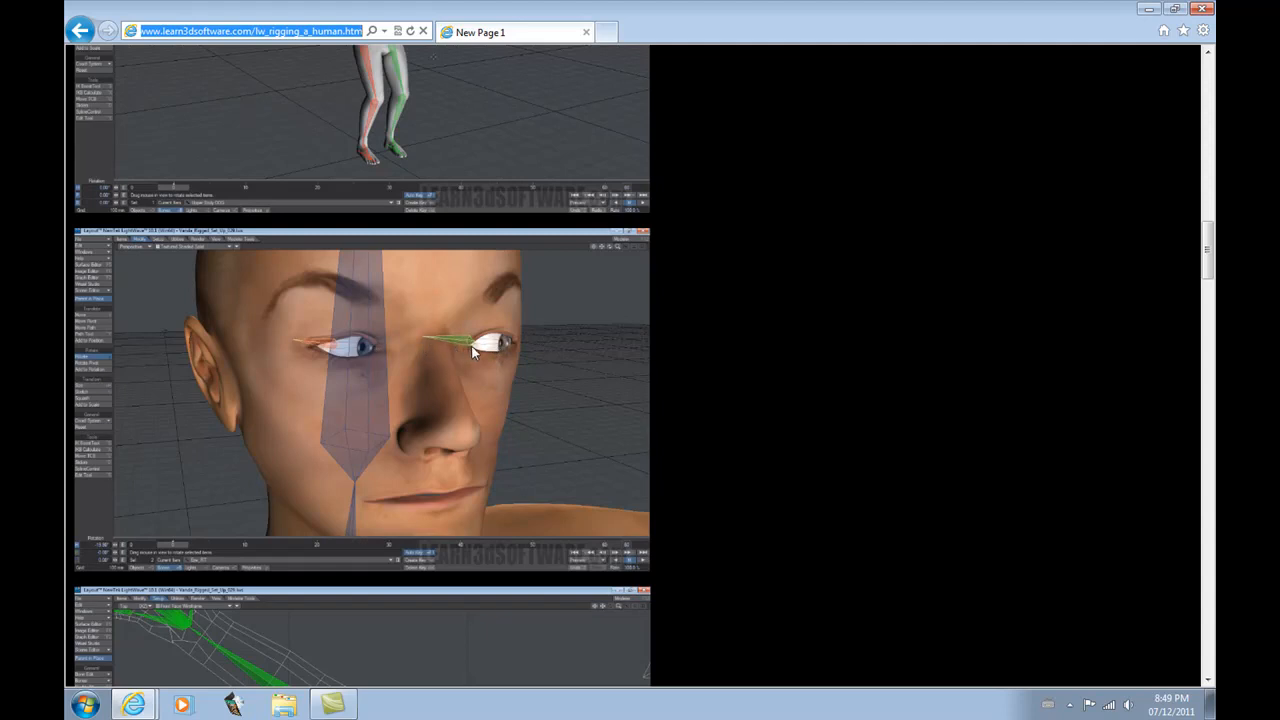
mouse_move(532, 380)
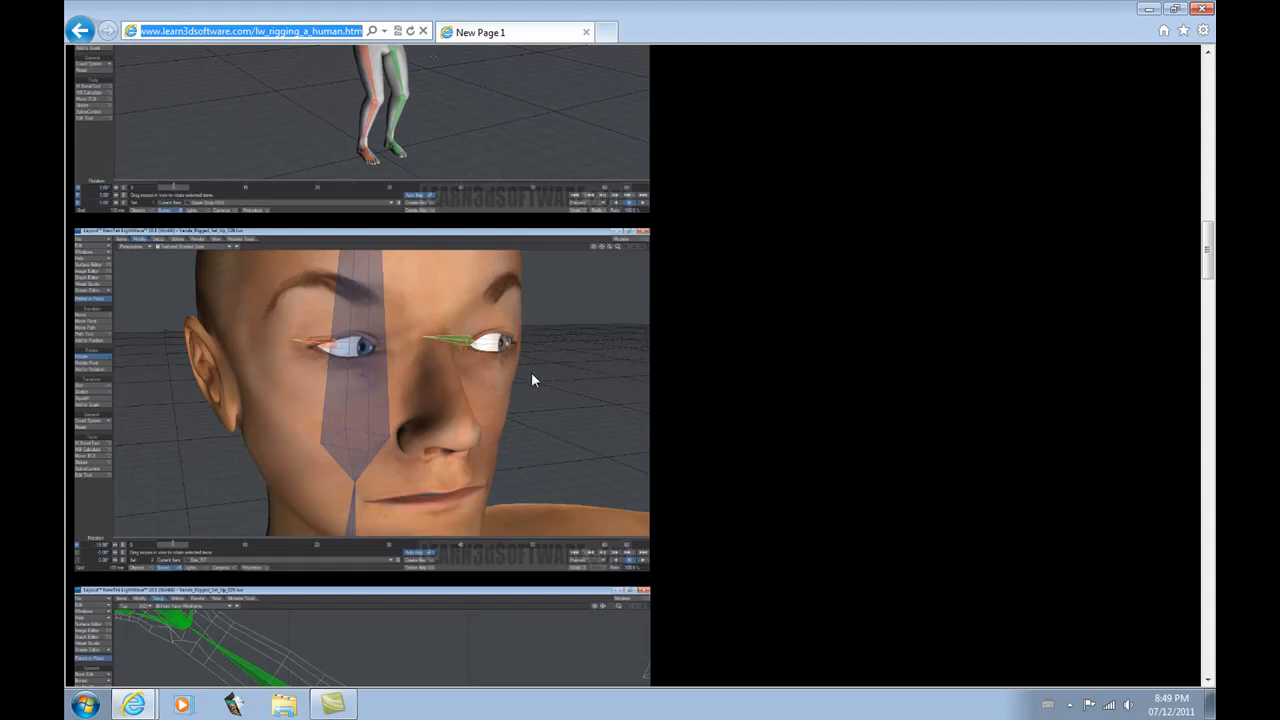
mouse_move(380, 356)
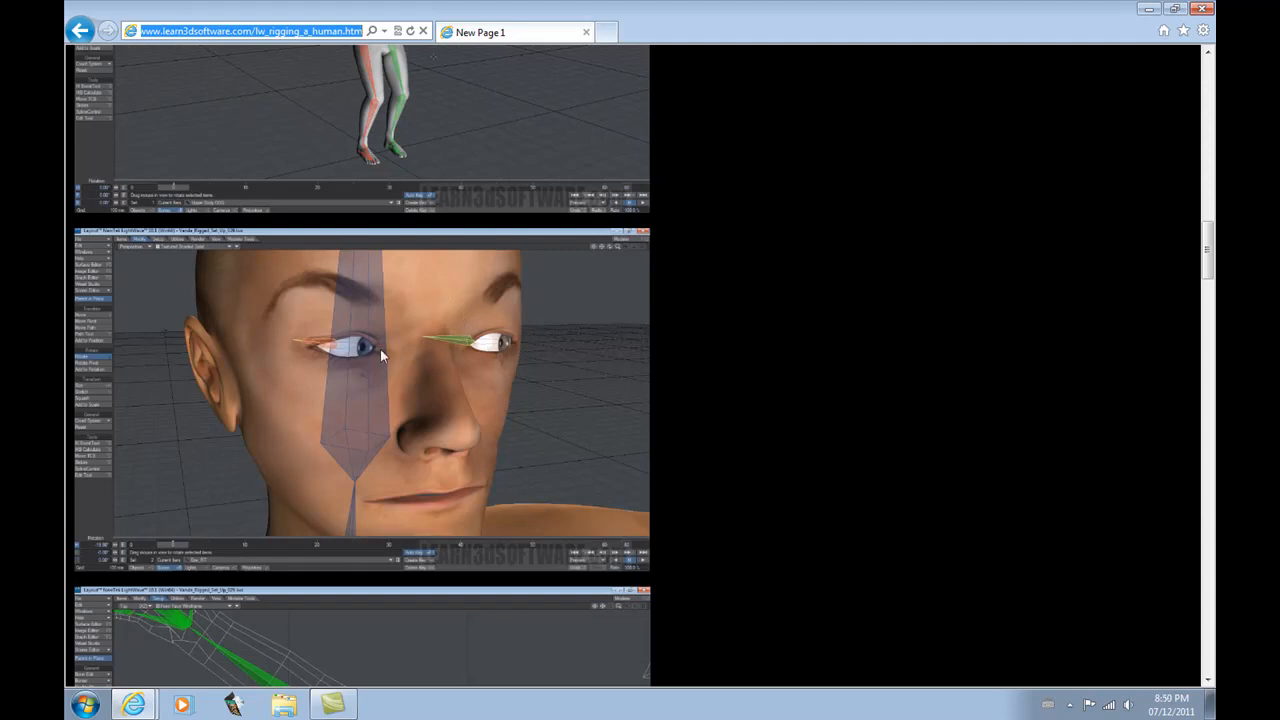
mouse_move(488, 360)
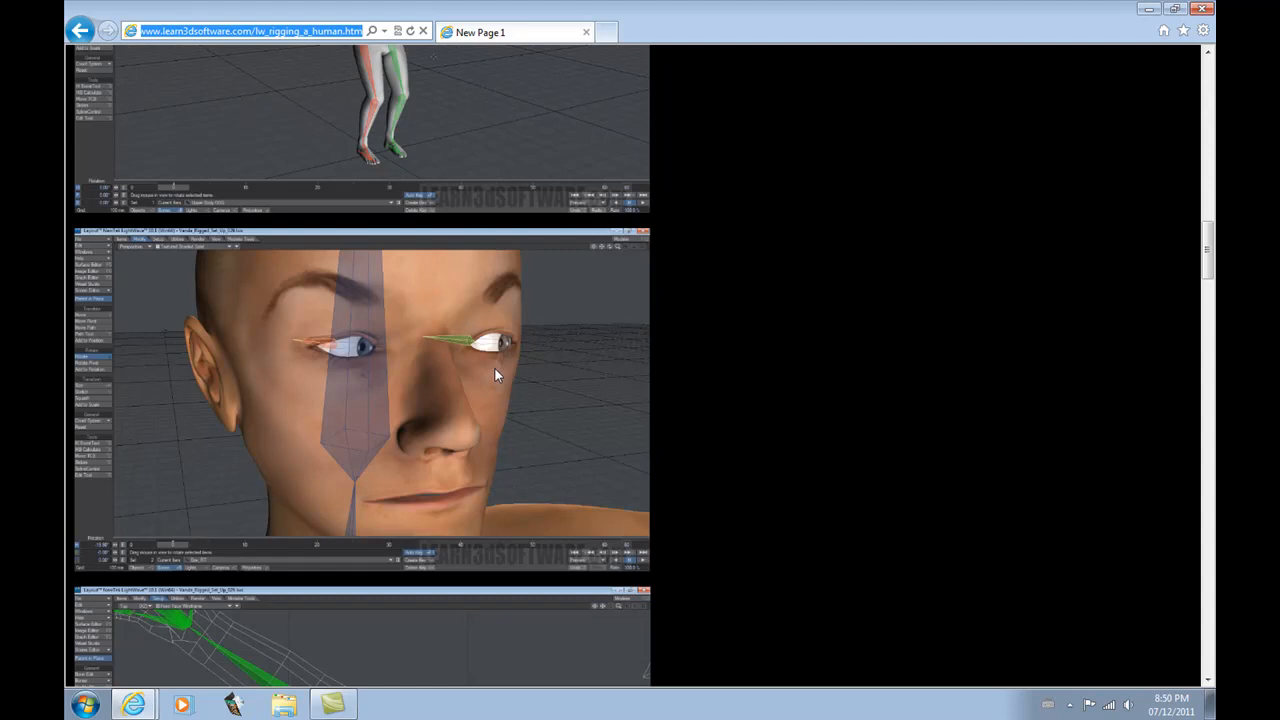
mouse_move(420, 364)
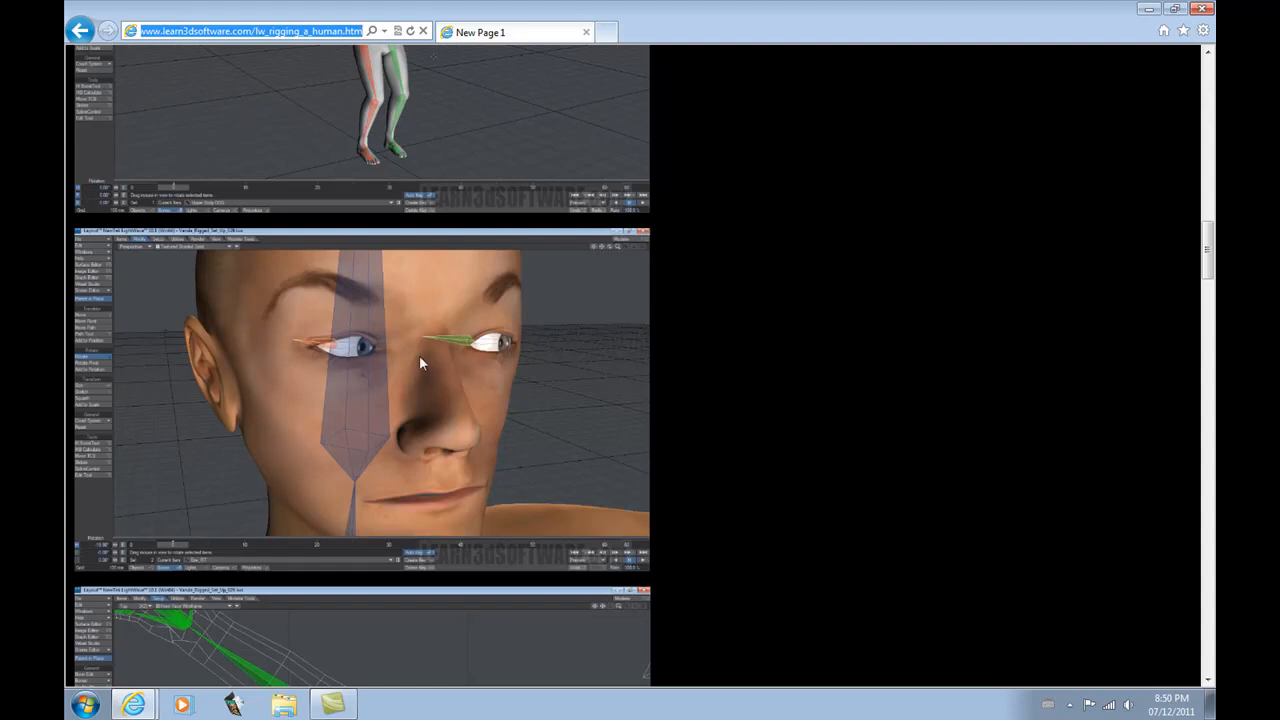
mouse_move(452, 360)
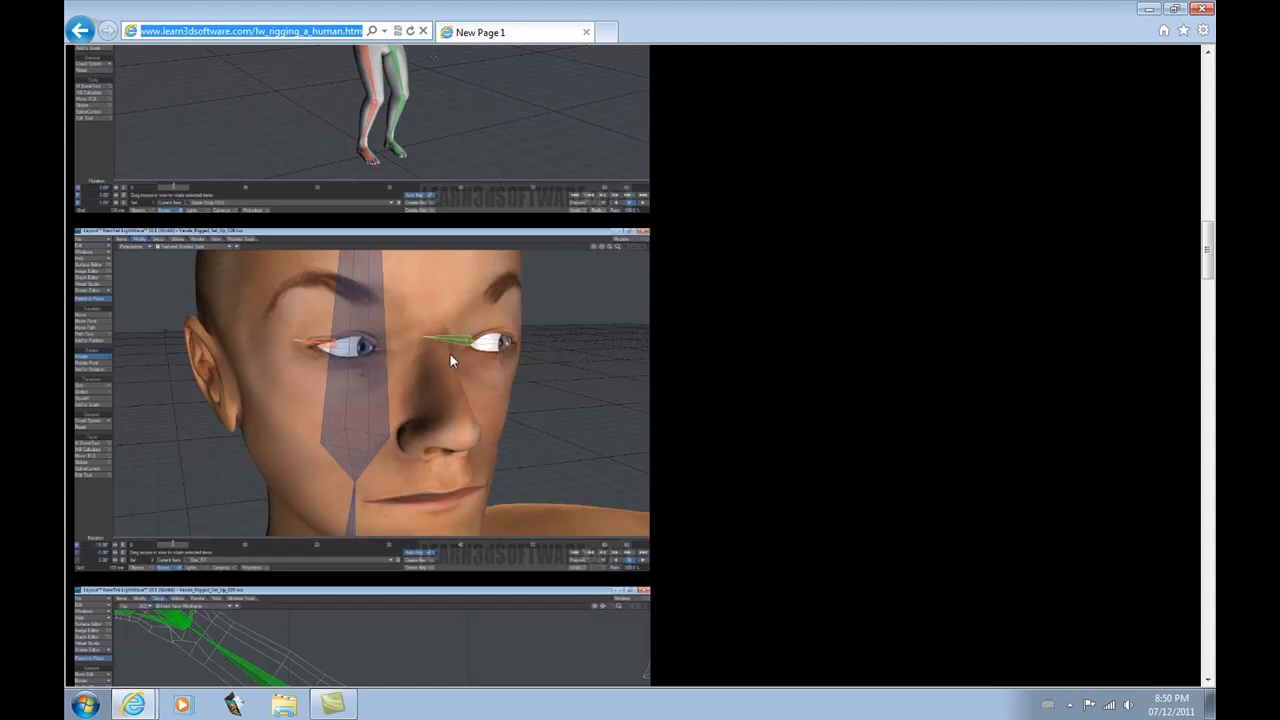
mouse_move(444, 390)
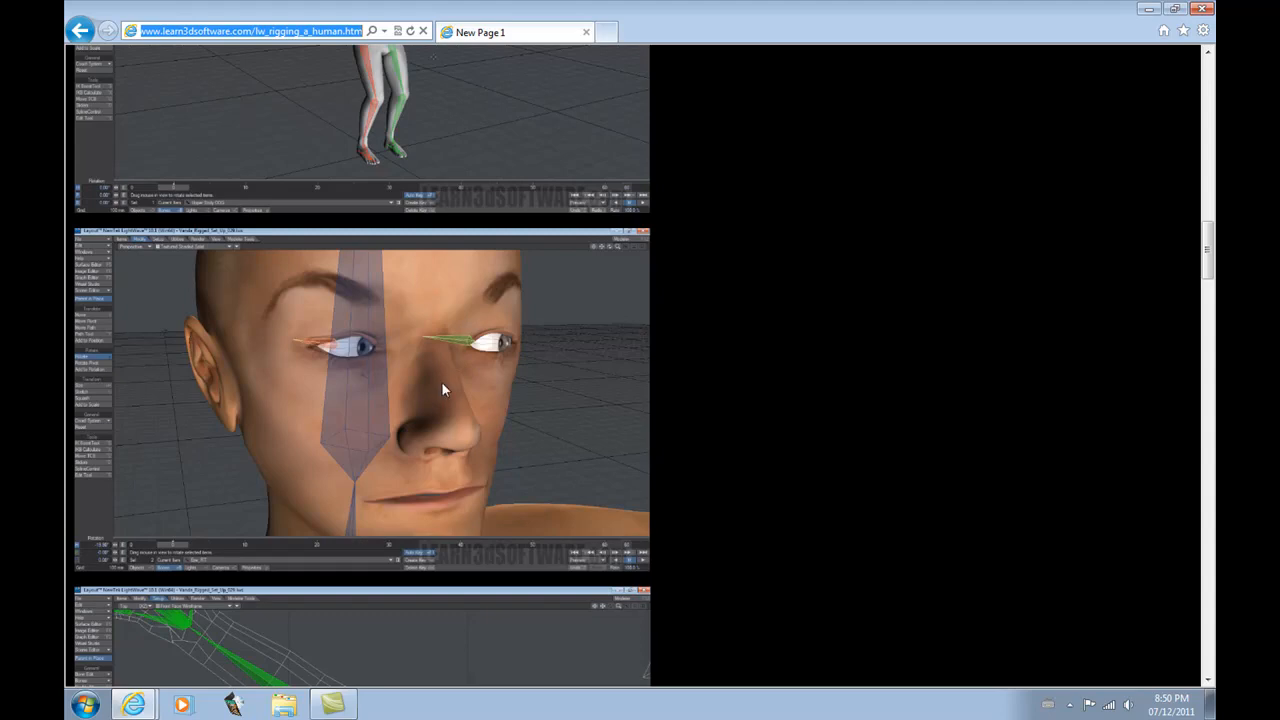
mouse_move(1198, 262)
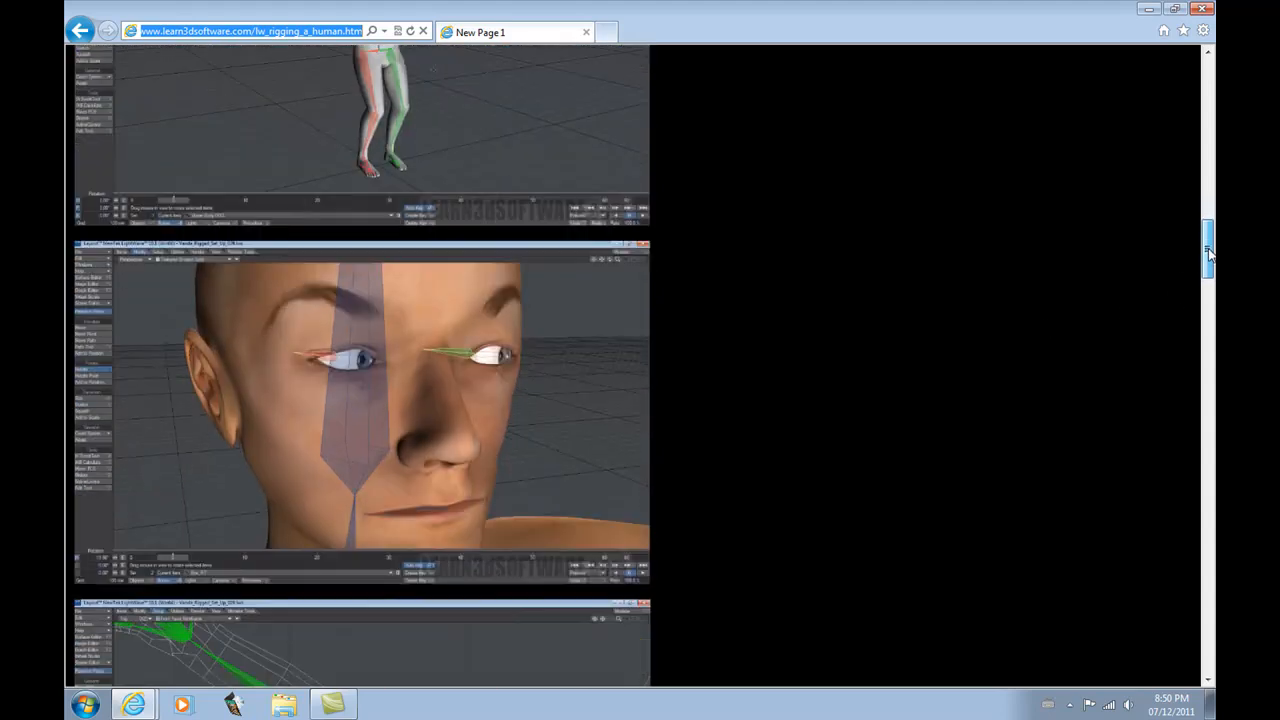
Step: Scroll down to center the face close-up screenshot with bones through the eyes
scroll(down, 3)
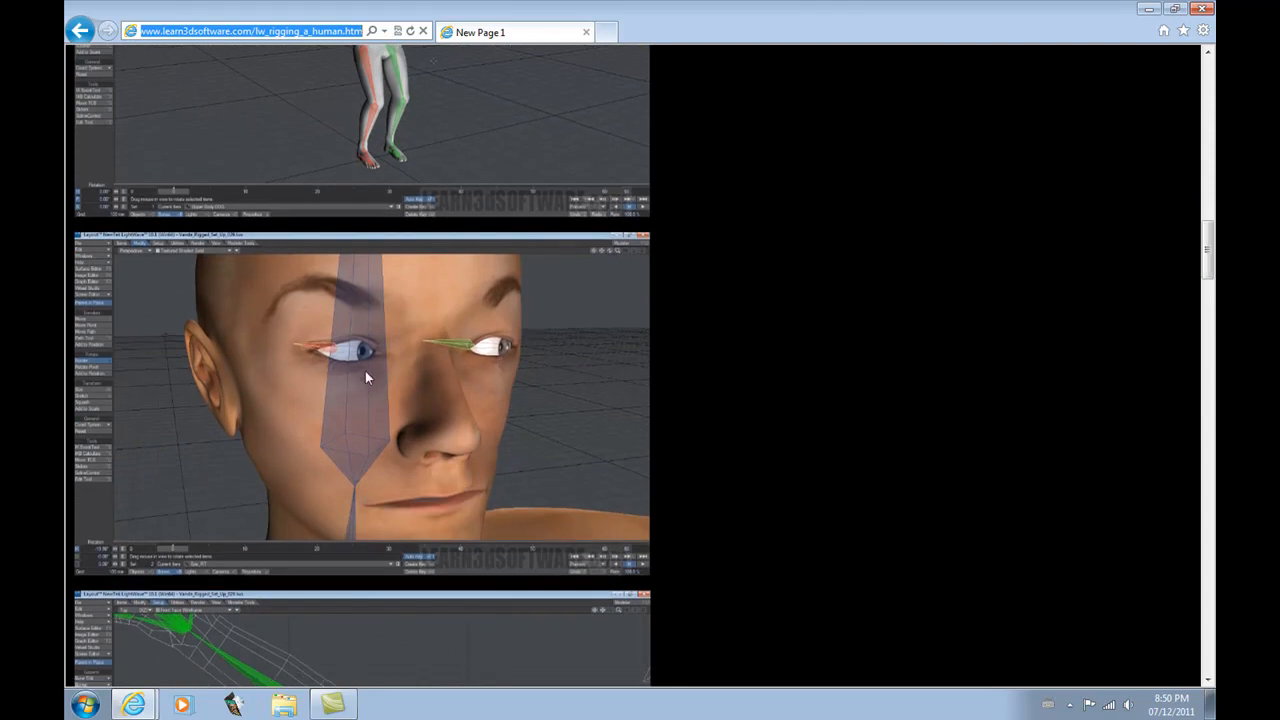
mouse_move(484, 352)
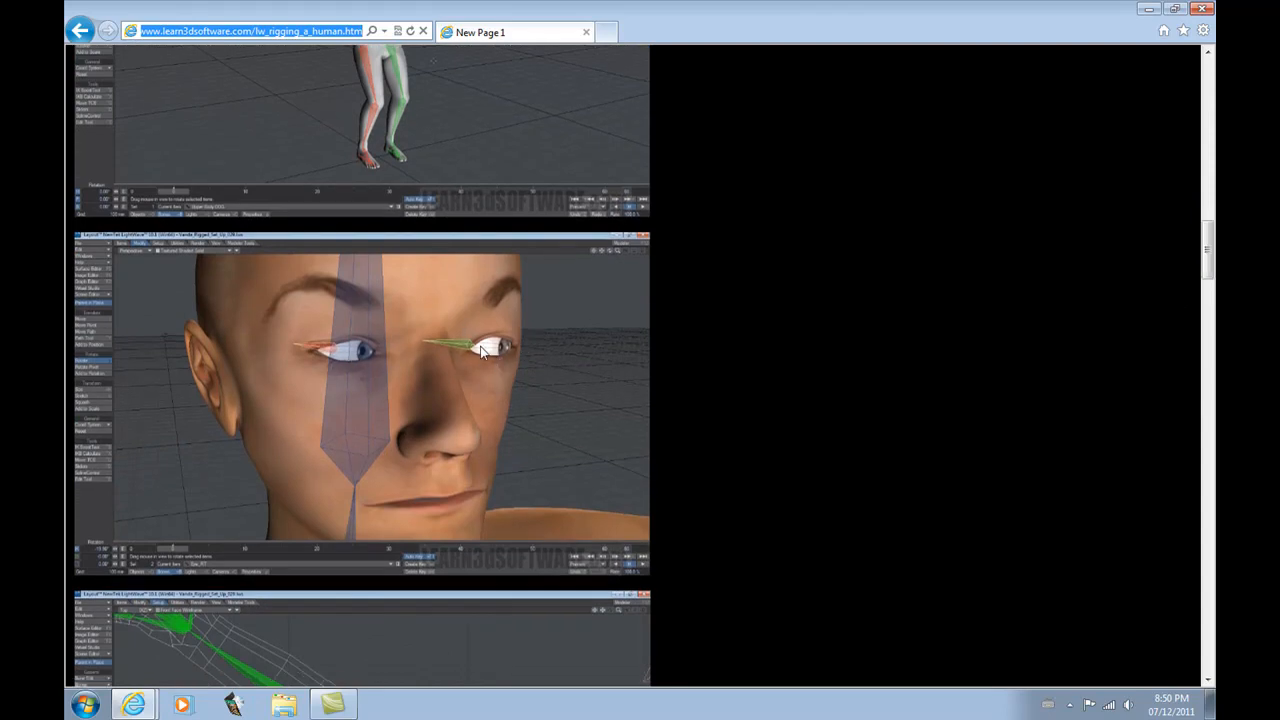
mouse_move(436, 374)
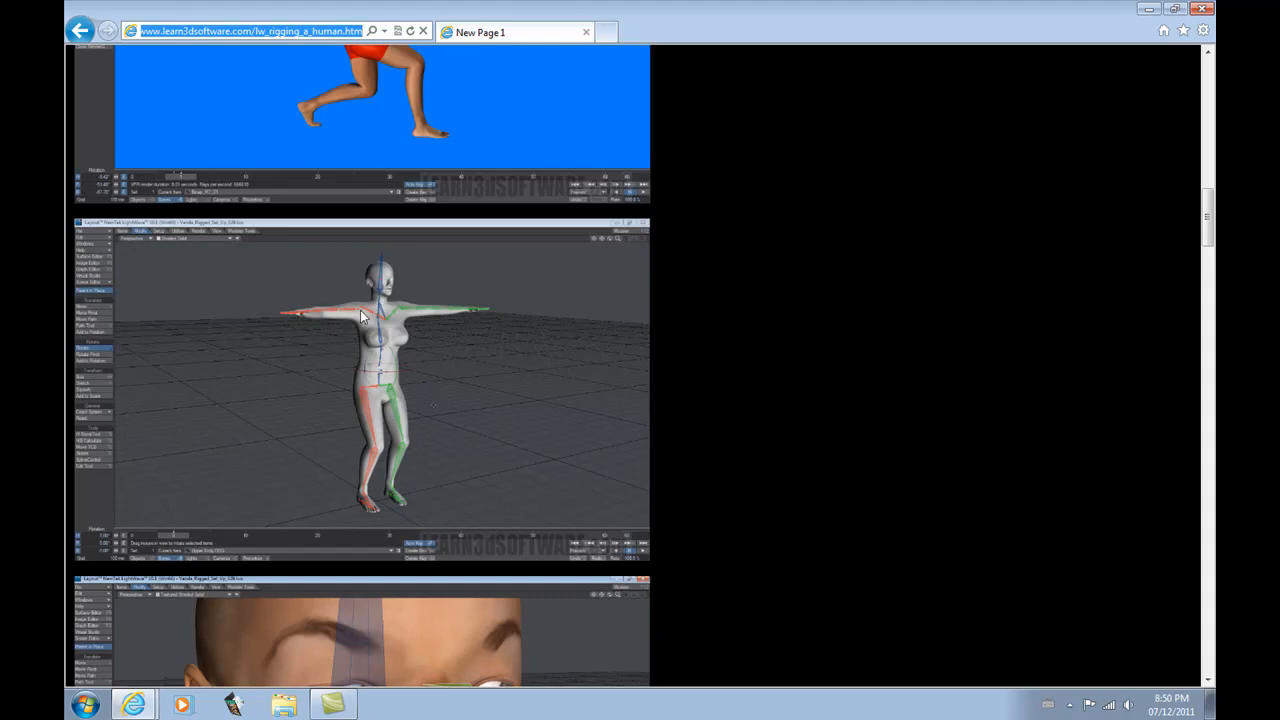
Step: Scroll down until the green arm-bone wireframe screenshot shows beneath the face close-up
scroll(down, 3)
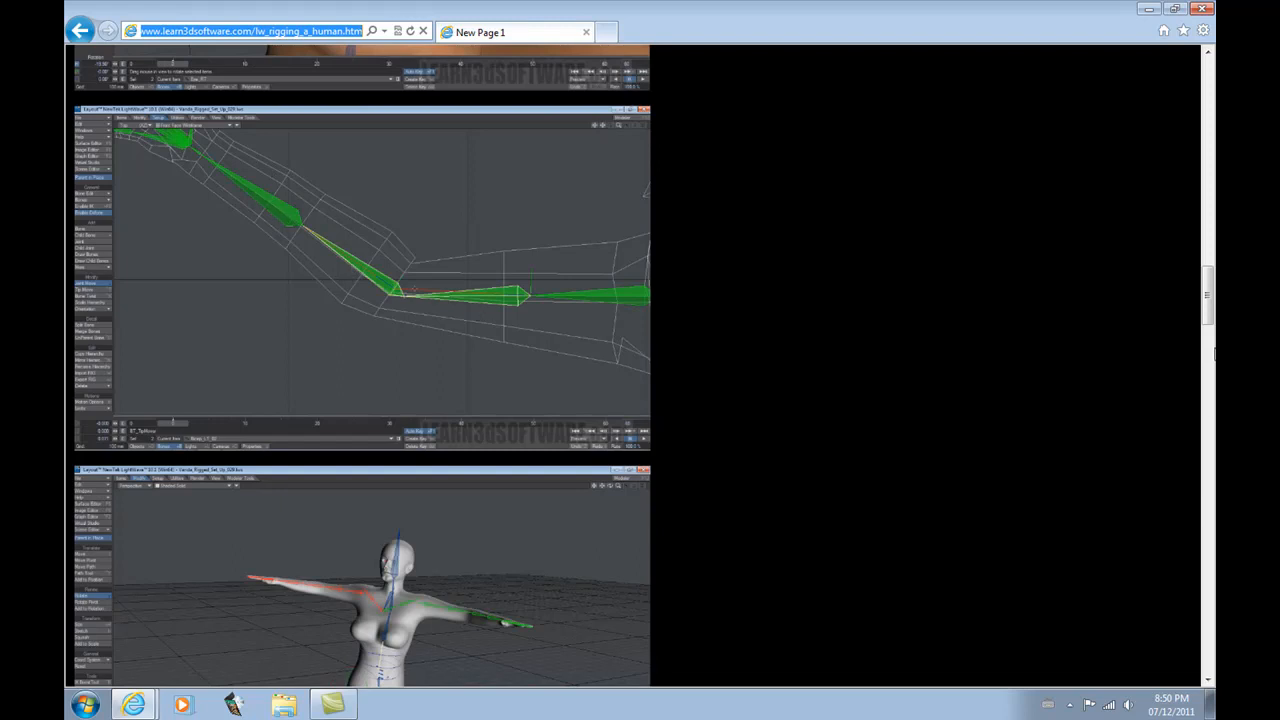
scroll(down, 3)
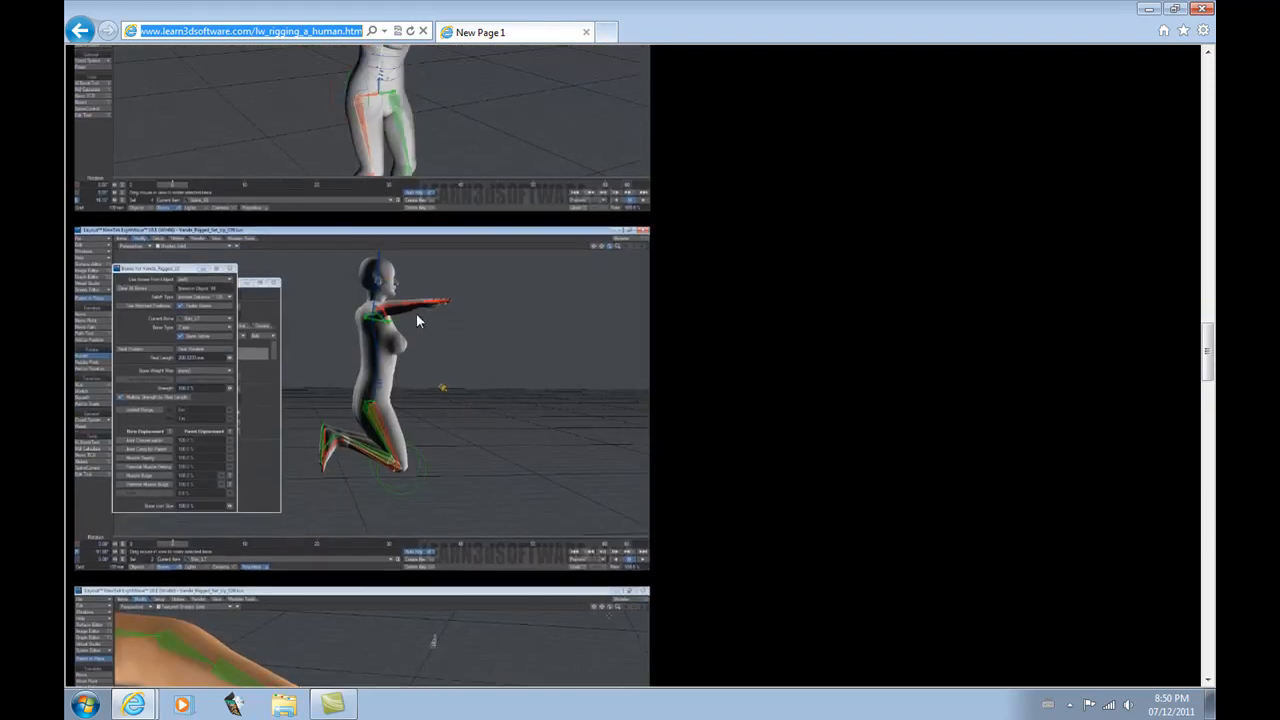
scroll(down, 3)
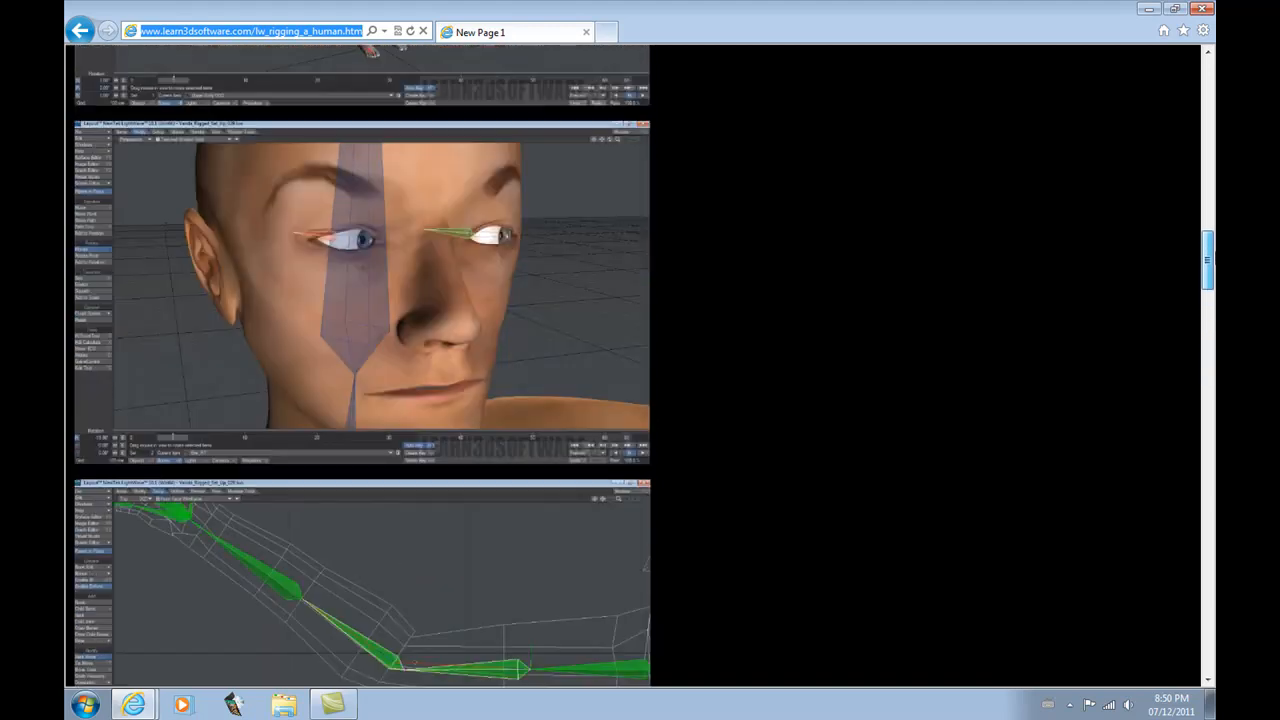
Step: Scroll down to the red-outfit lunging figure and its blue-background render
scroll(down, 3)
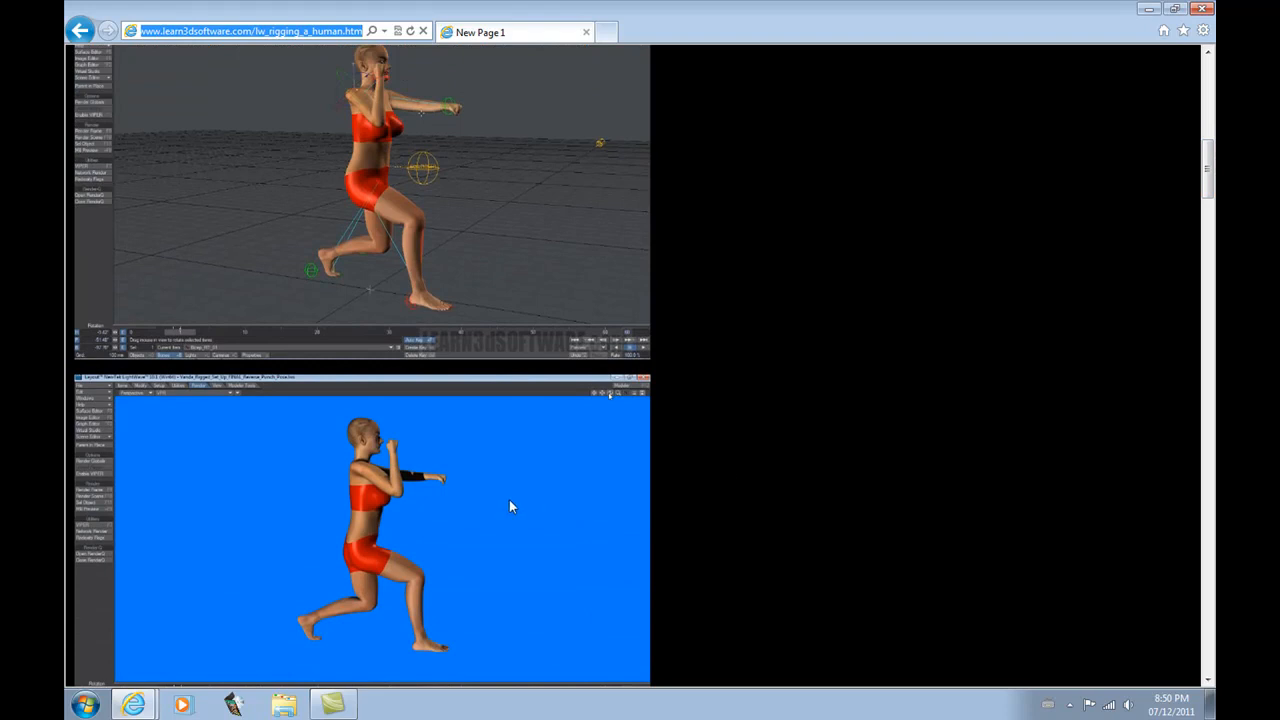
mouse_move(440, 448)
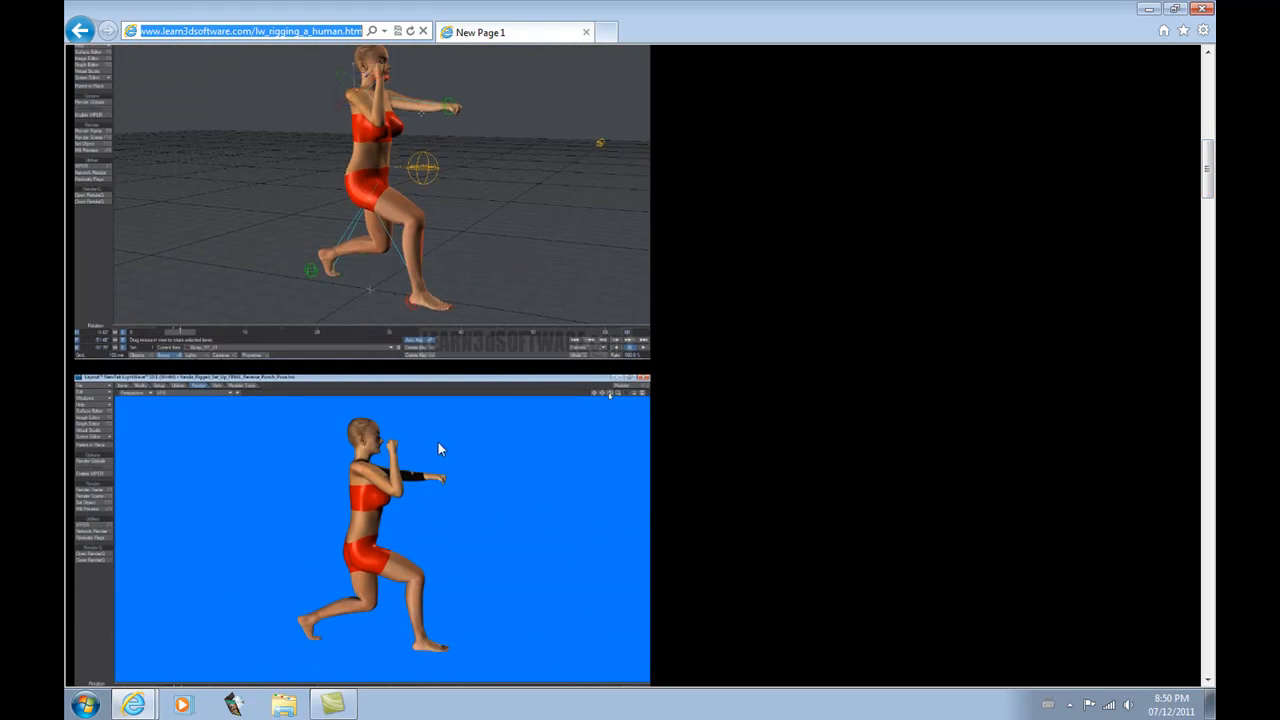
mouse_move(544, 500)
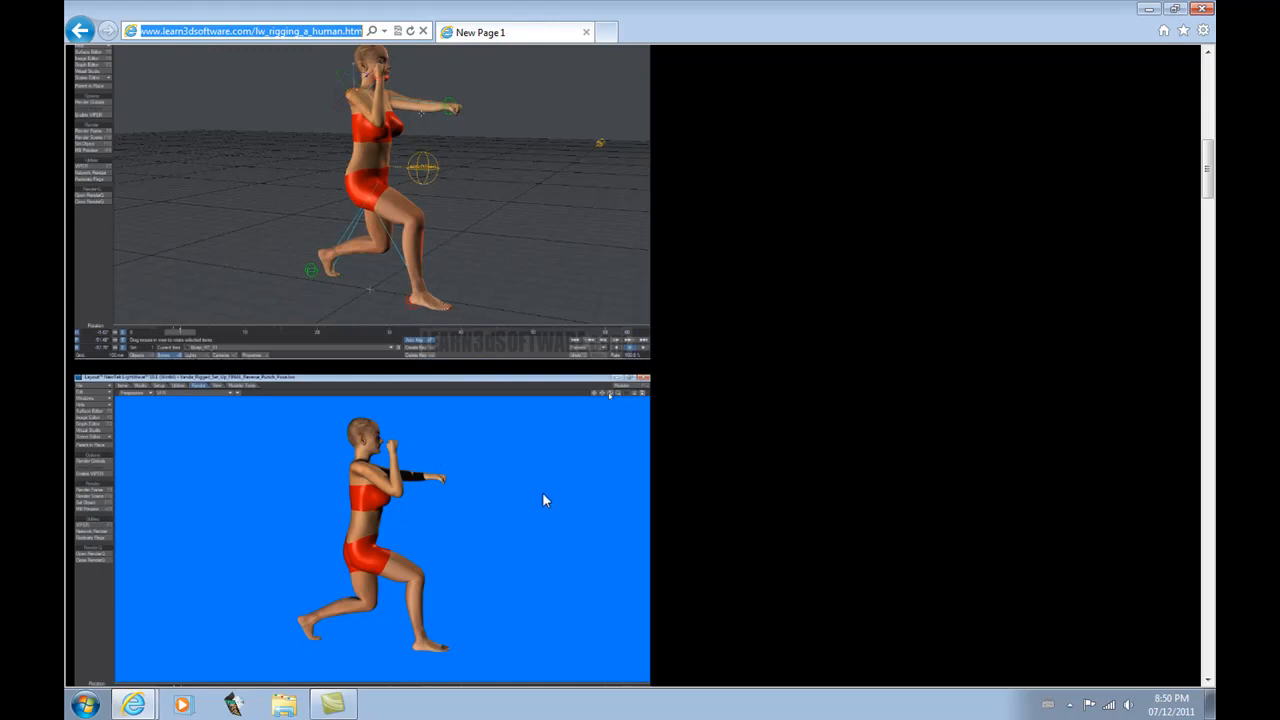
mouse_move(384, 508)
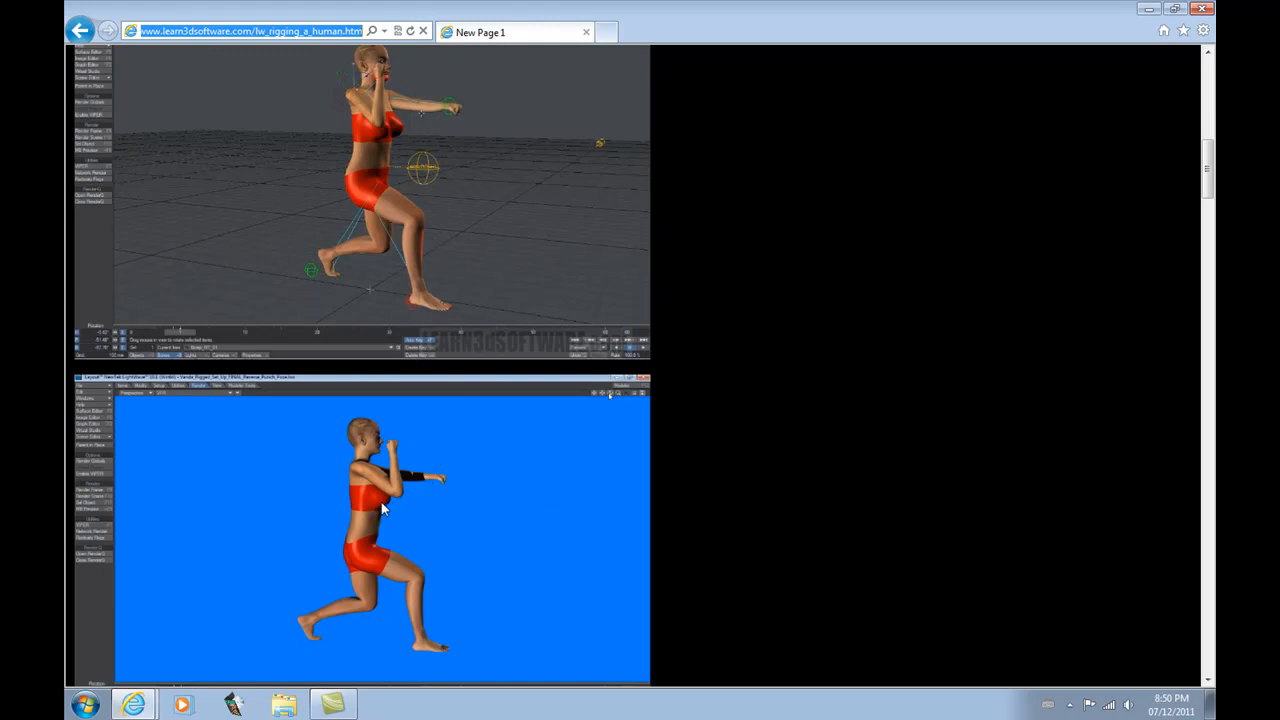
mouse_move(372, 464)
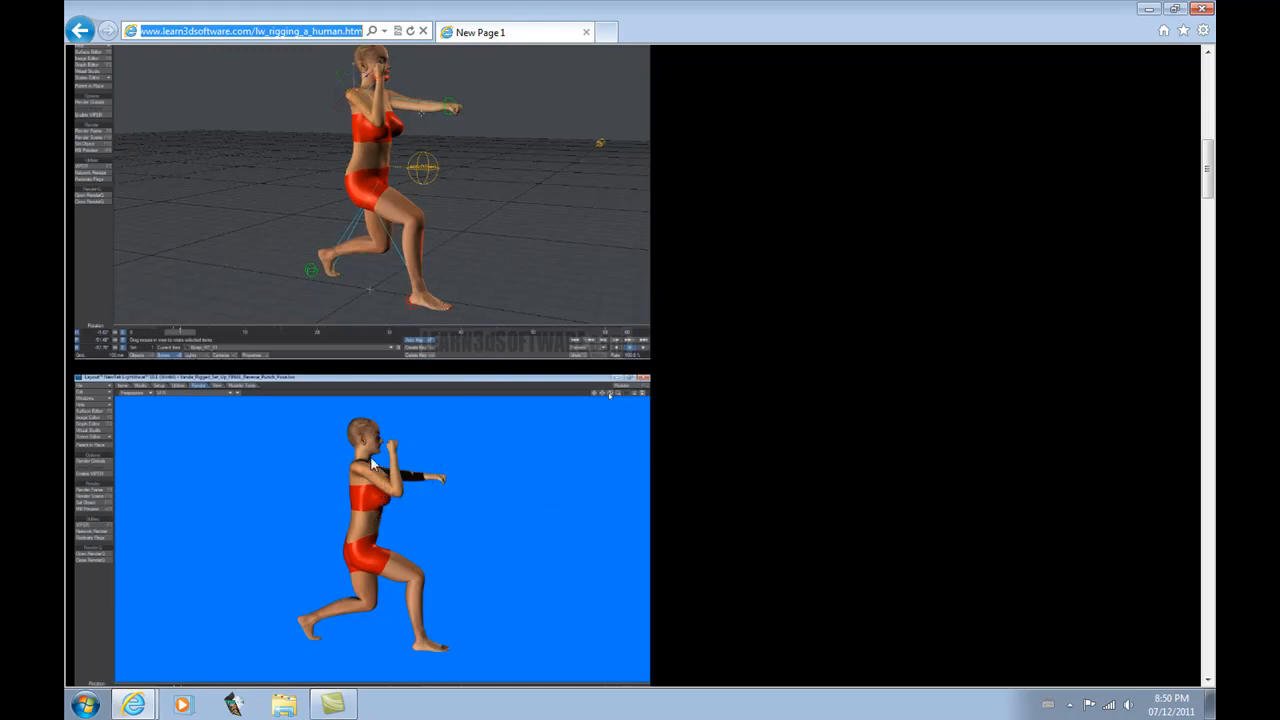
mouse_move(390, 110)
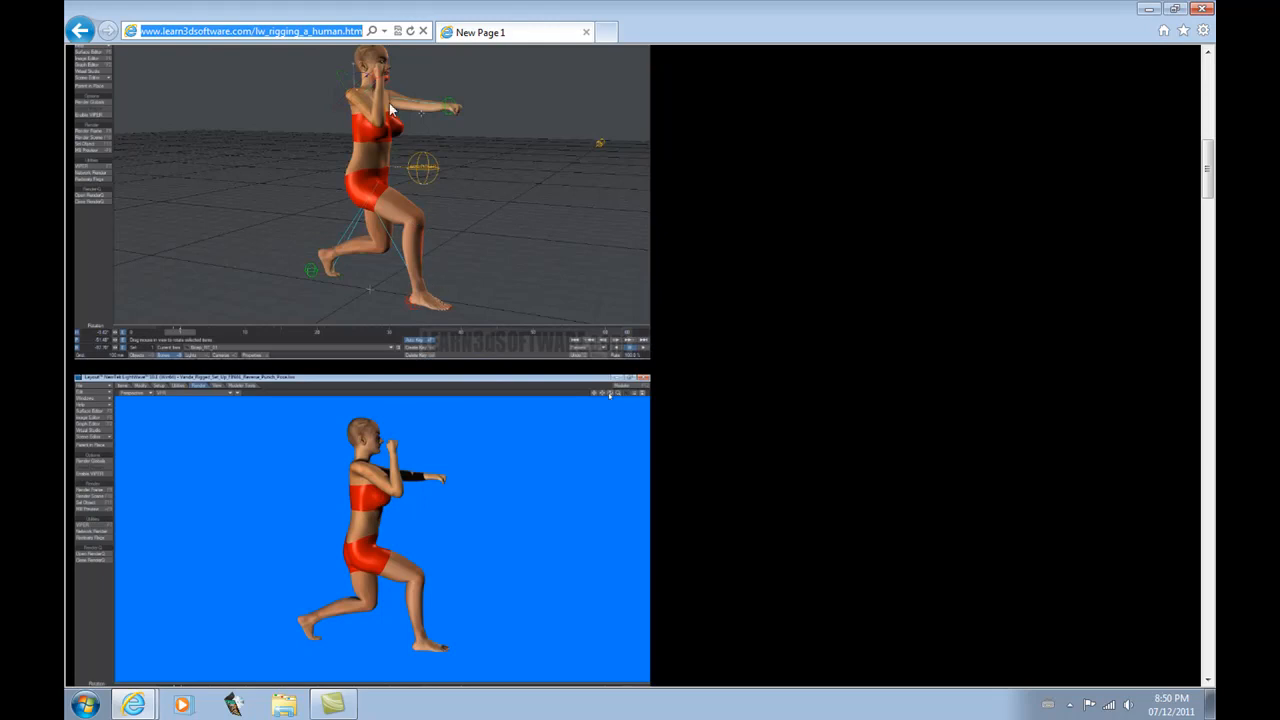
mouse_move(378, 188)
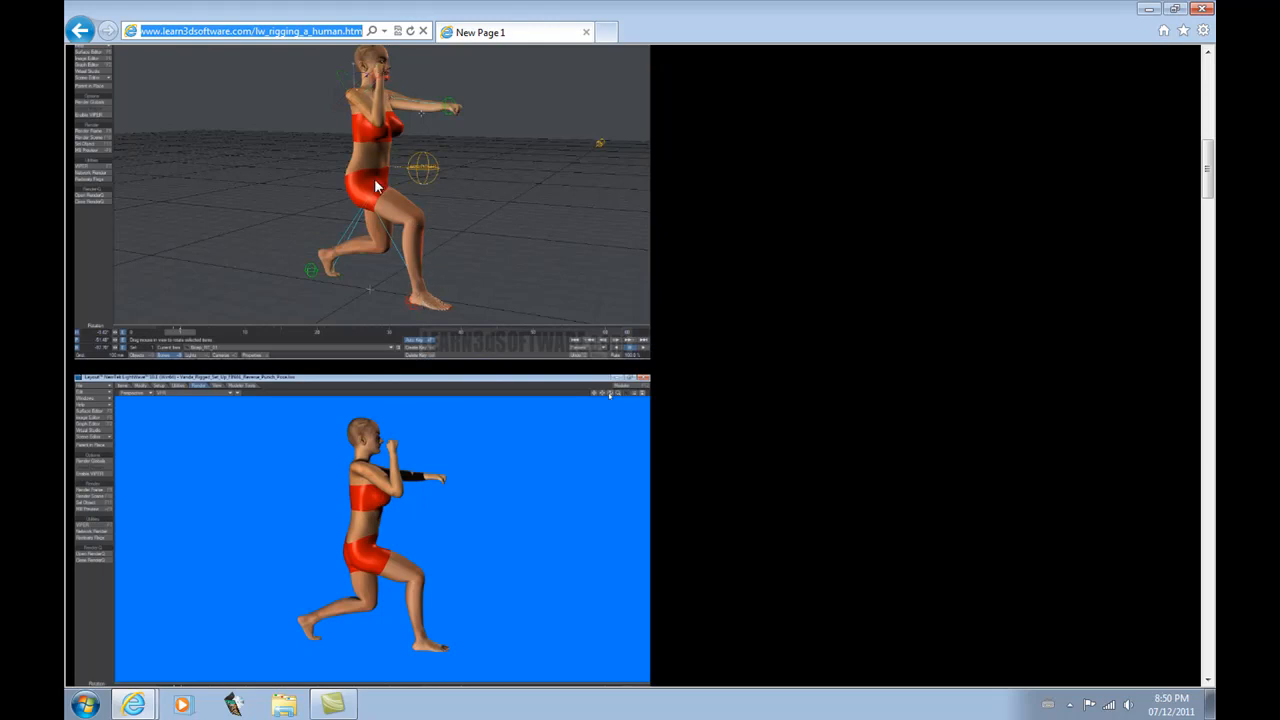
mouse_move(364, 94)
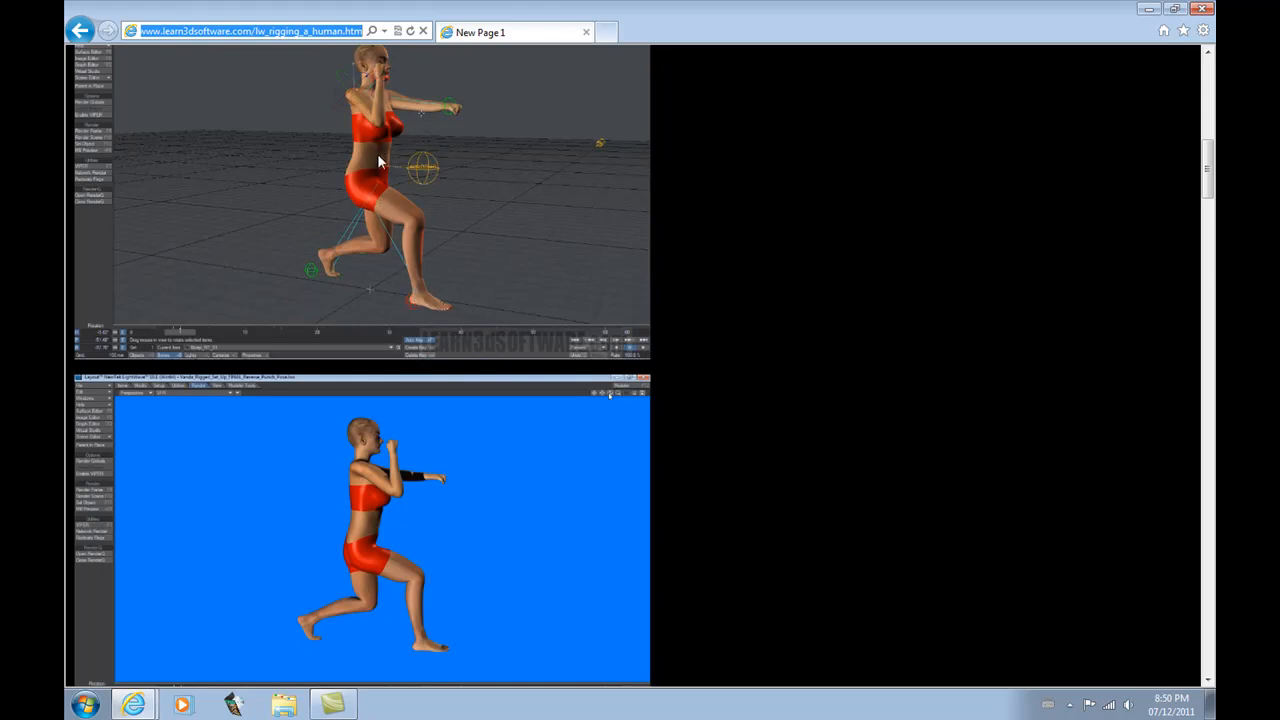
mouse_move(380, 562)
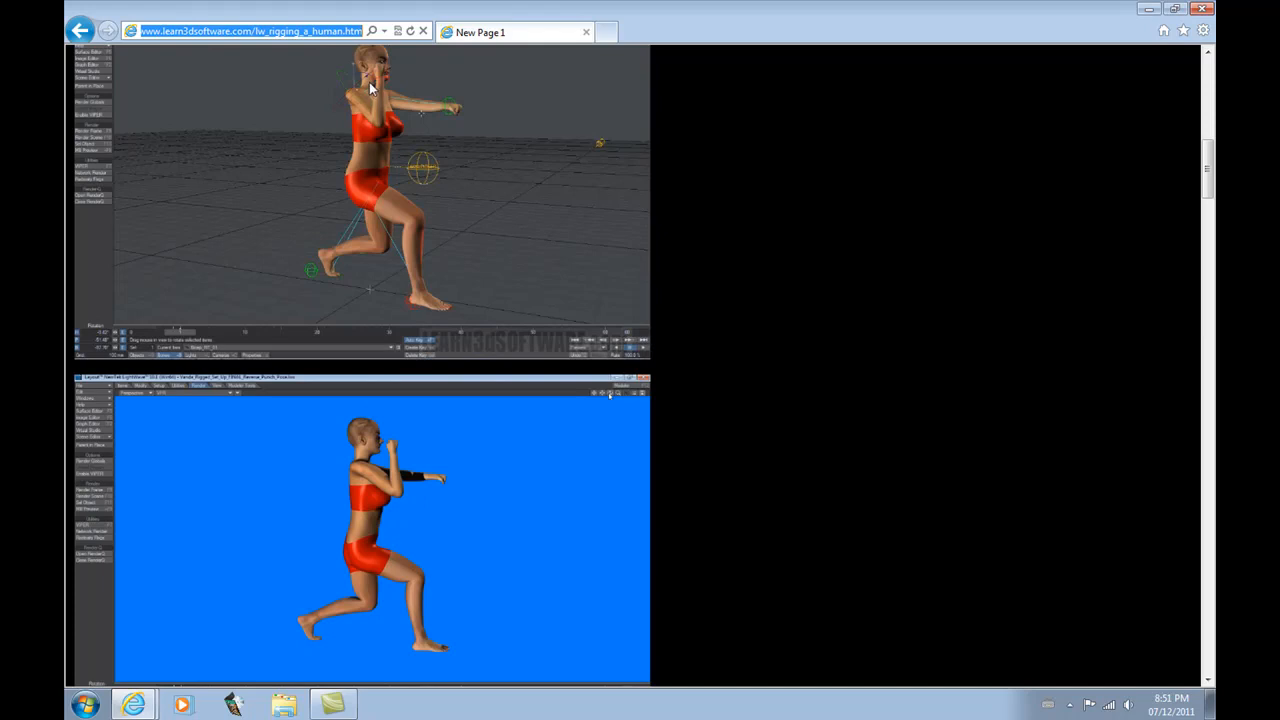
mouse_move(1012, 236)
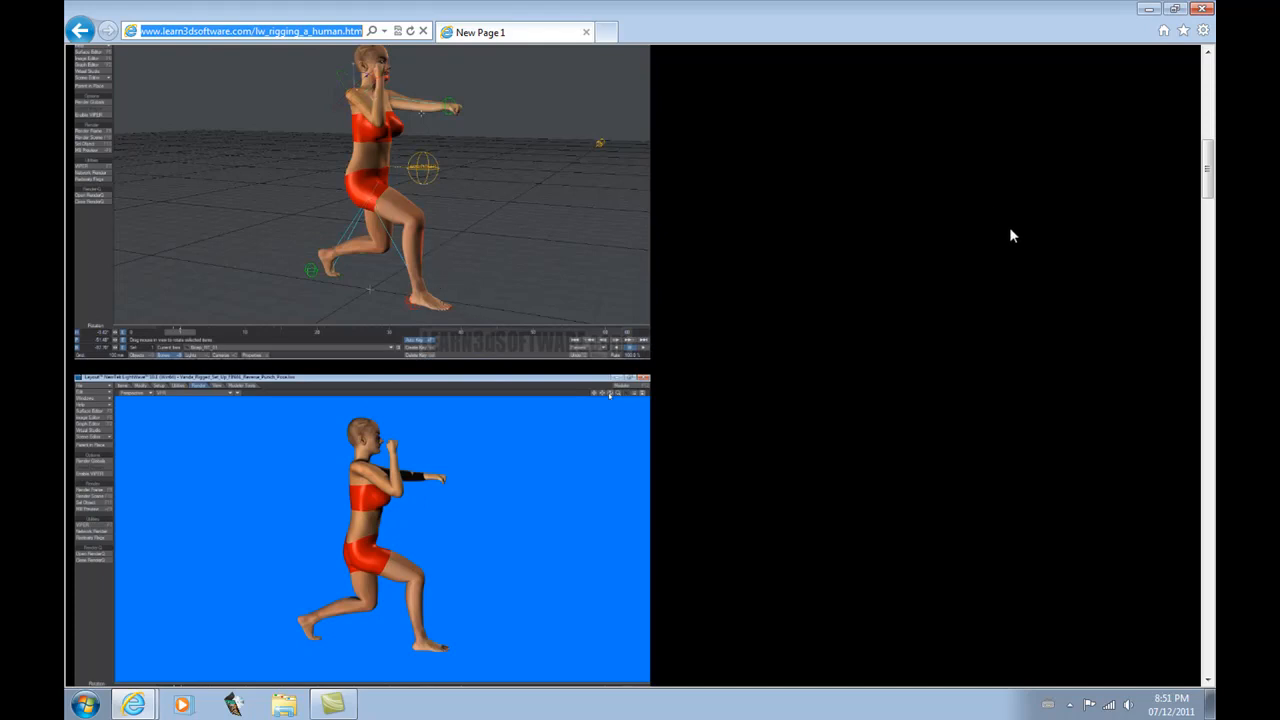
mouse_move(364, 224)
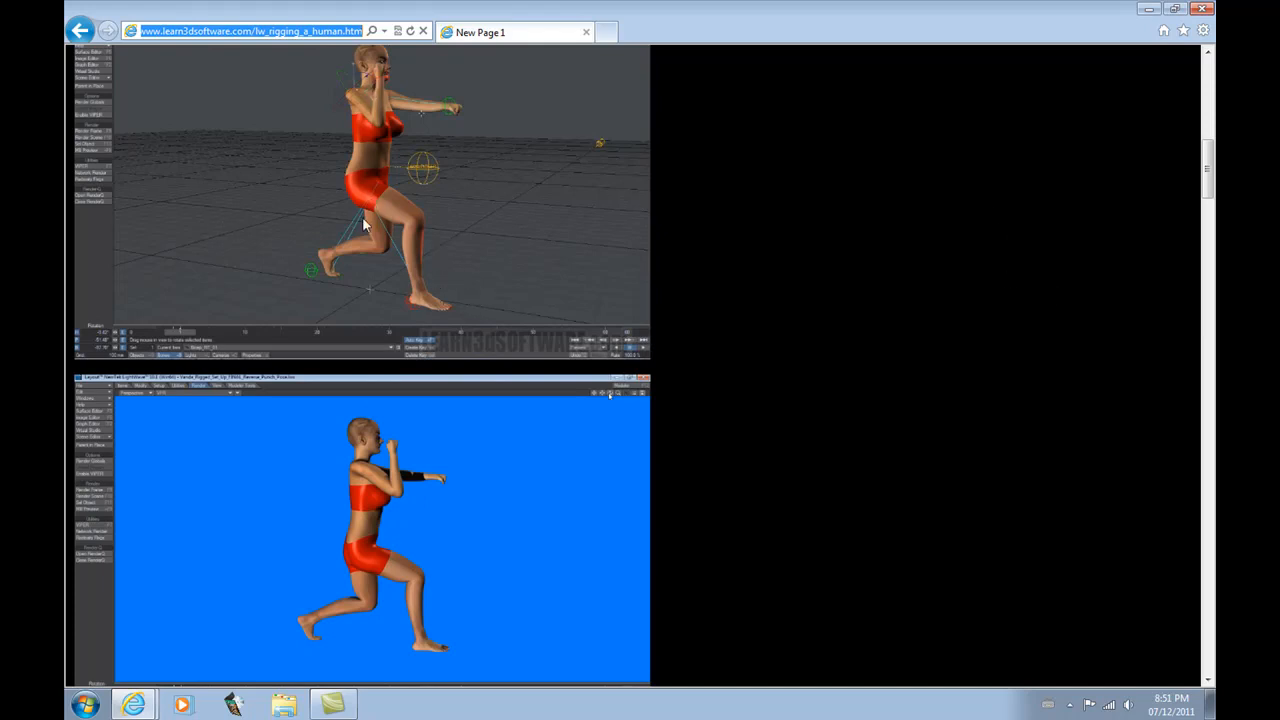
mouse_move(424, 358)
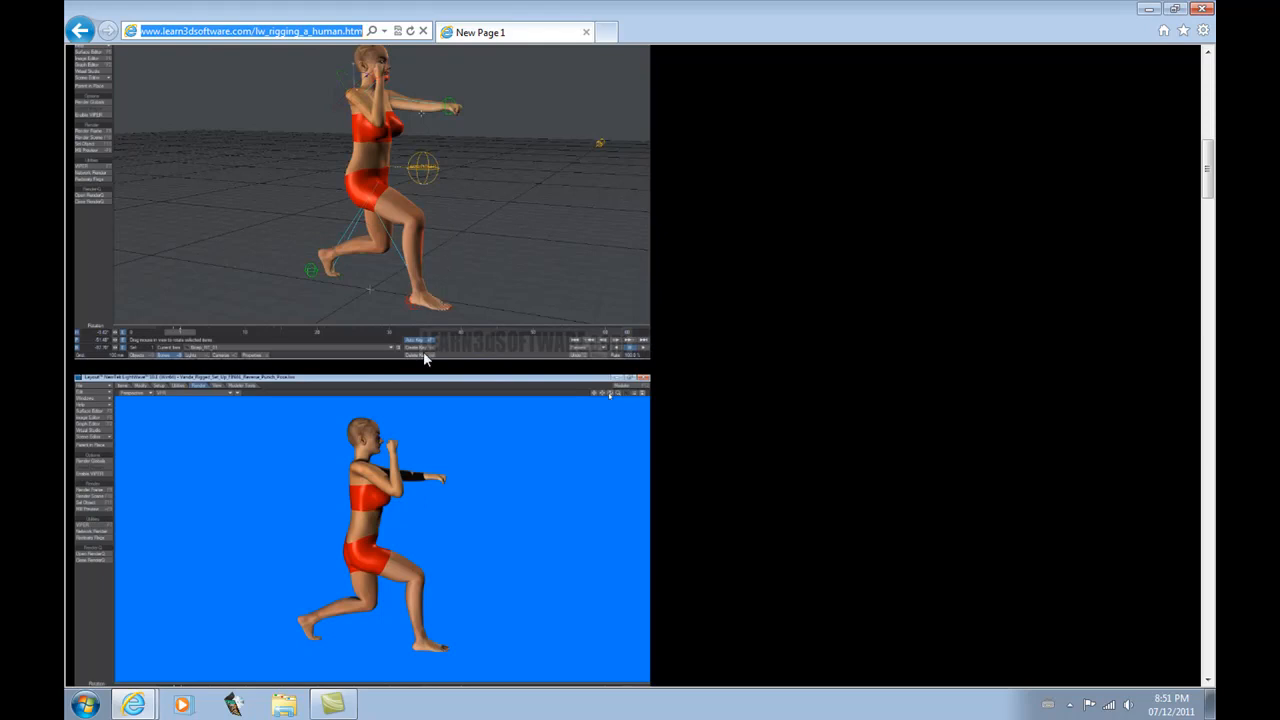
mouse_move(424, 592)
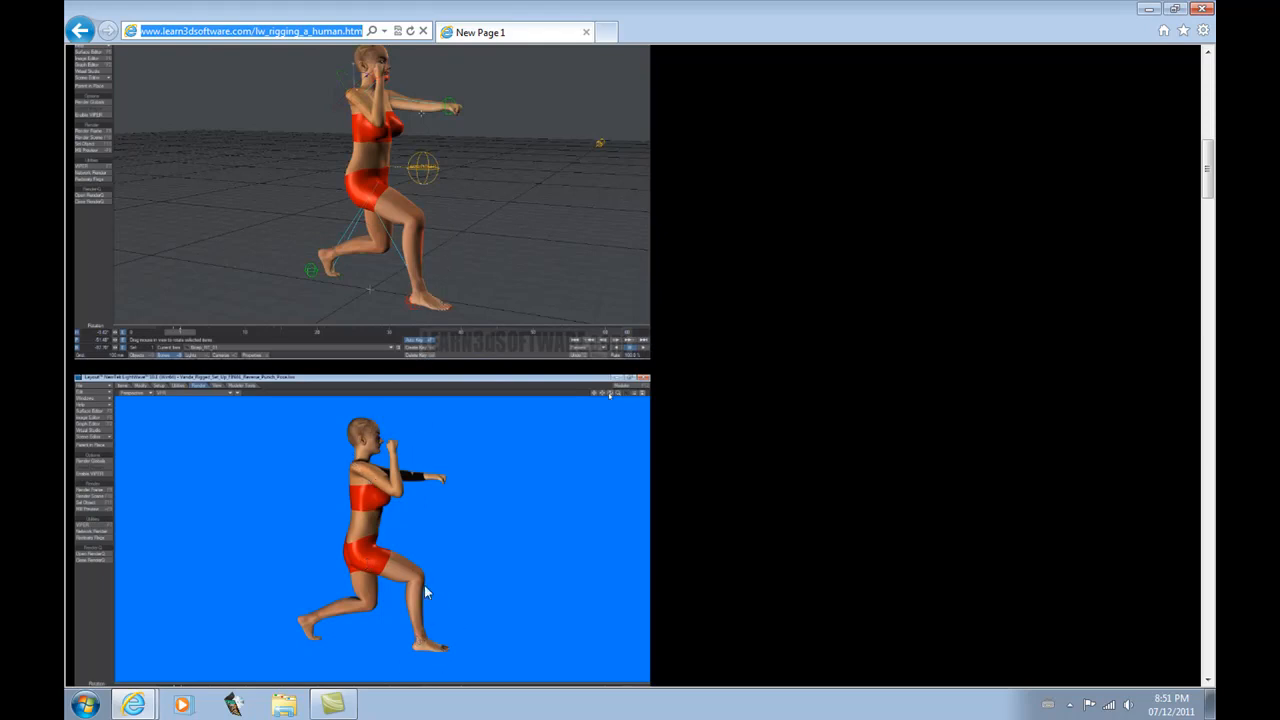
mouse_move(380, 418)
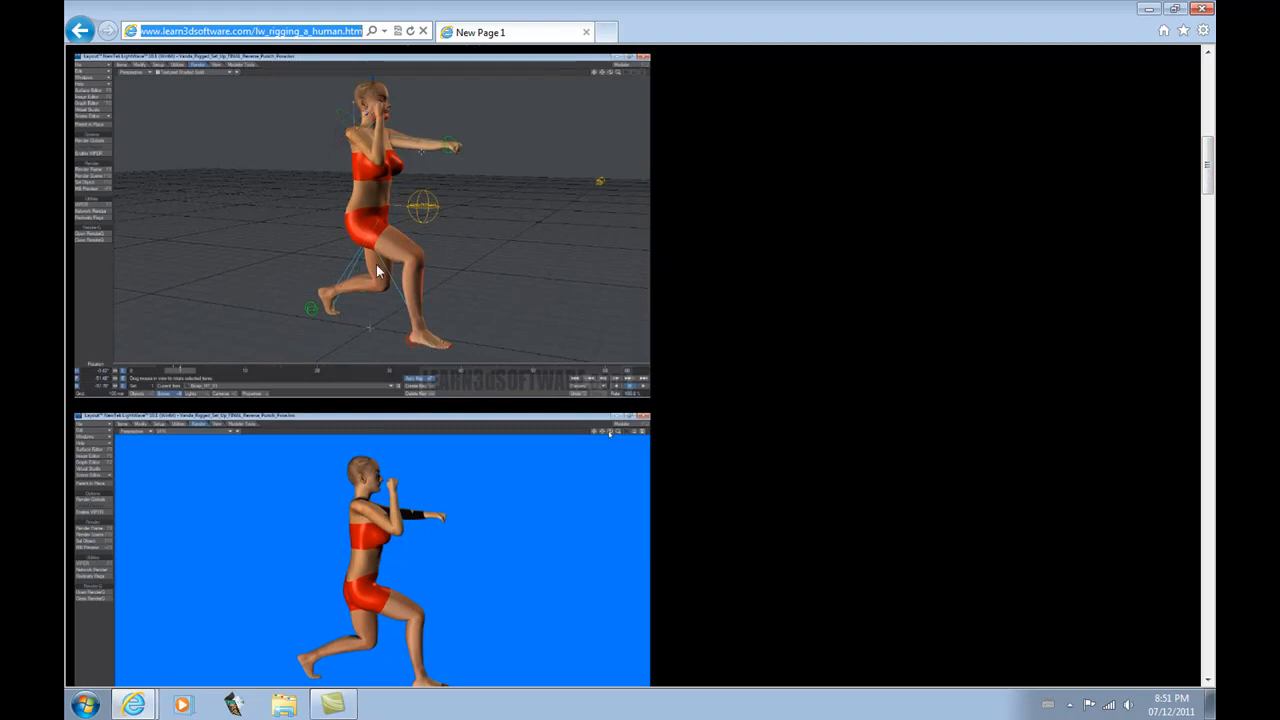
mouse_move(368, 84)
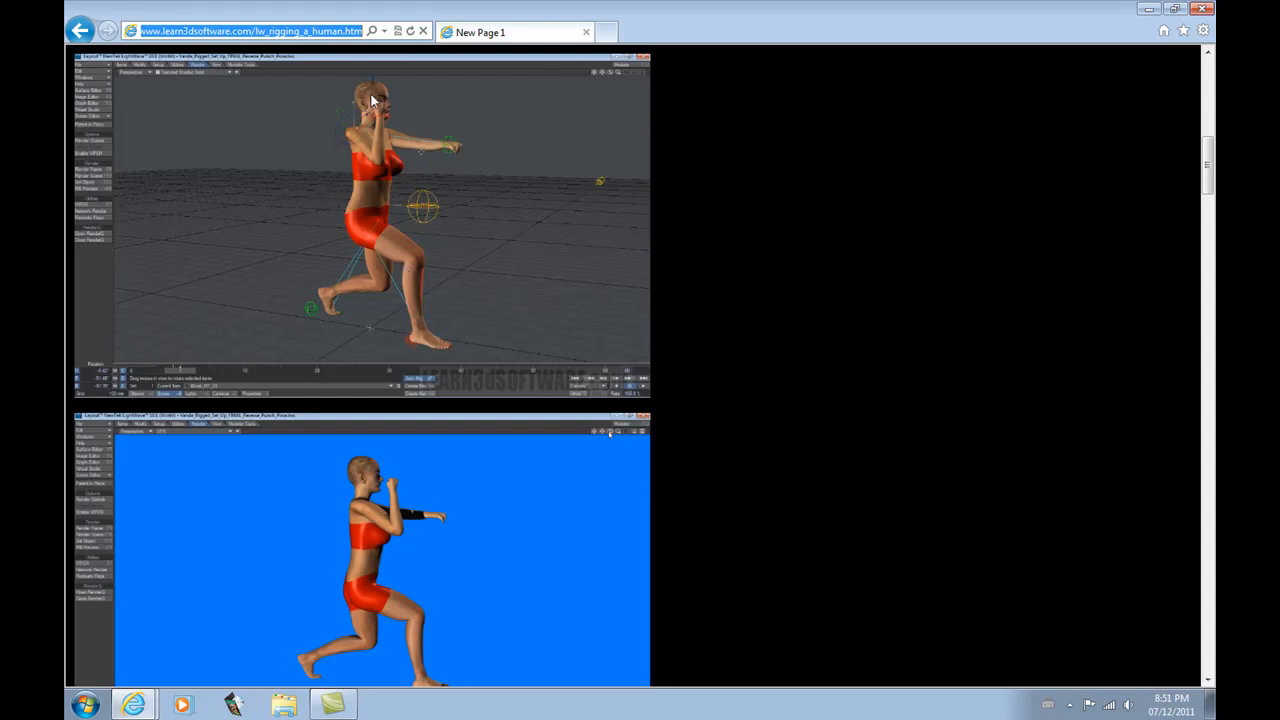
mouse_move(428, 292)
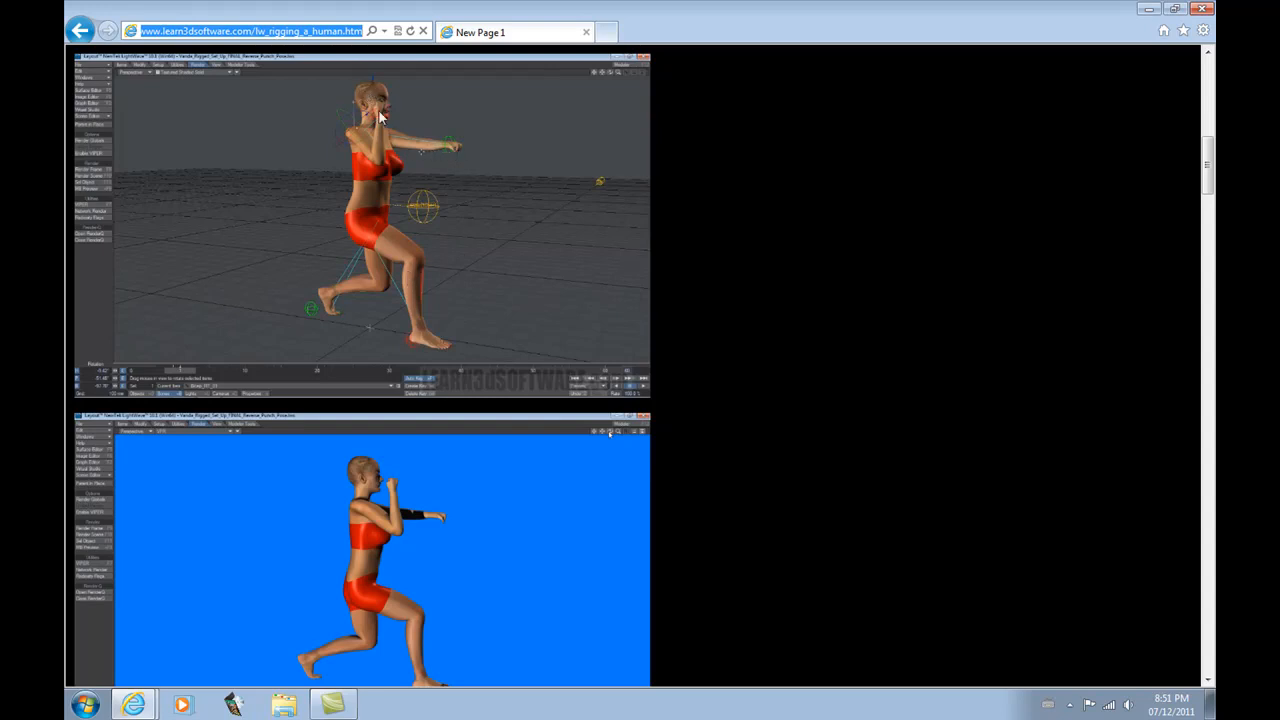
mouse_move(400, 318)
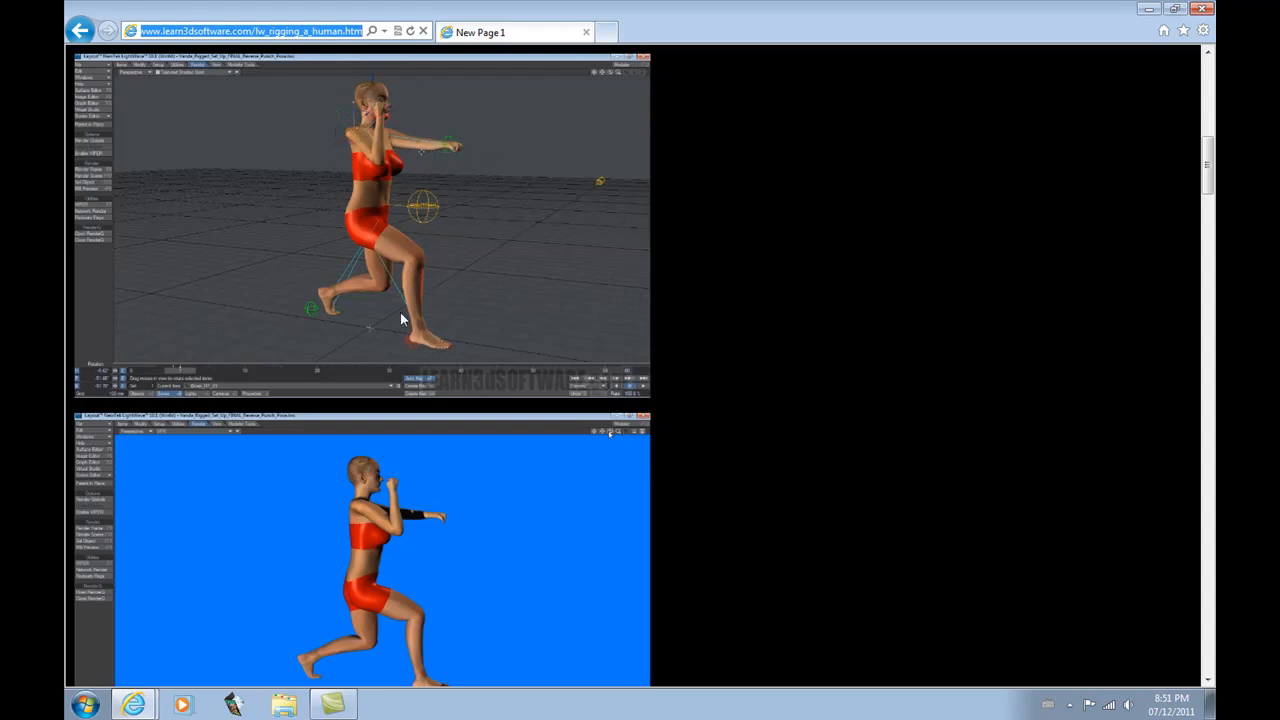
mouse_move(368, 196)
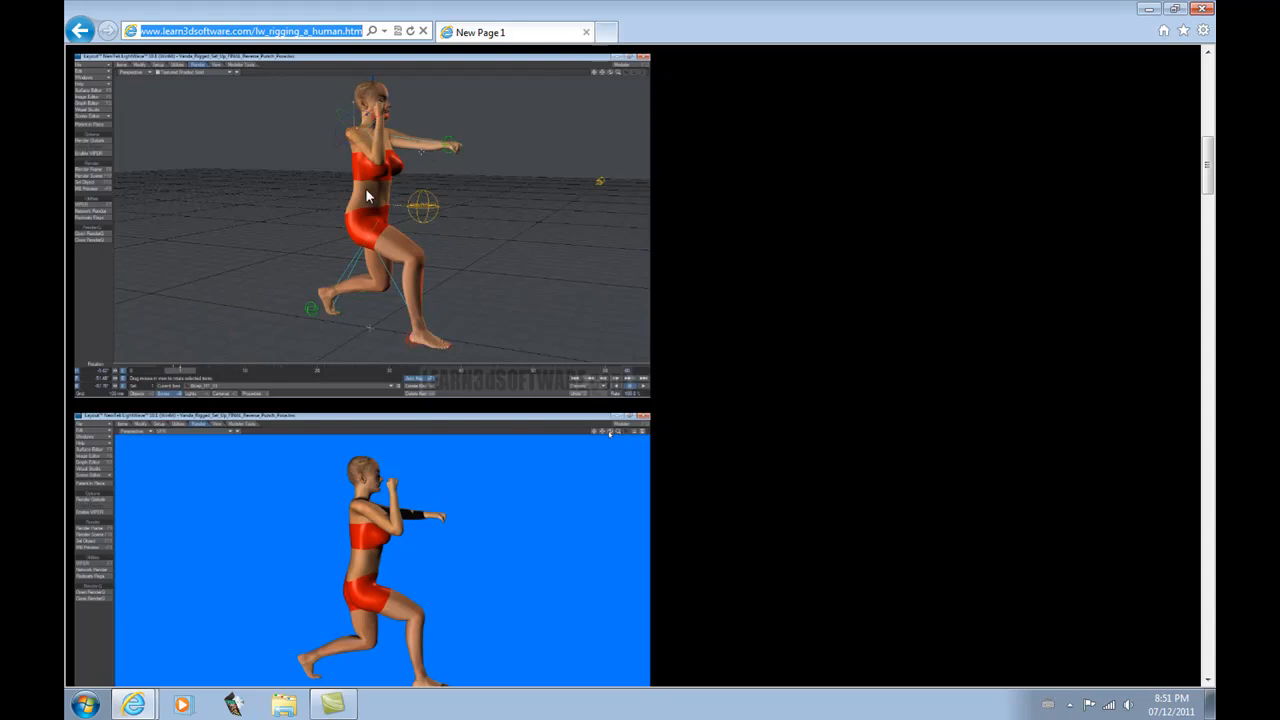
mouse_move(1180, 350)
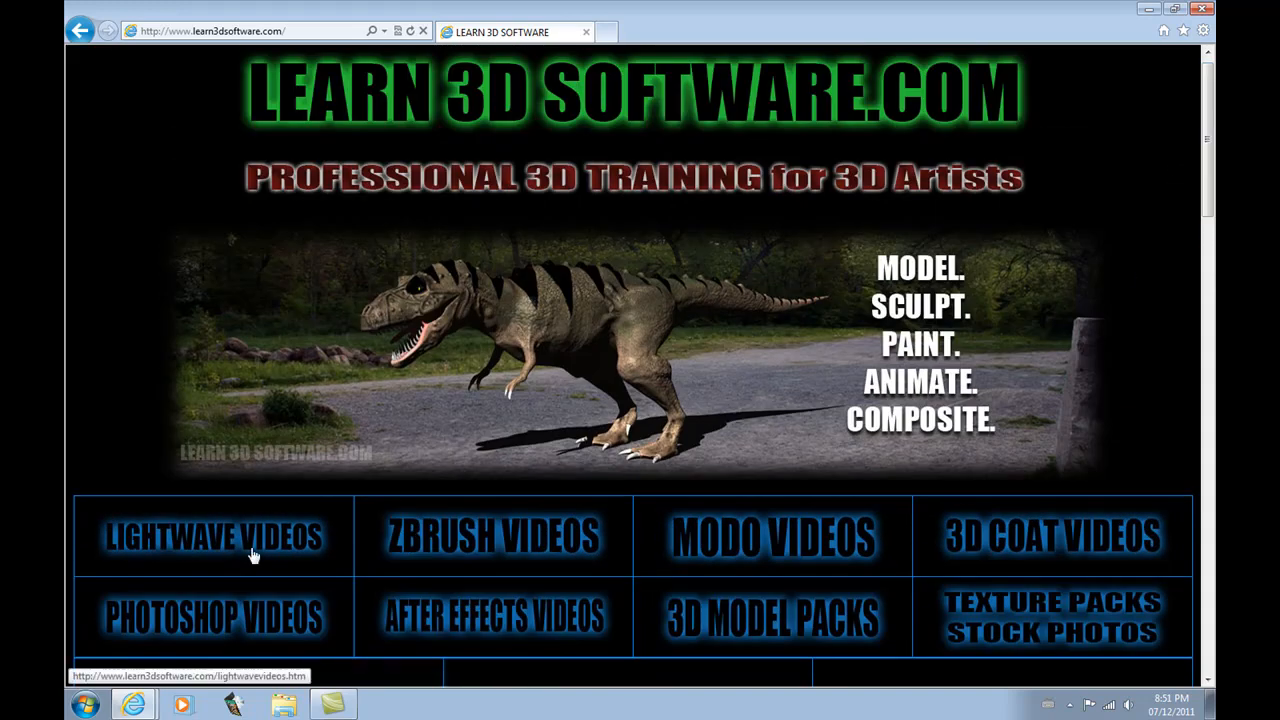
mouse_move(236, 540)
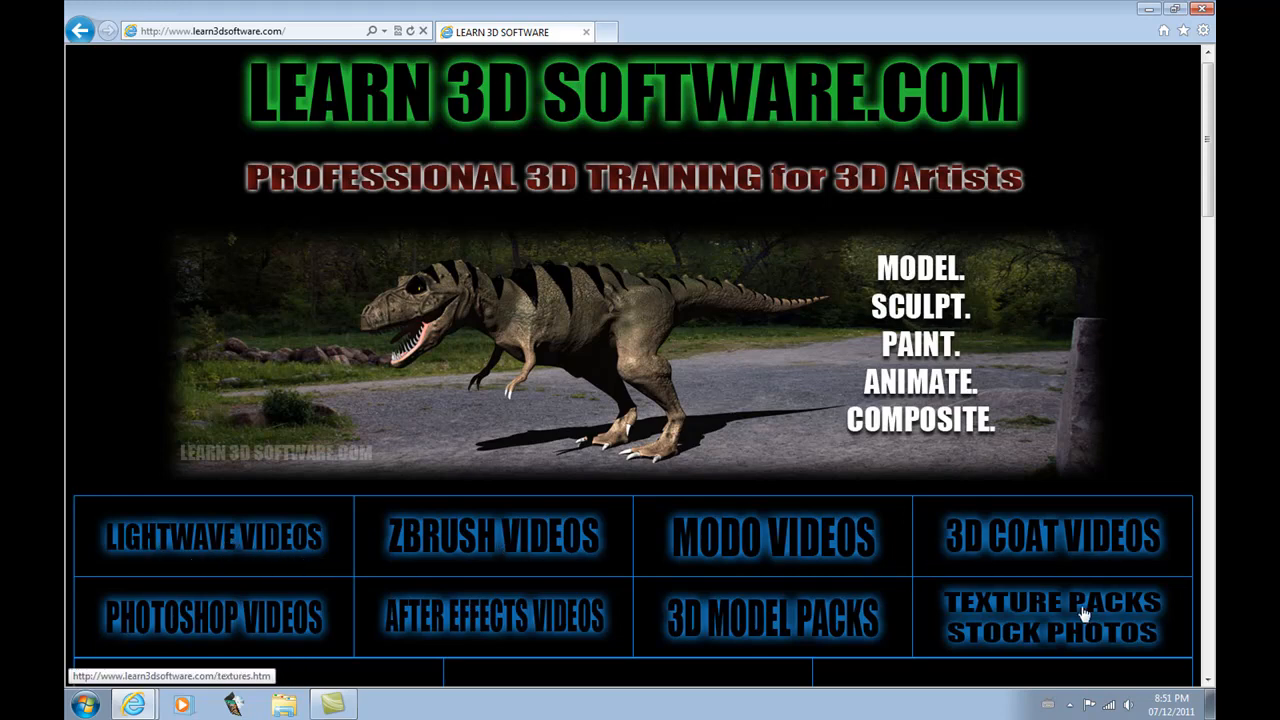
mouse_move(268, 564)
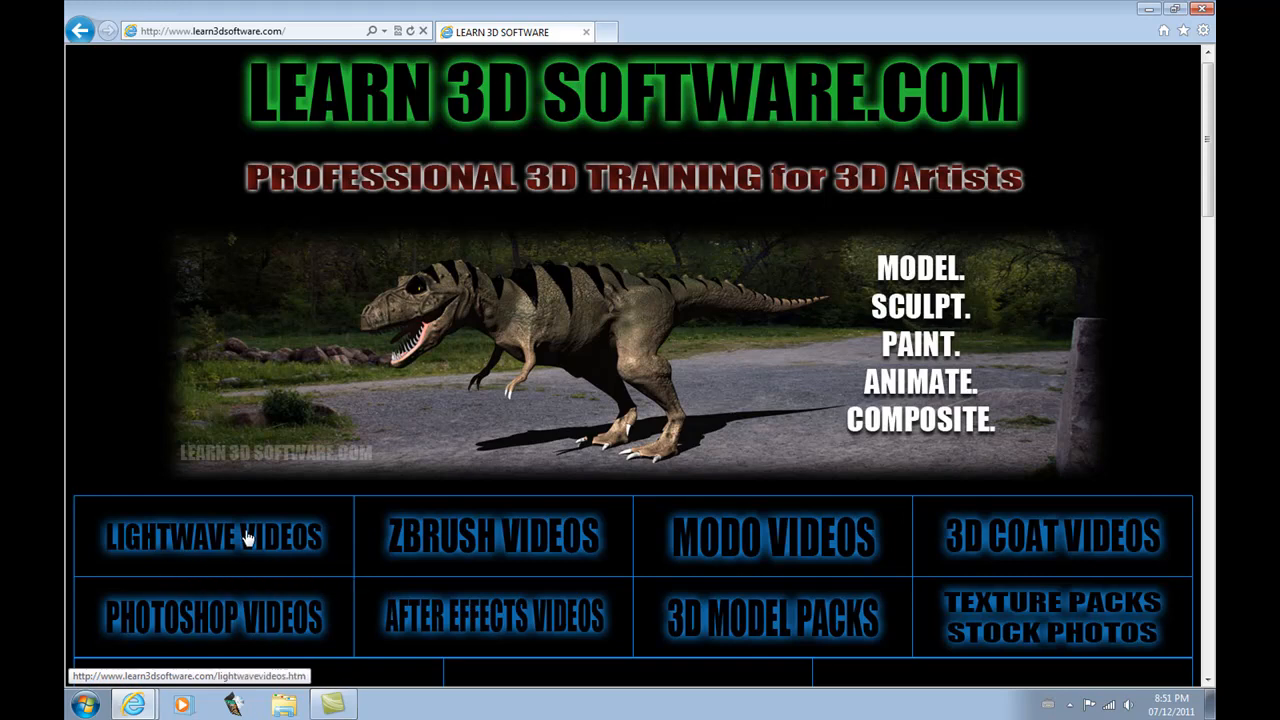
mouse_move(204, 564)
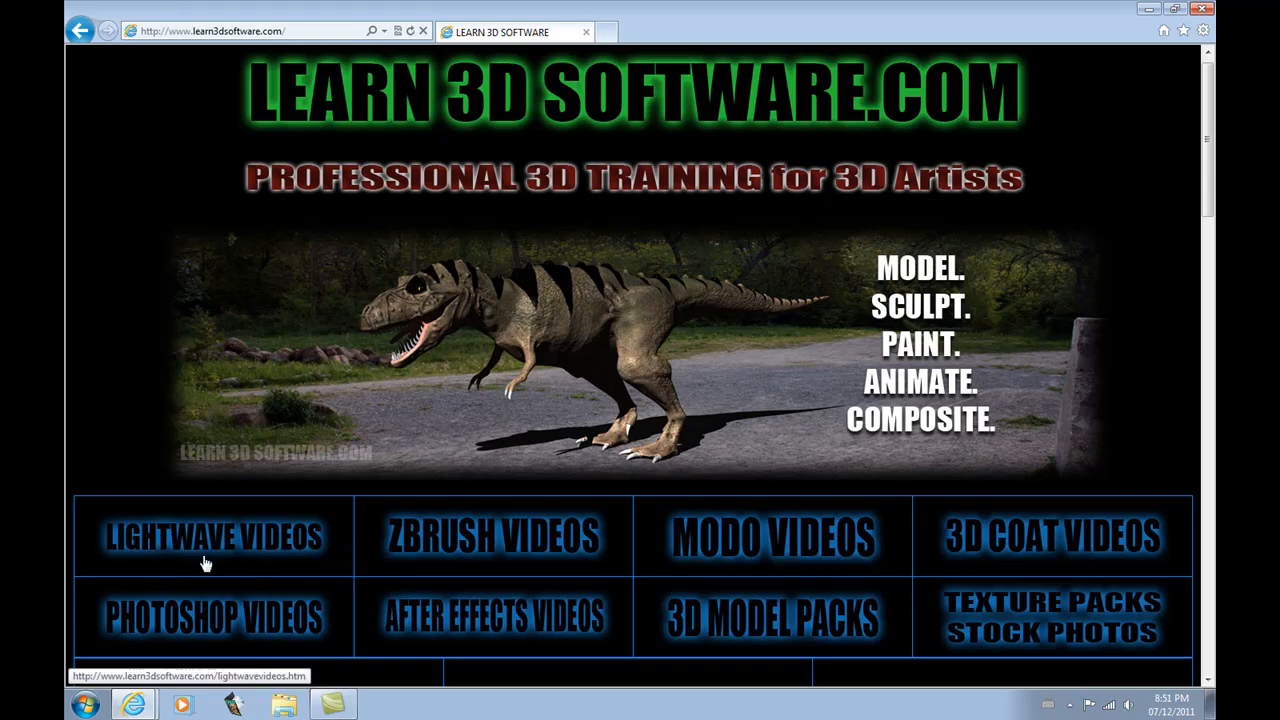
Step: Go to the LIGHTWAVE VIDEOS titles list from the home page and glance down the list and back
click(212, 536)
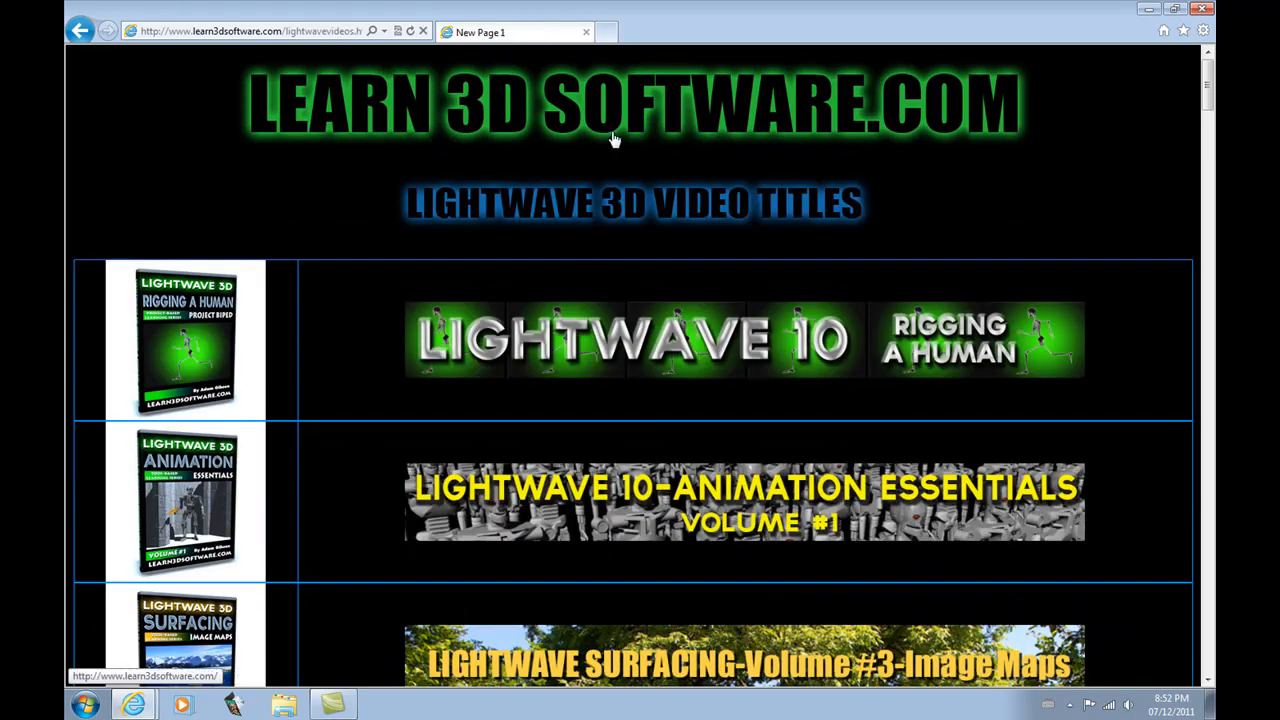
mouse_move(1208, 84)
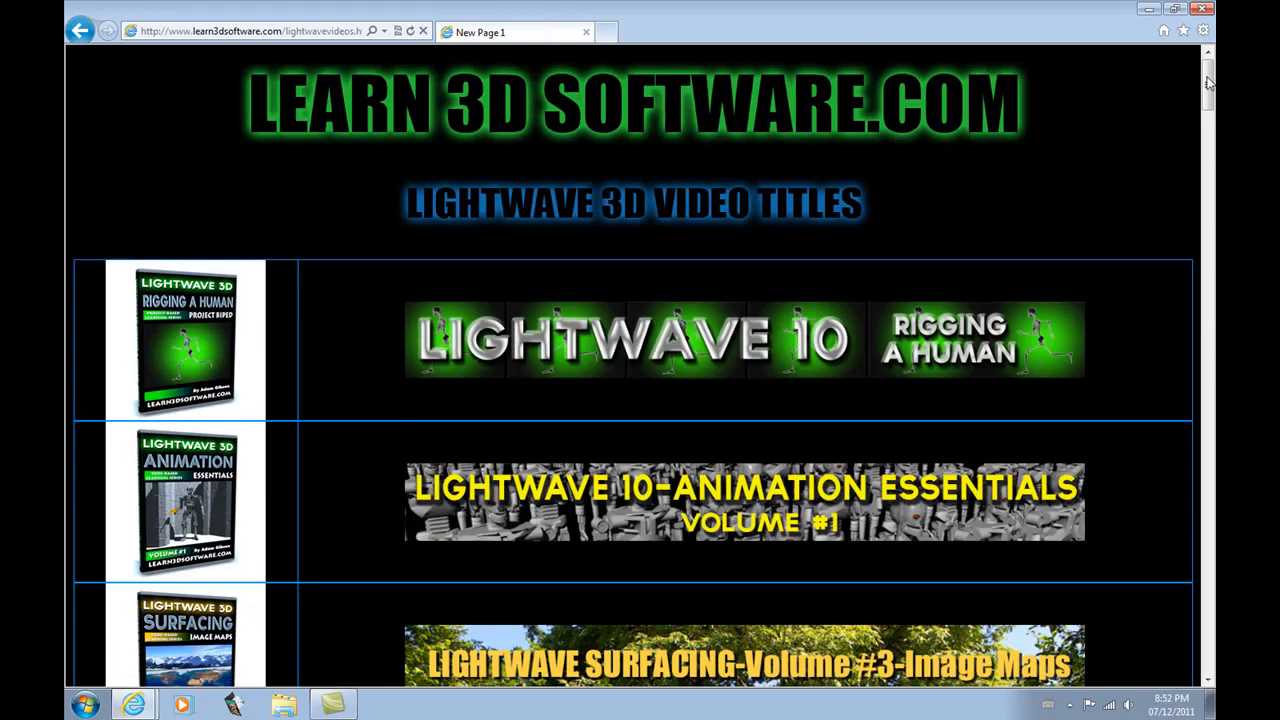
scroll(down, 3)
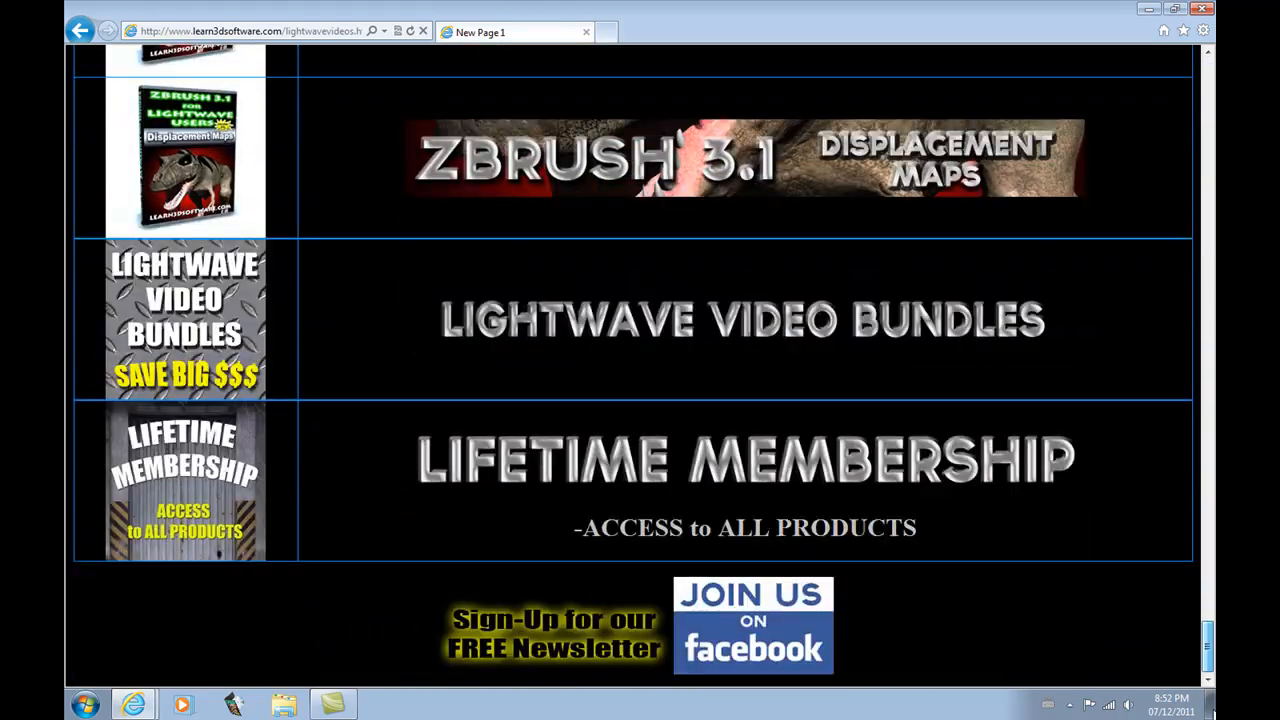
scroll(up, 3)
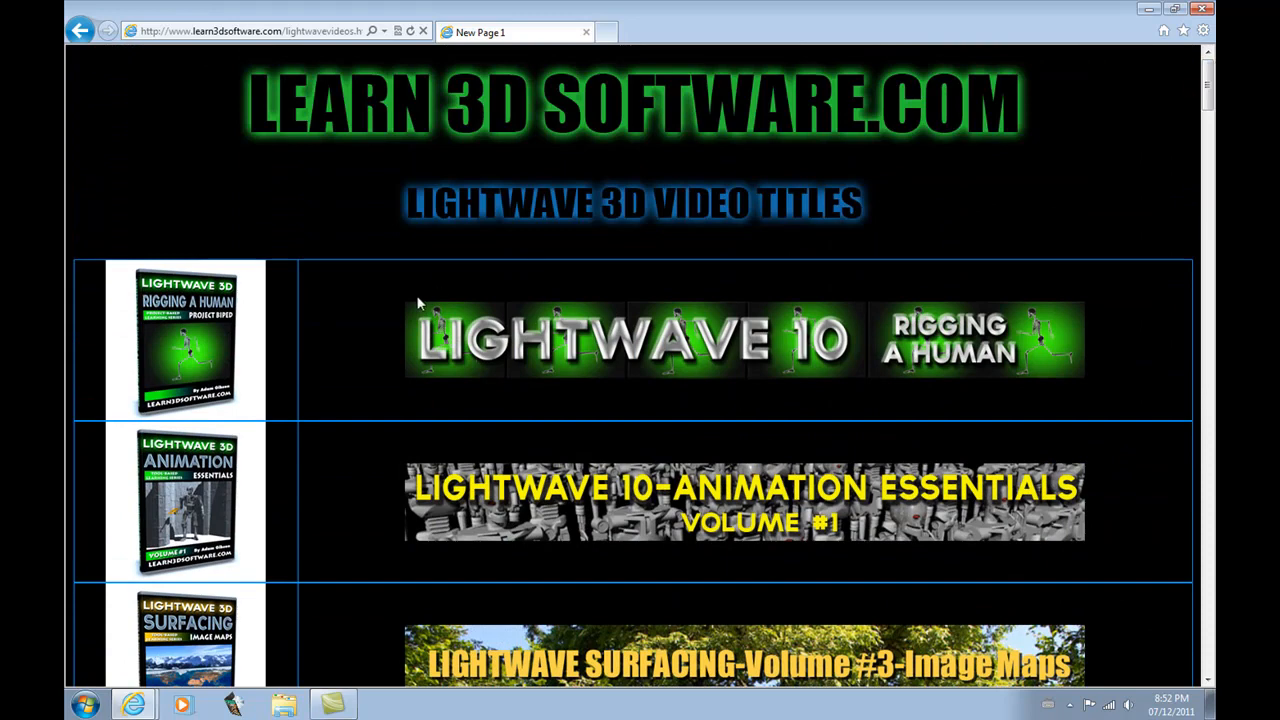
mouse_move(708, 294)
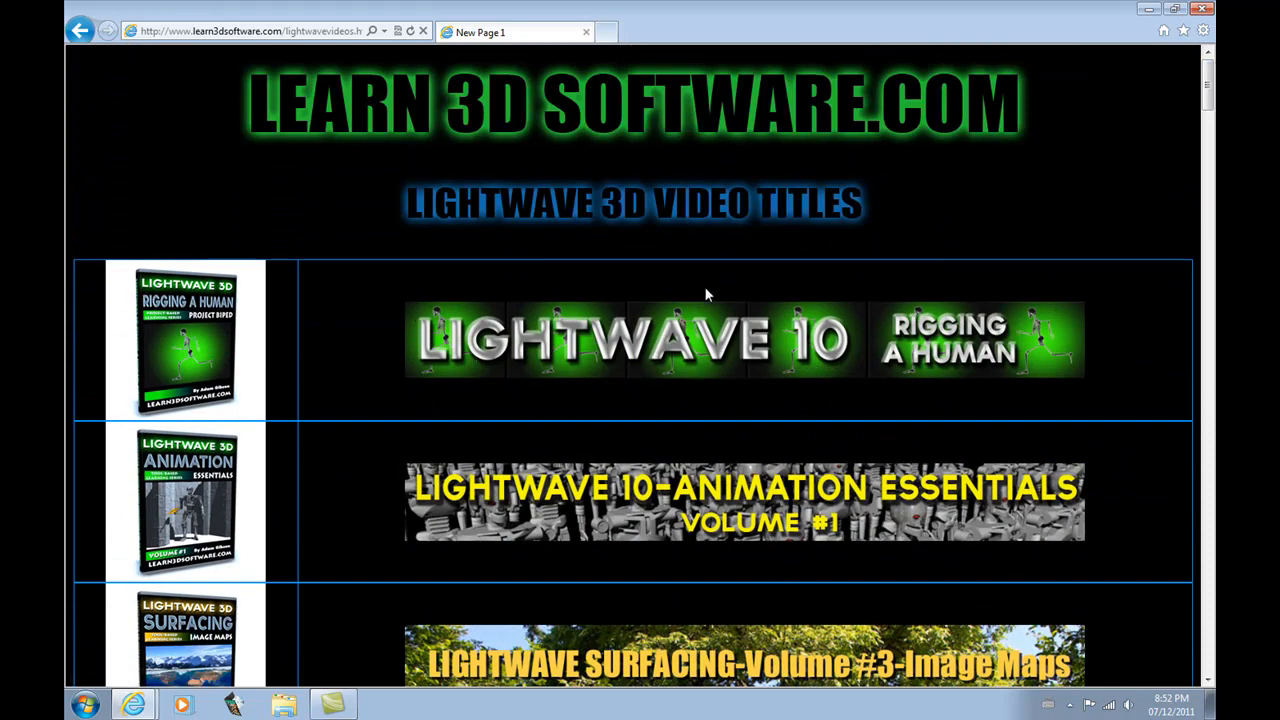
mouse_move(1164, 288)
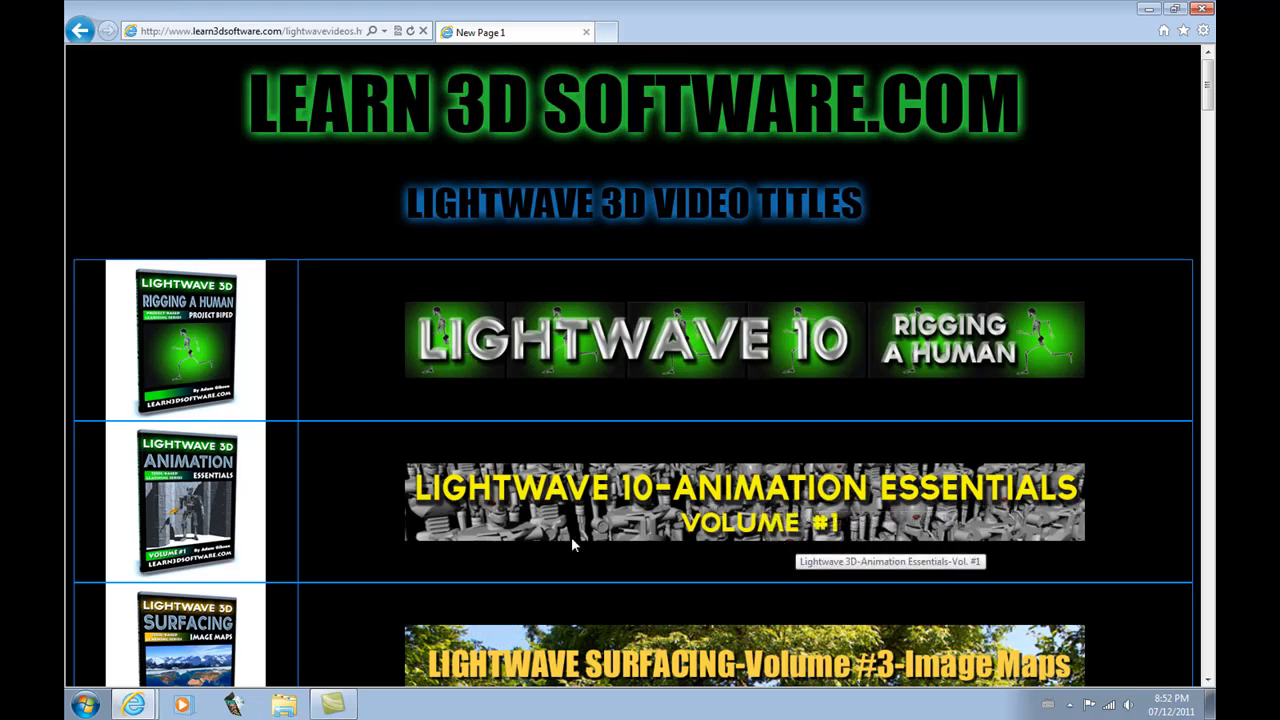
click(744, 502)
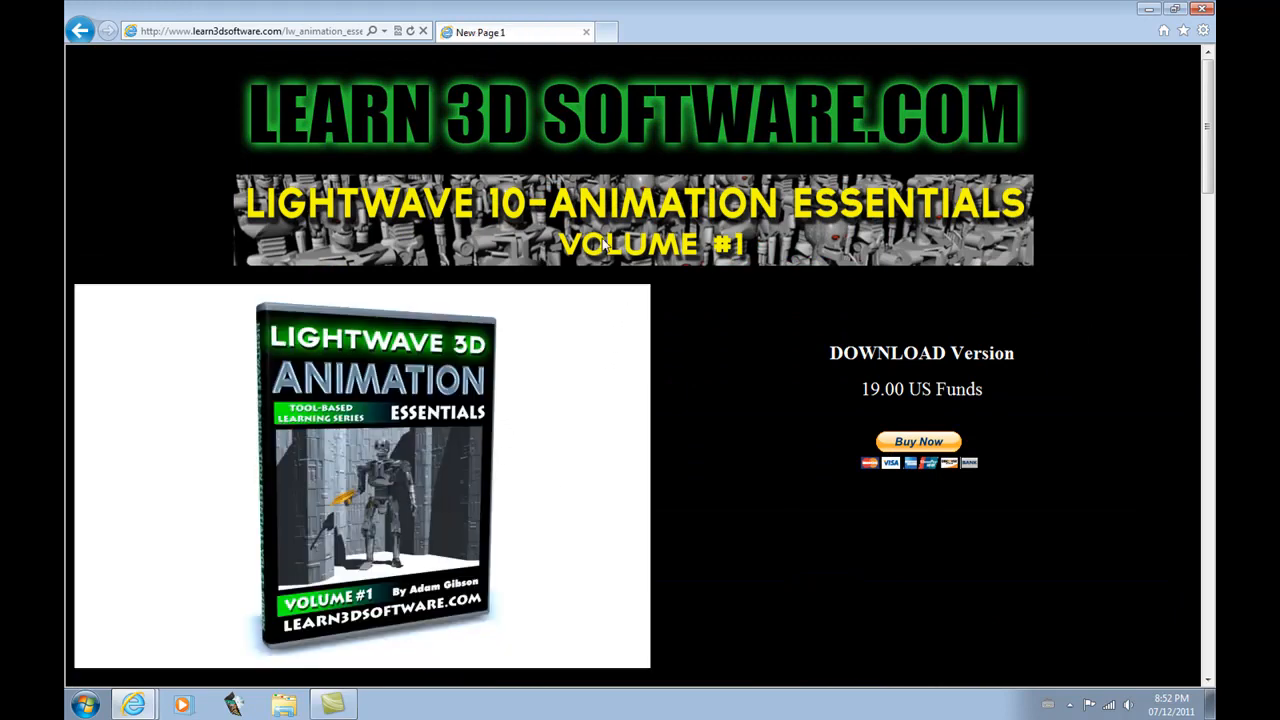
mouse_move(484, 120)
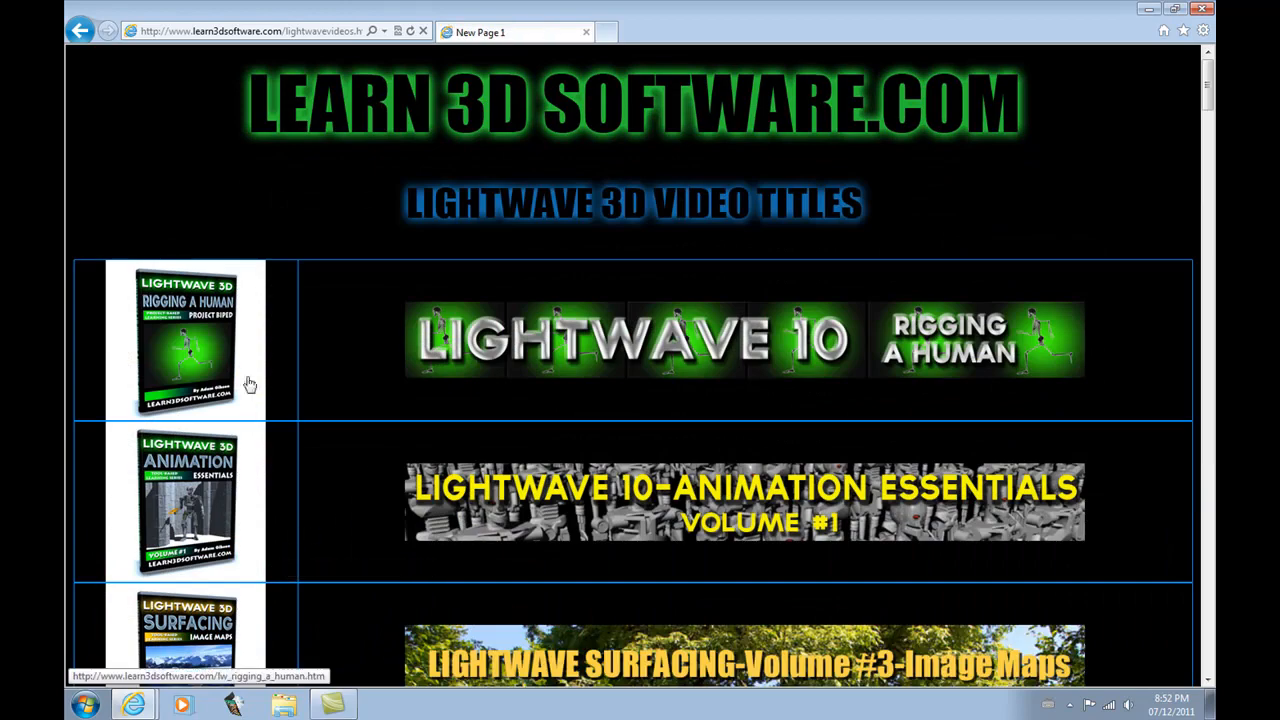
Step: Go to the LightWave 10 Rigging a Human product page, on sale for 19.00 instead of 29.00 US Funds
click(188, 340)
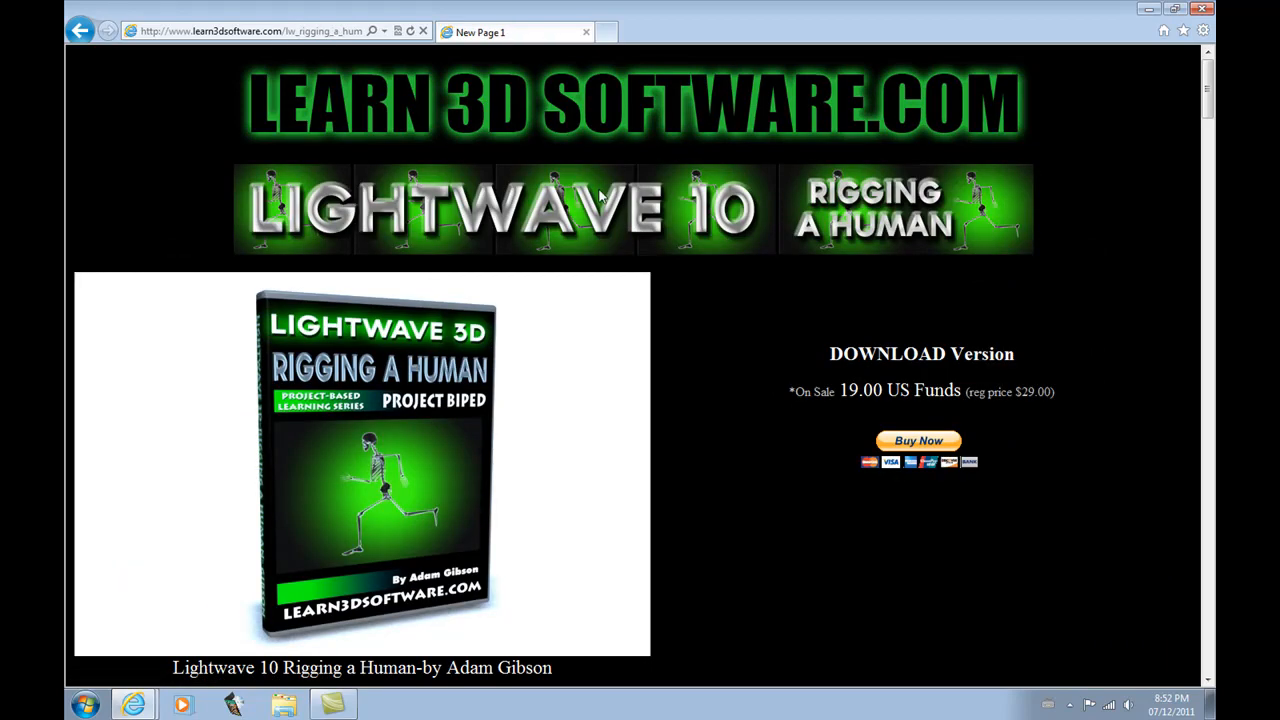
scroll(down, 3)
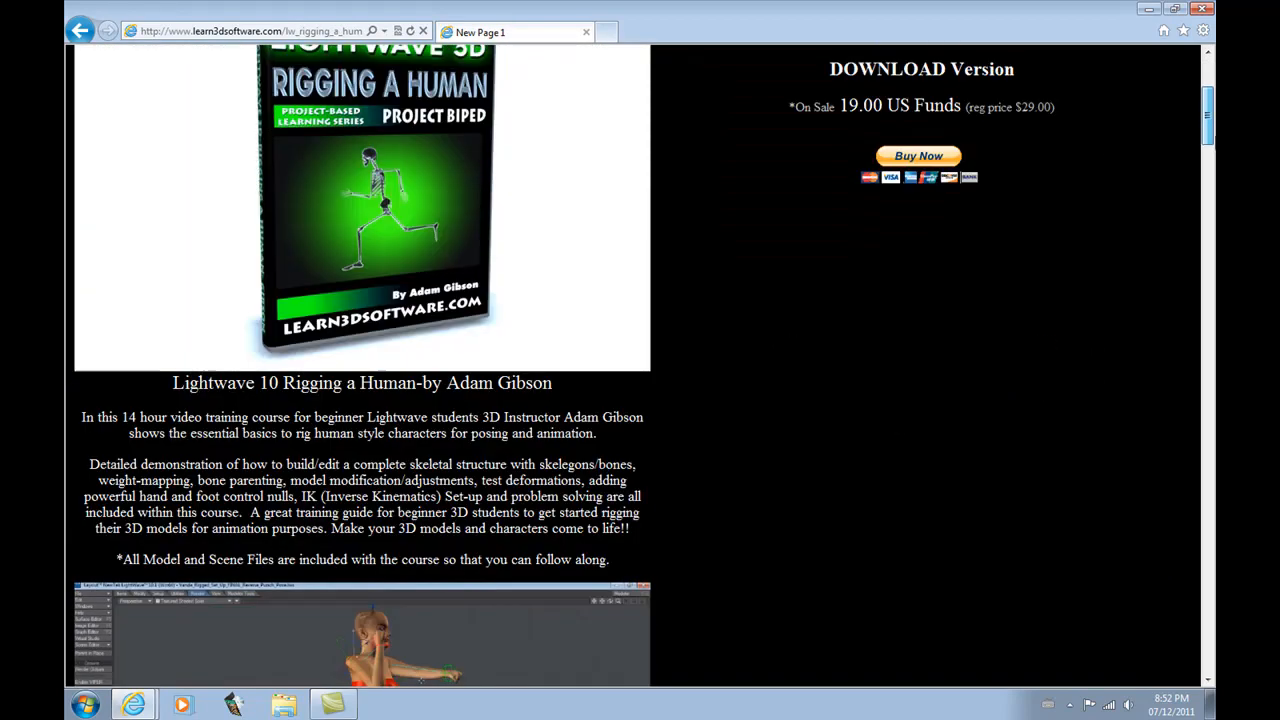
scroll(up, 3)
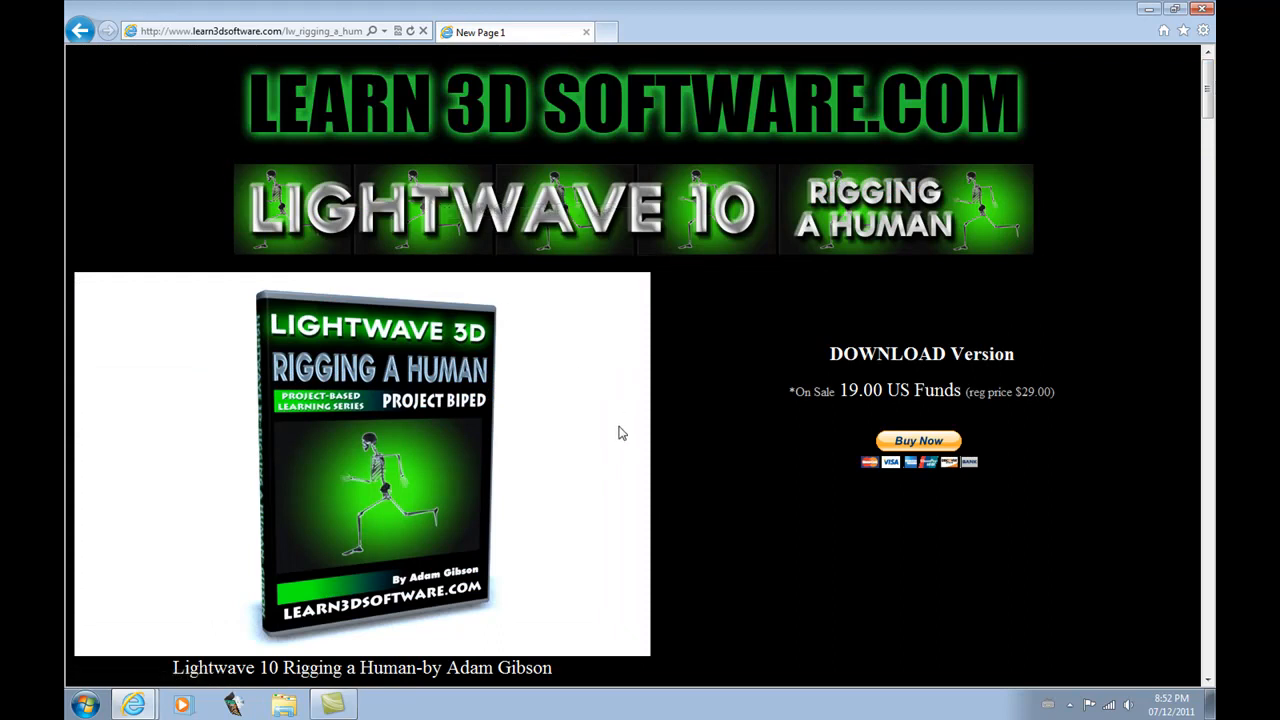
mouse_move(598, 444)
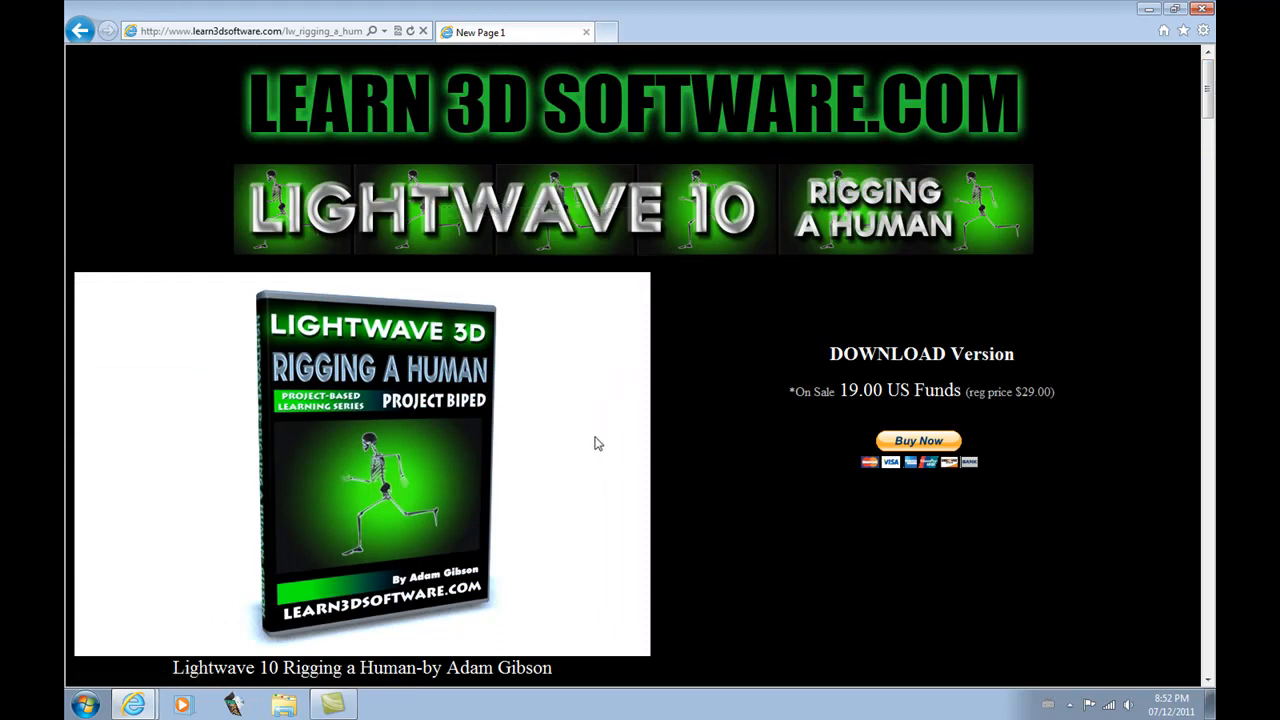
mouse_move(650, 472)
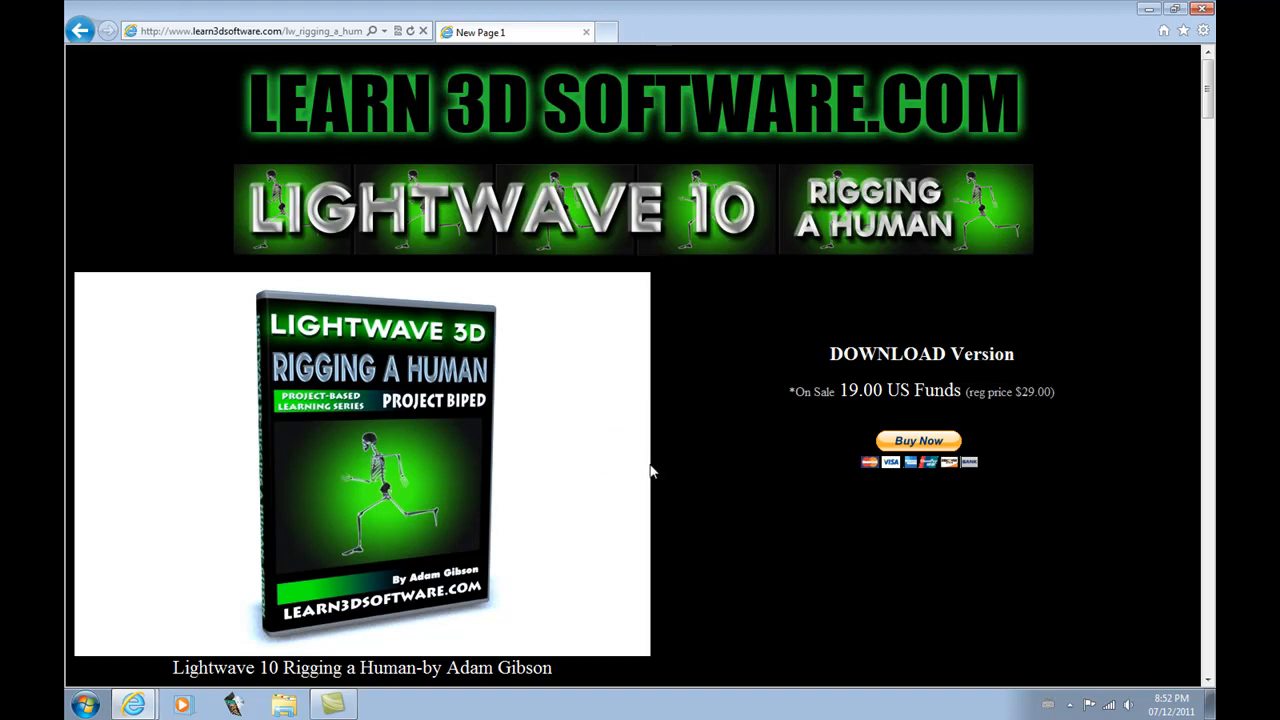
mouse_move(576, 450)
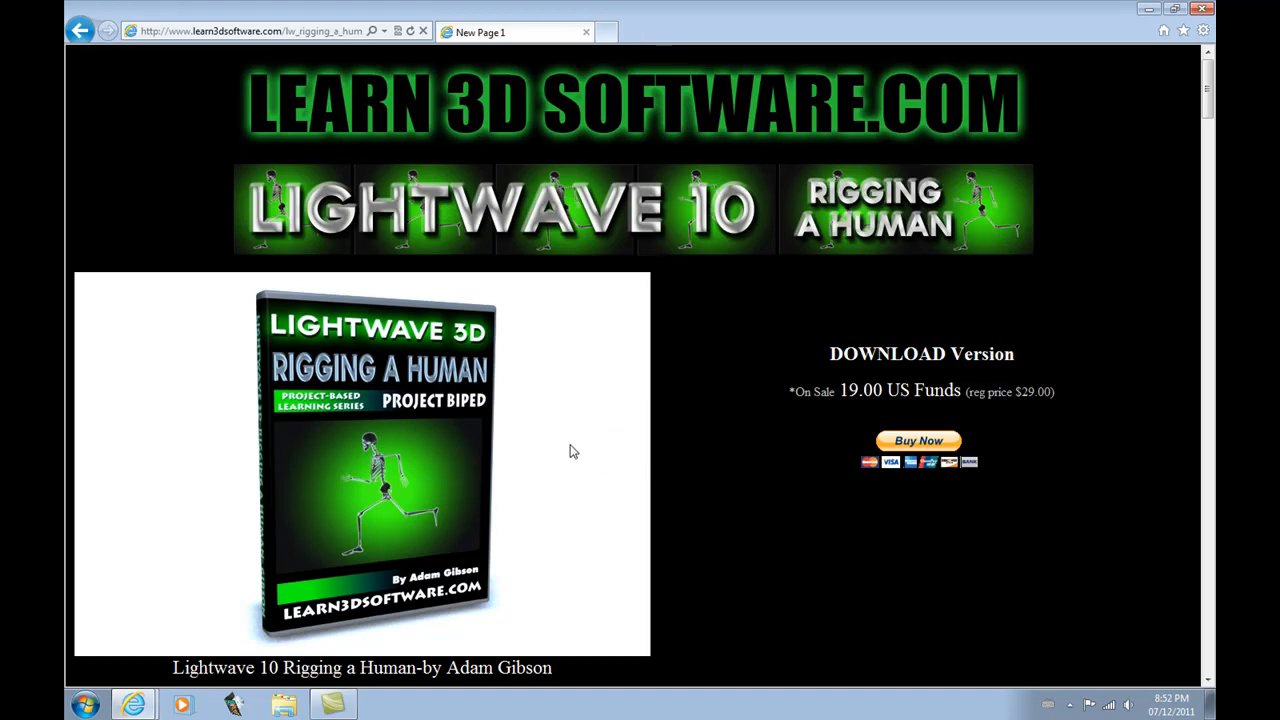